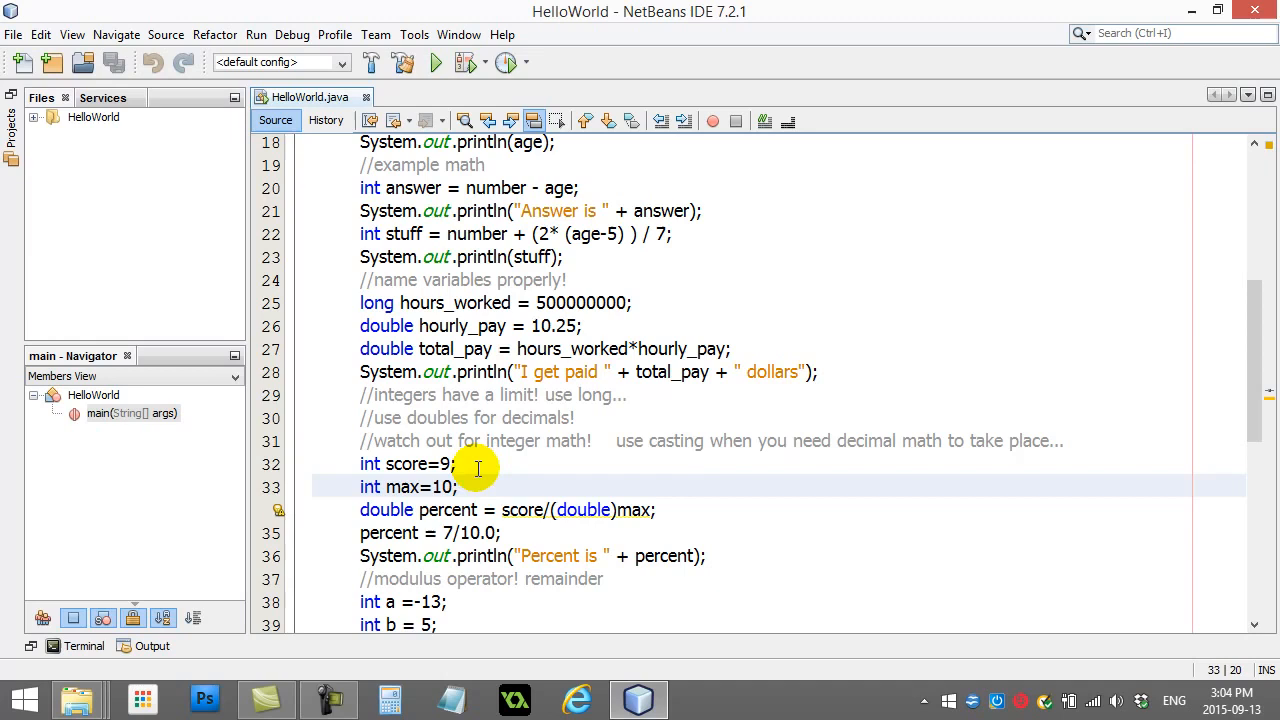
Close the HelloWorld project via File > Close Project, leaving no project open.
click(452, 464)
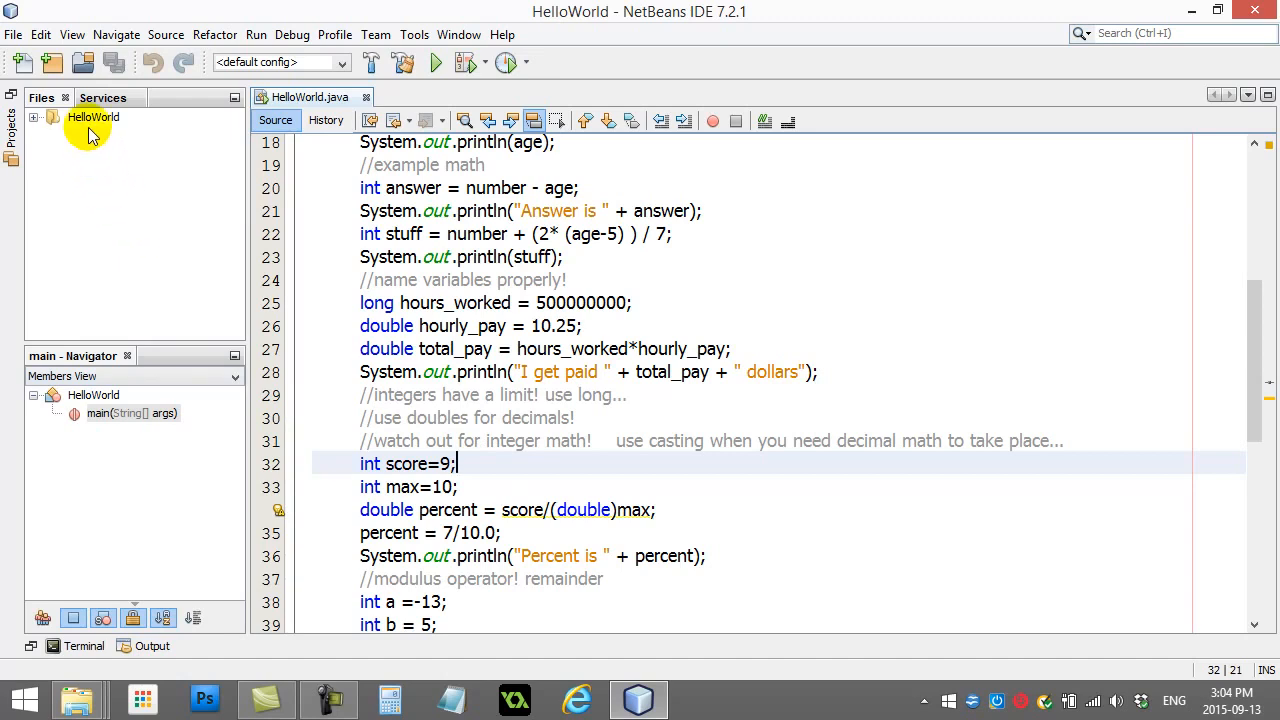
click(92, 116)
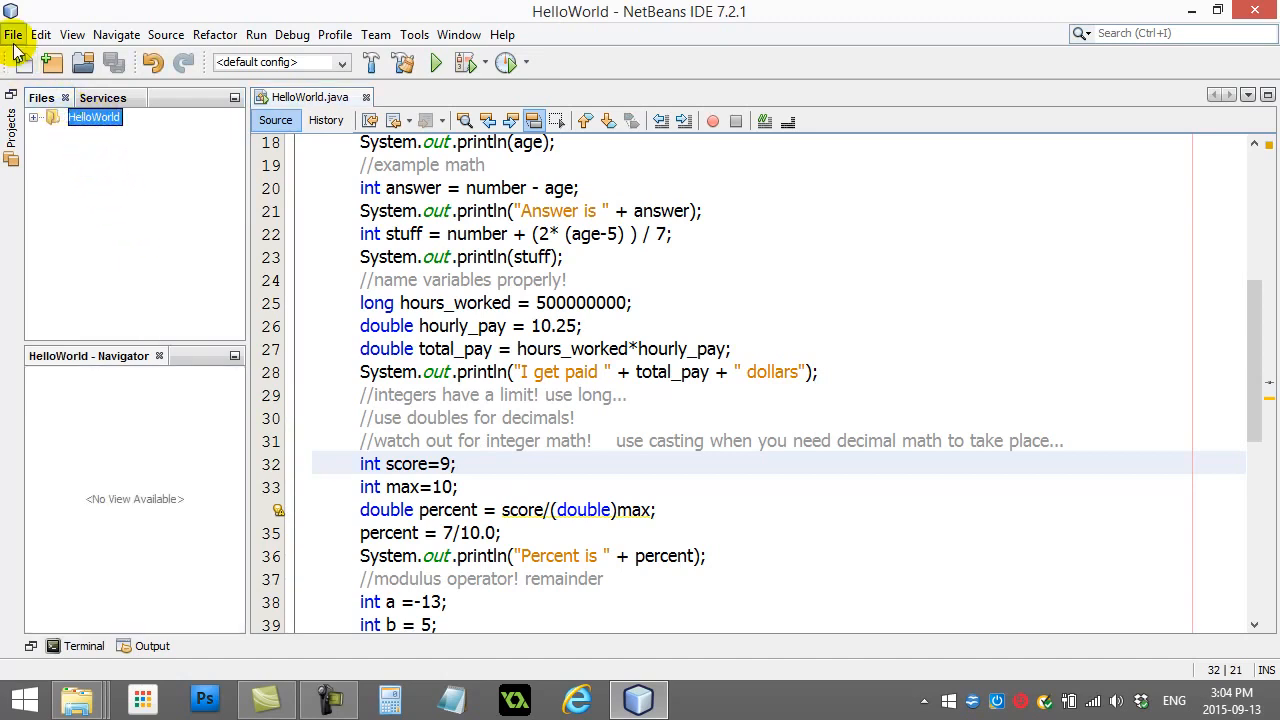
click(14, 34)
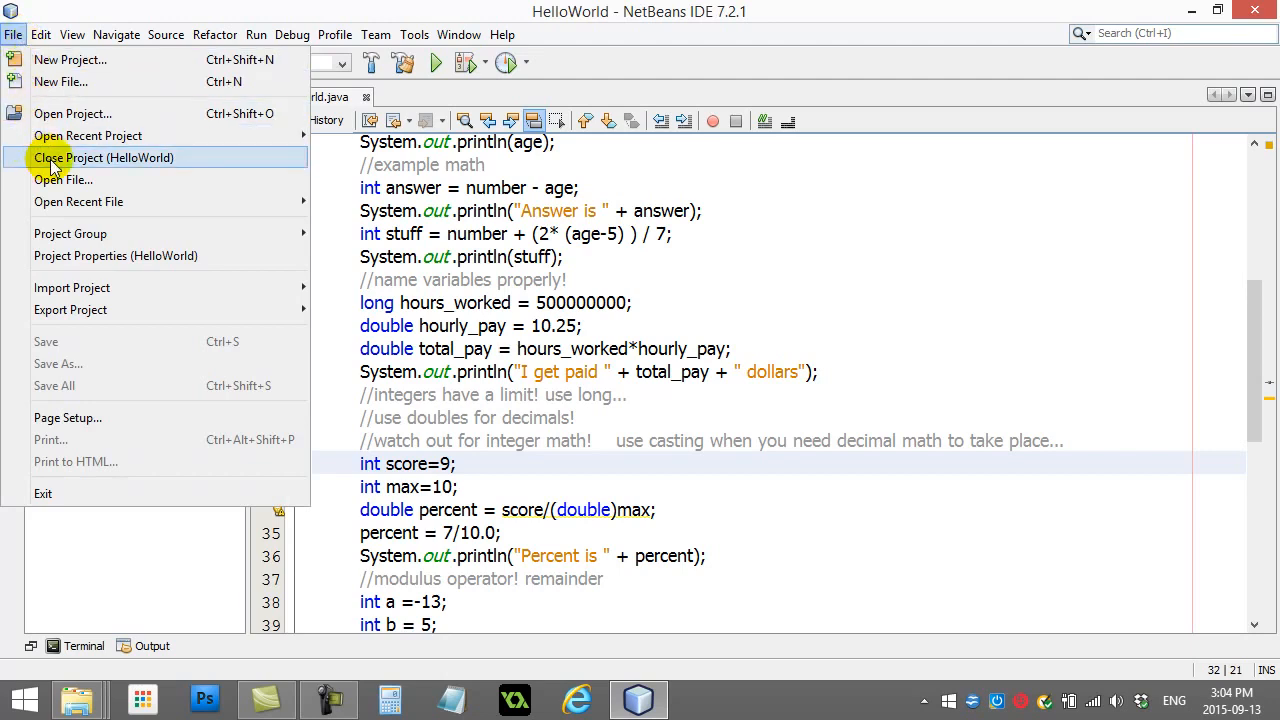
click(104, 156)
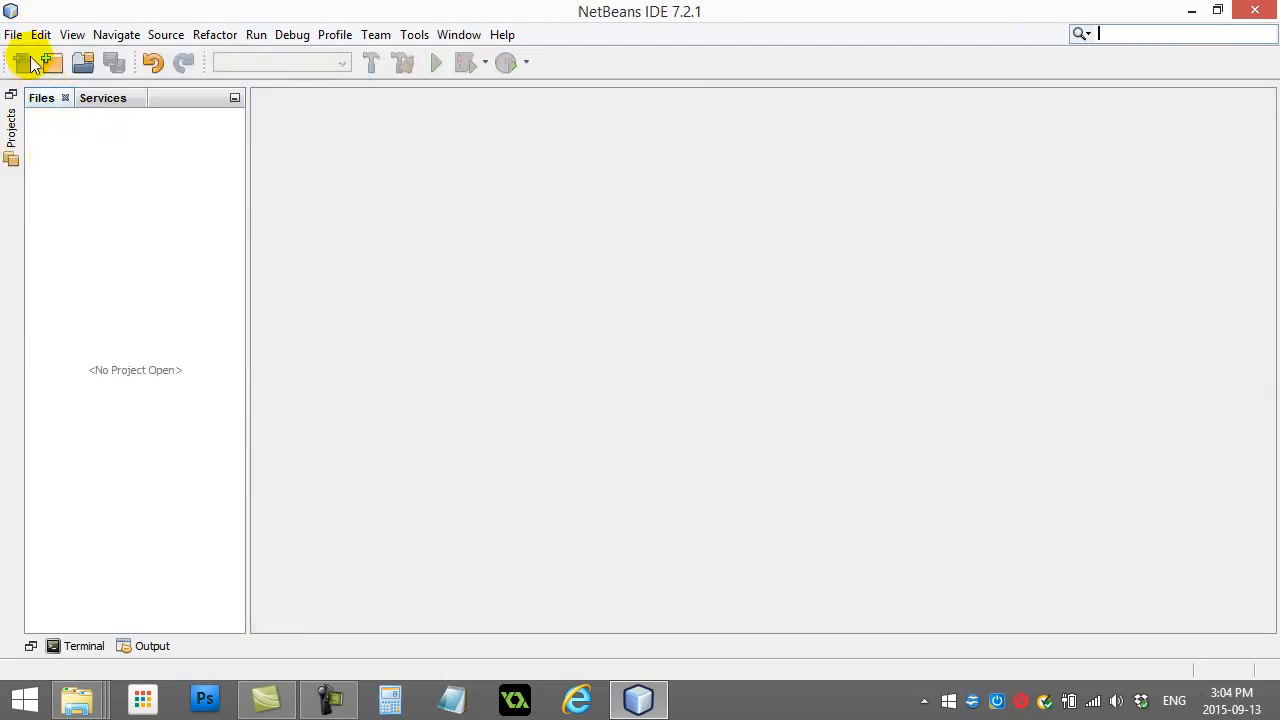
Create a new Java Application project HotDogStand with main class HotDogStand and no package prefix.
click(14, 34)
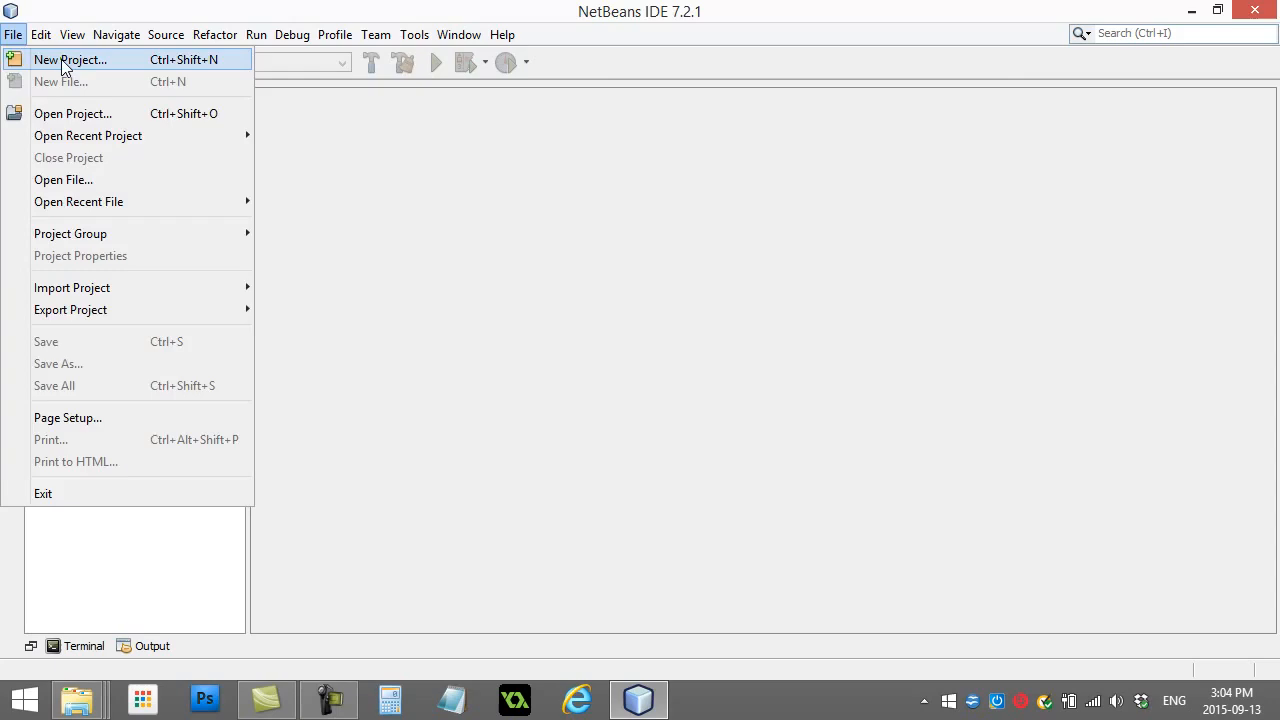
click(70, 60)
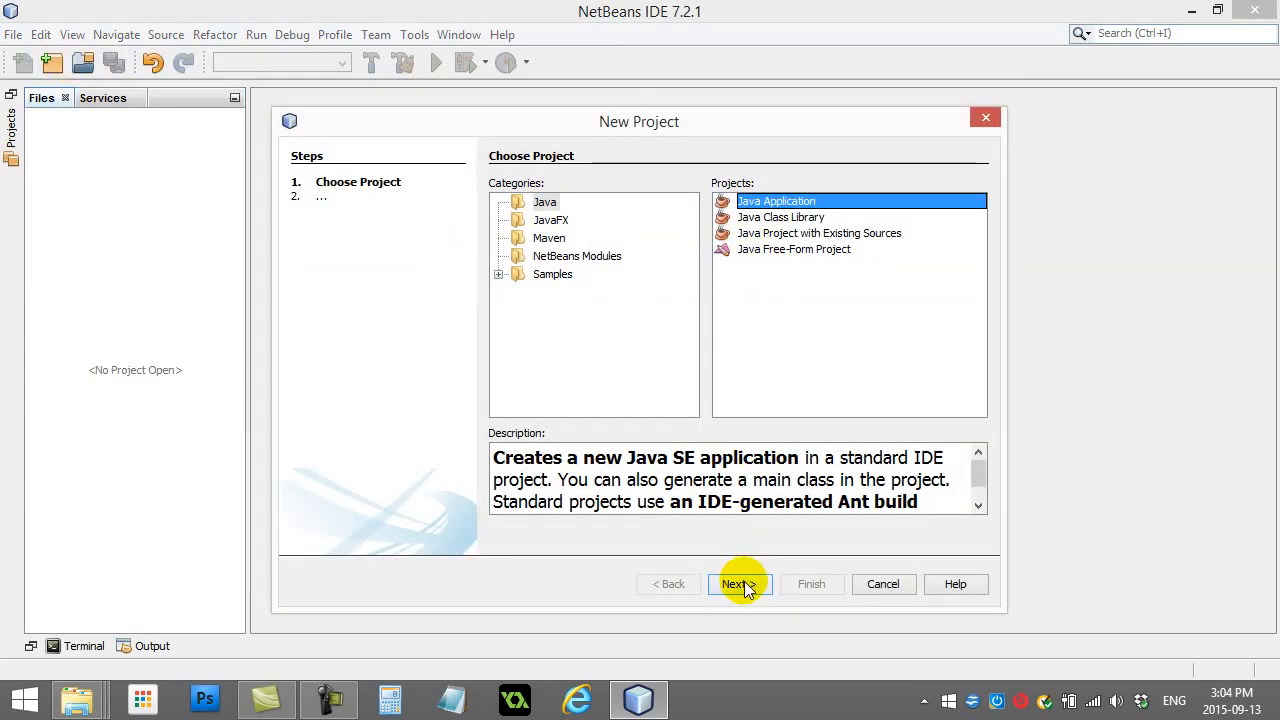
click(734, 584)
text(Hot)
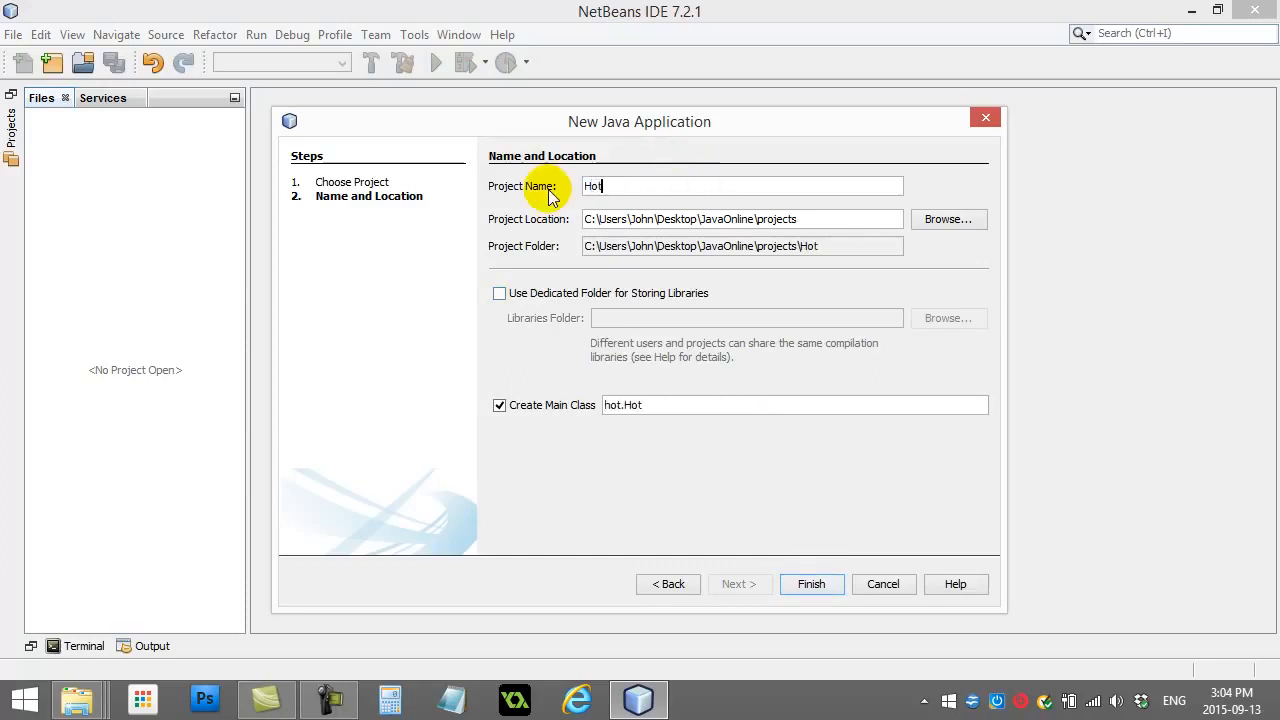
text(DogStand)
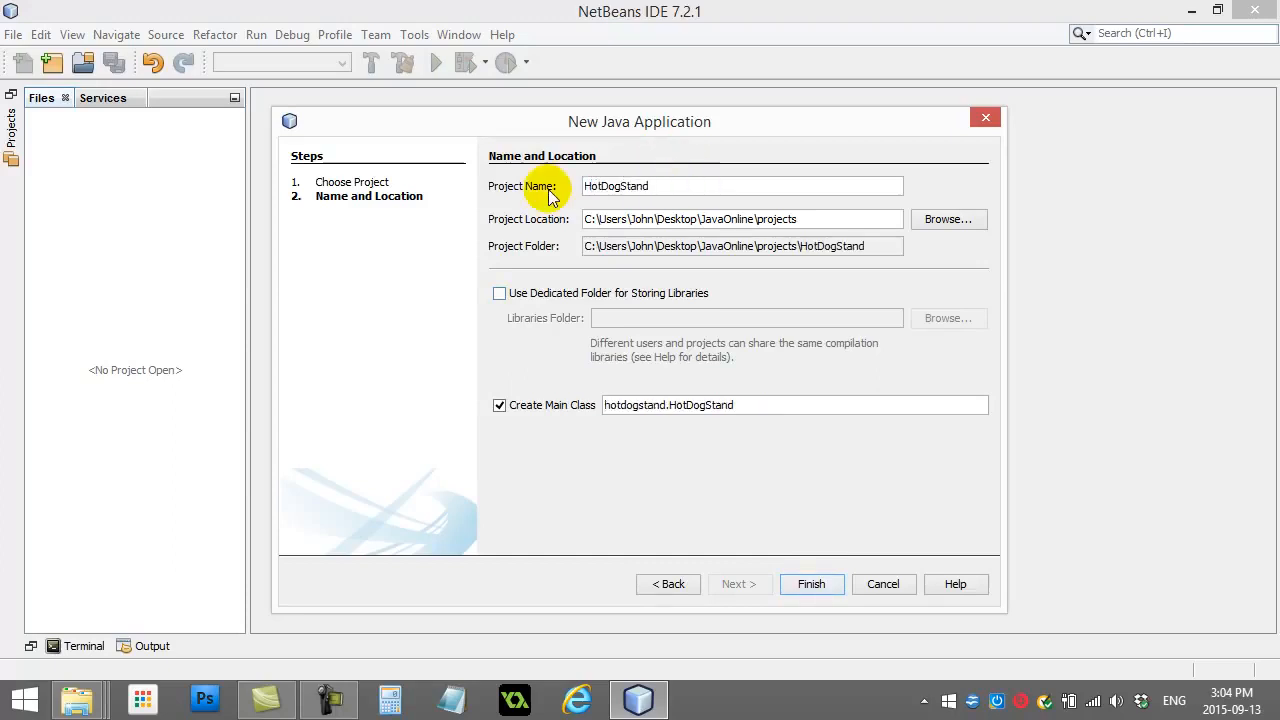
mouse_move(510, 228)
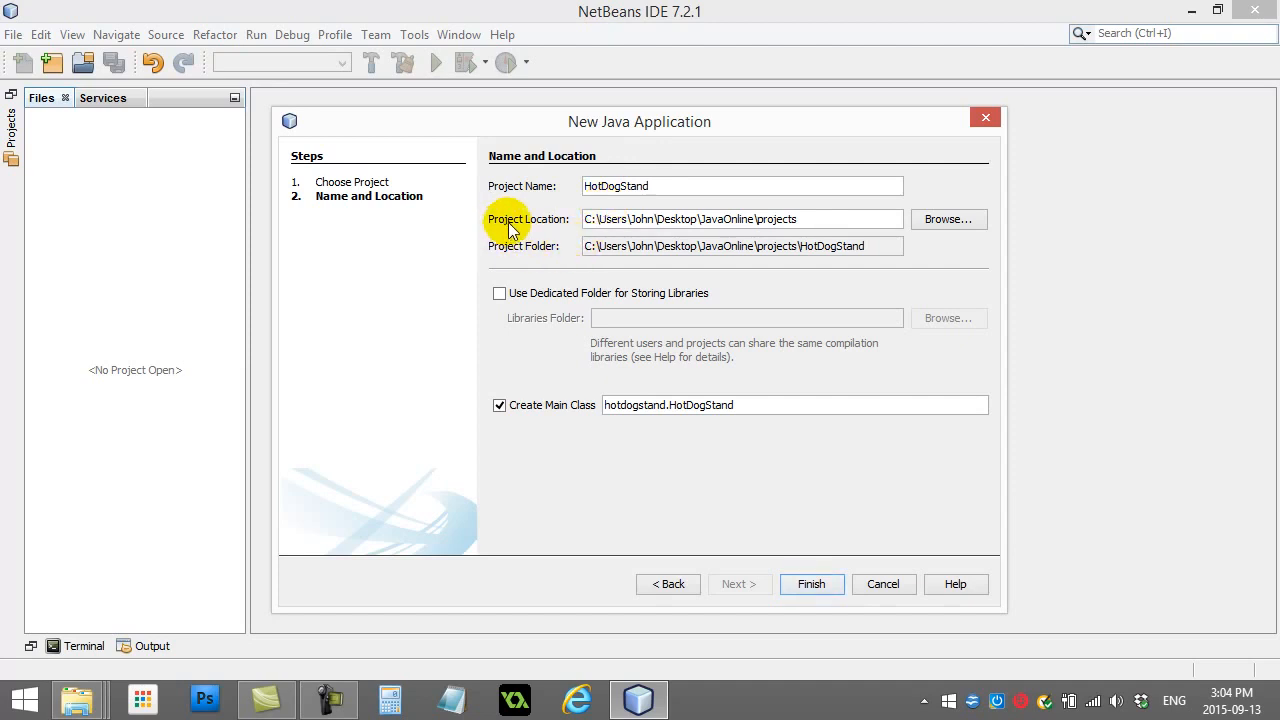
mouse_move(624, 232)
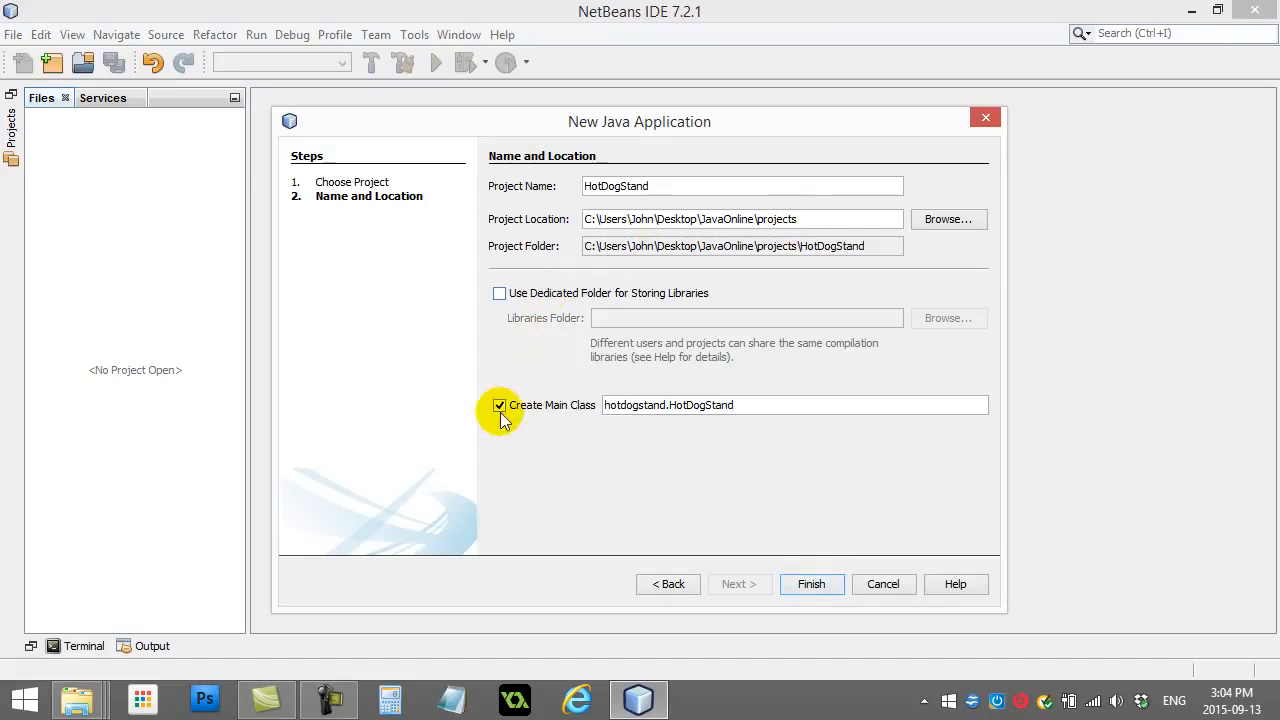
mouse_move(564, 420)
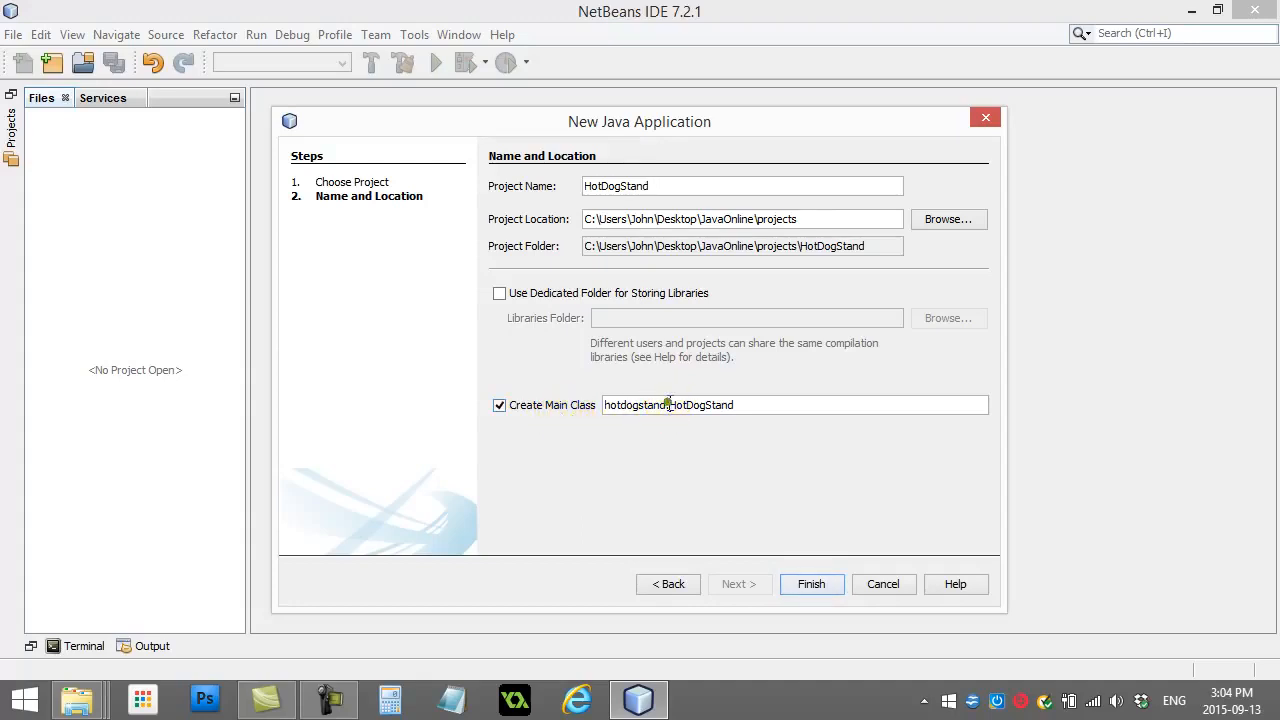
double_click(636, 404)
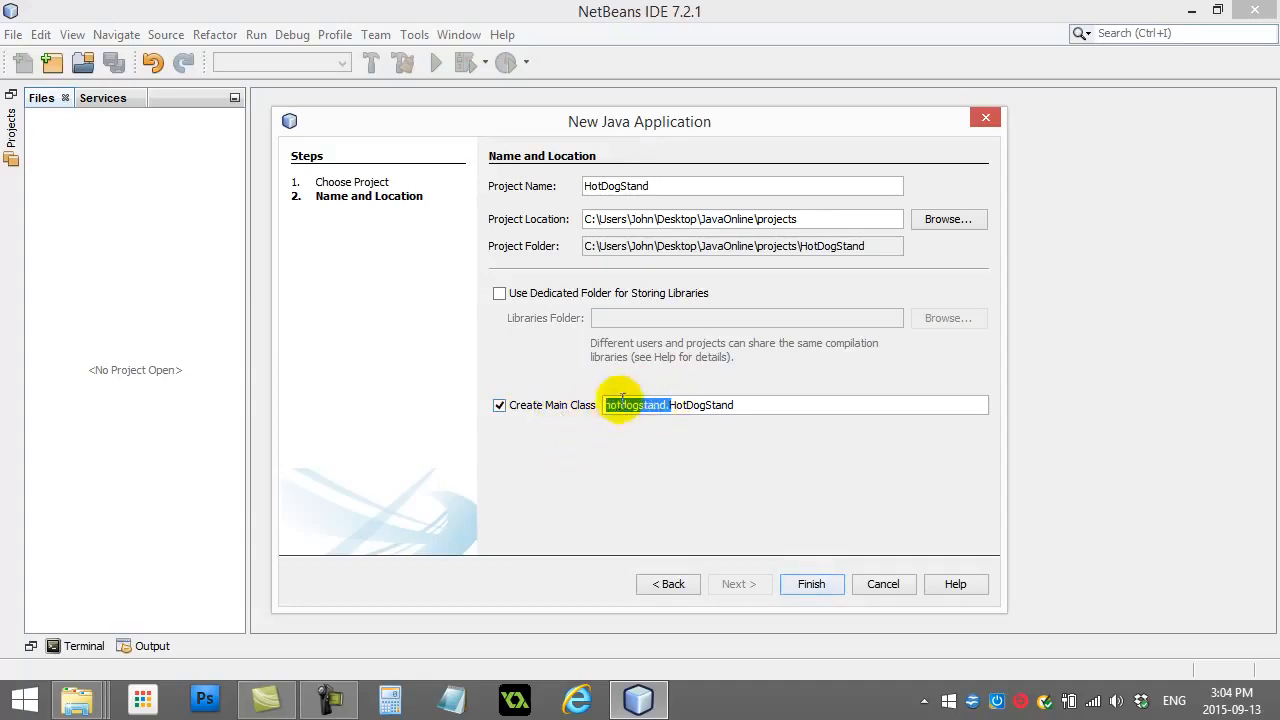
mouse_move(620, 440)
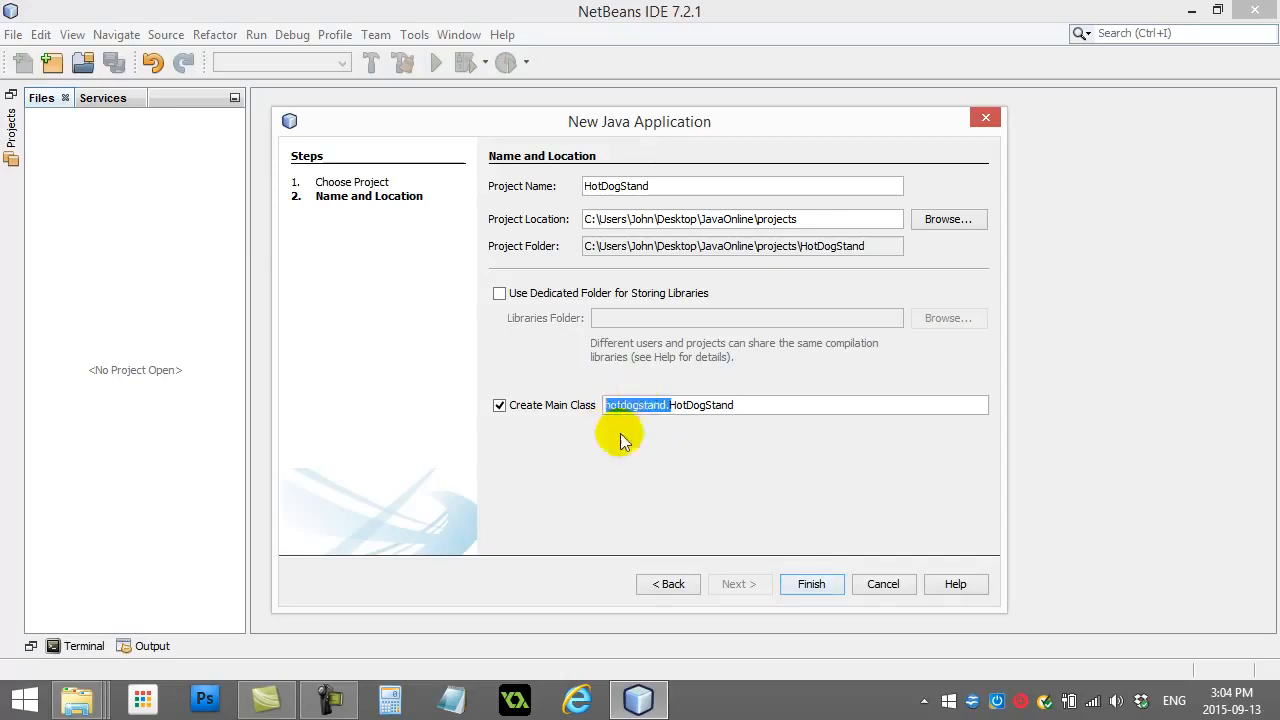
mouse_move(640, 424)
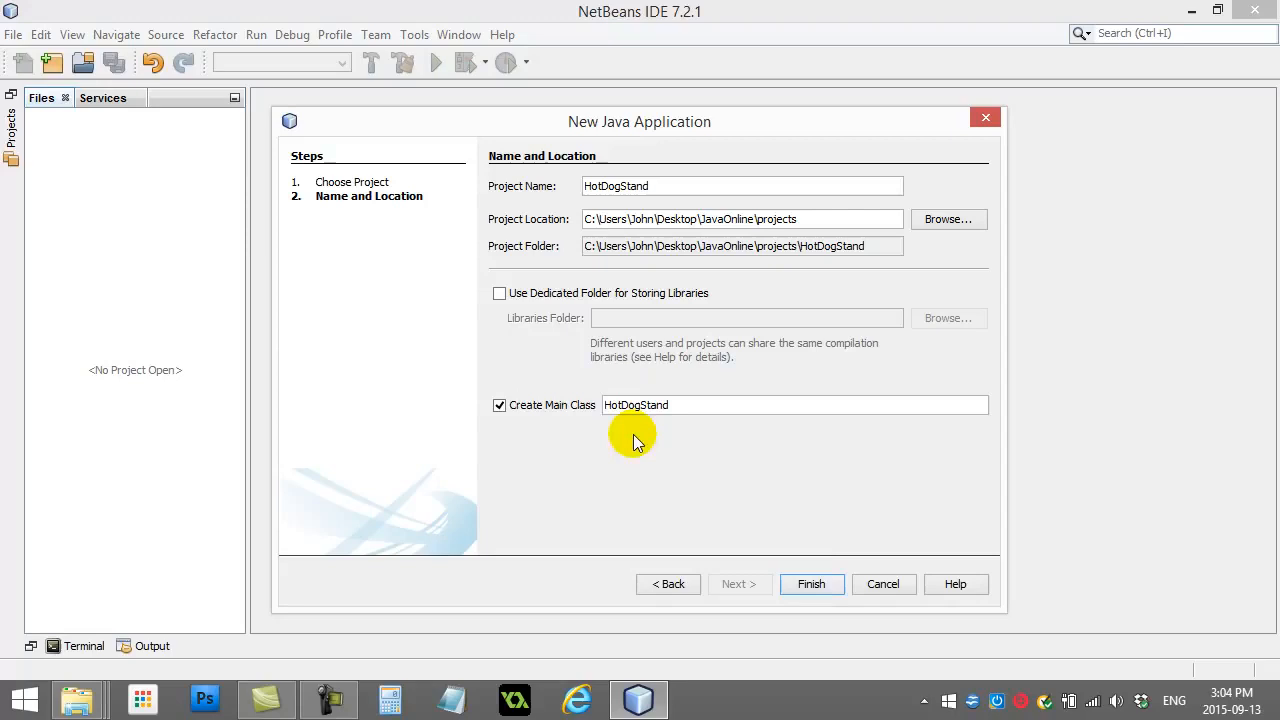
mouse_move(588, 418)
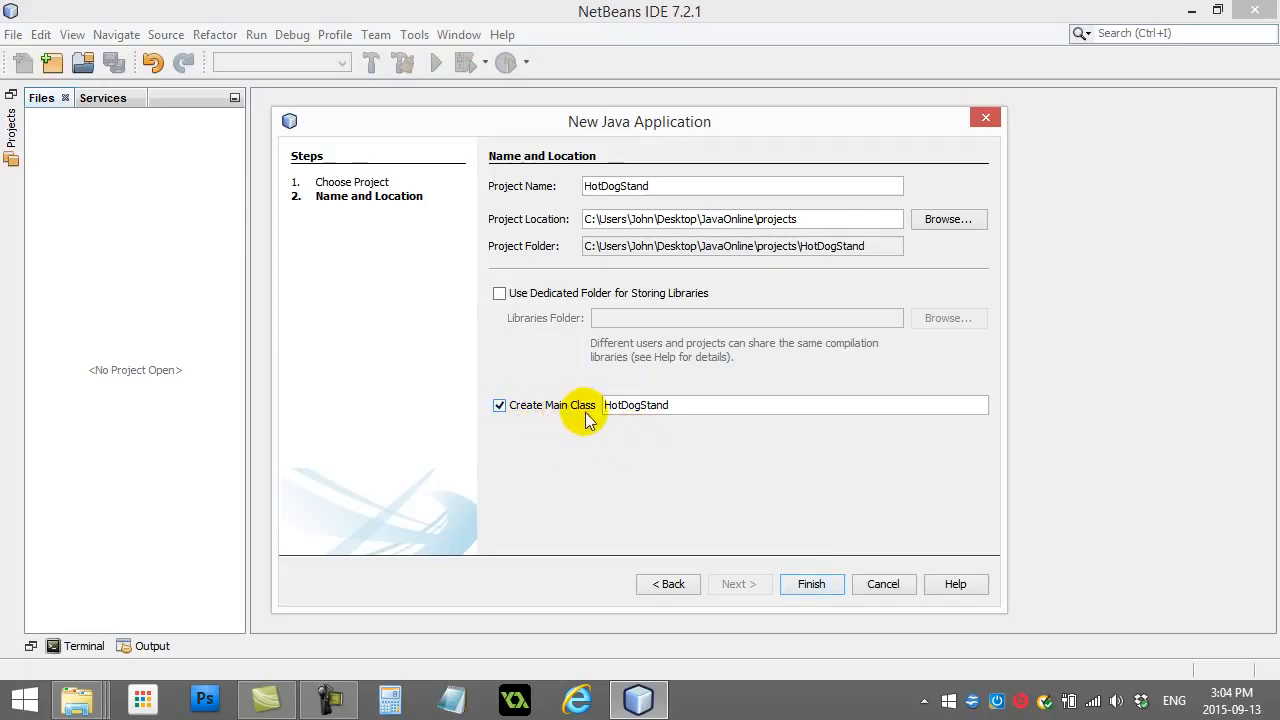
mouse_move(750, 556)
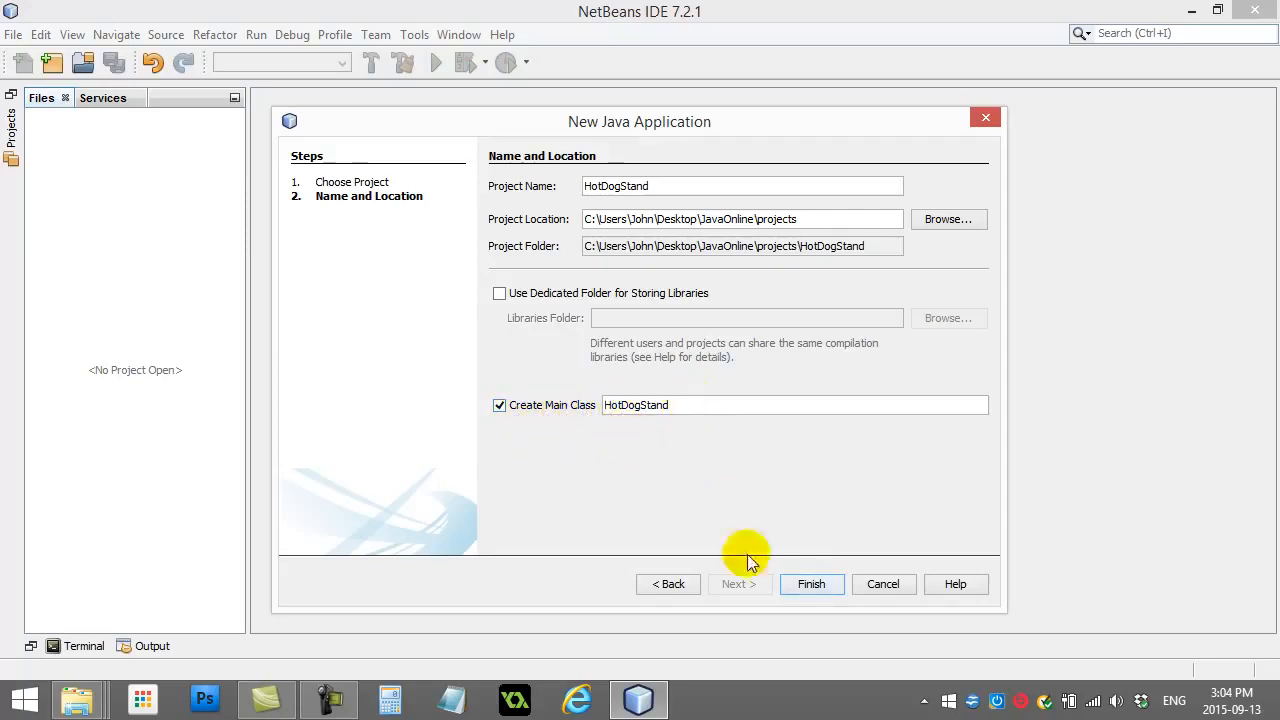
click(812, 584)
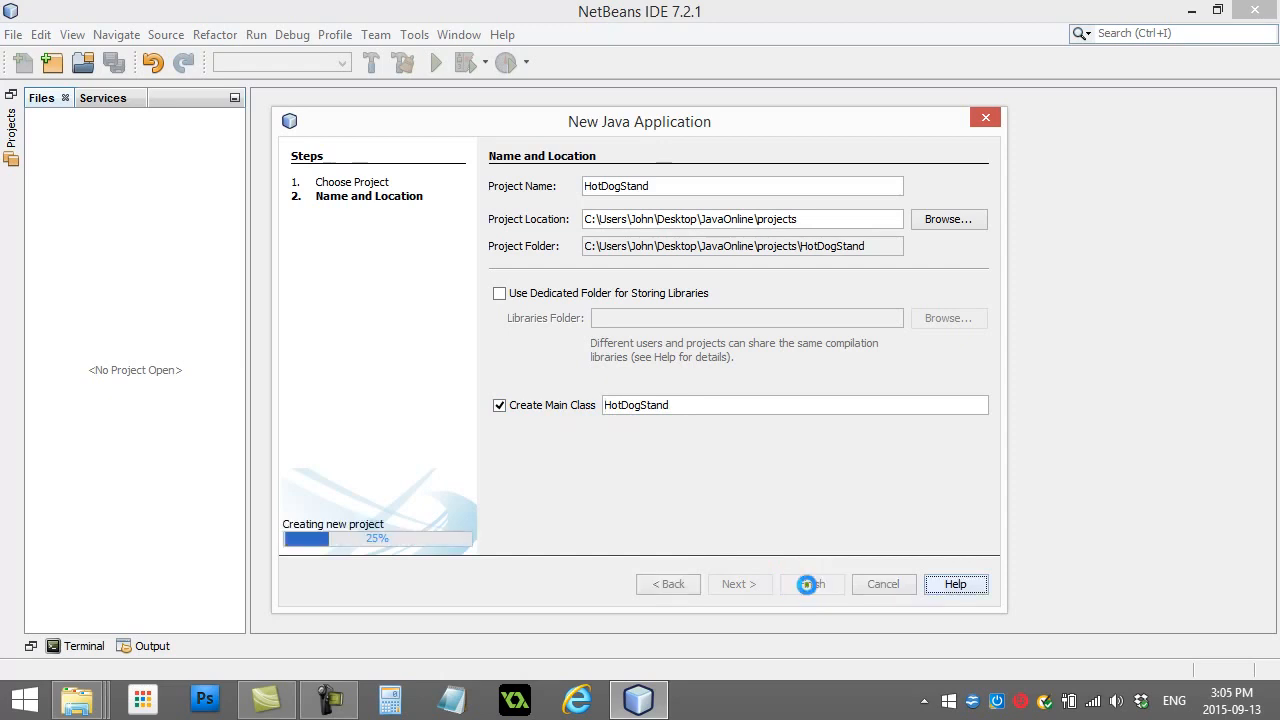
Open HotDogStand.java from the project tree and delete its template comments, leaving an empty main.
click(810, 584)
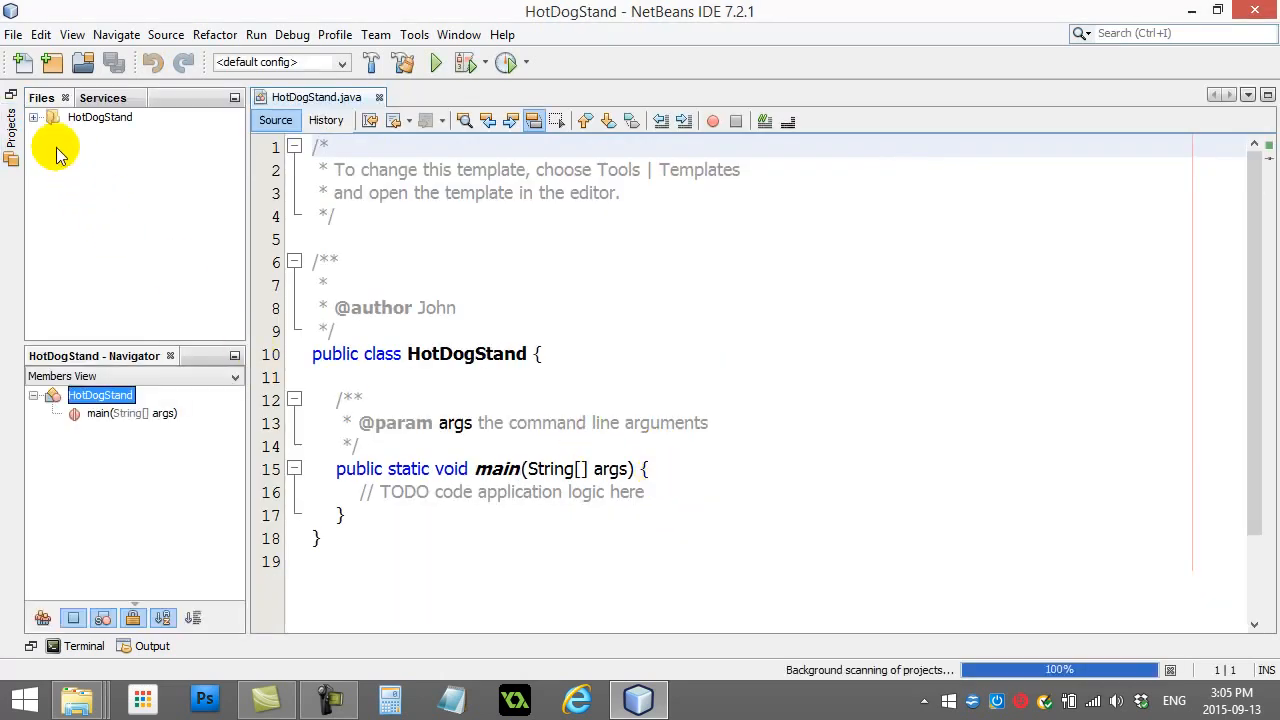
click(32, 116)
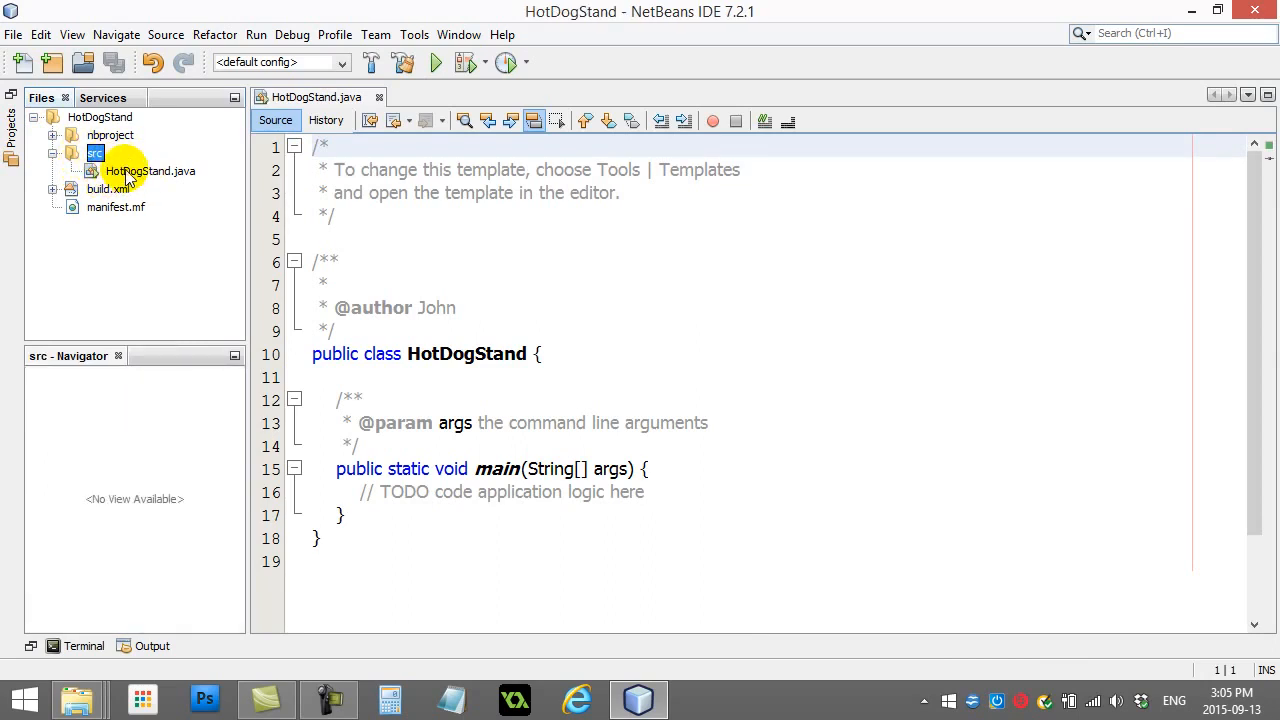
click(150, 172)
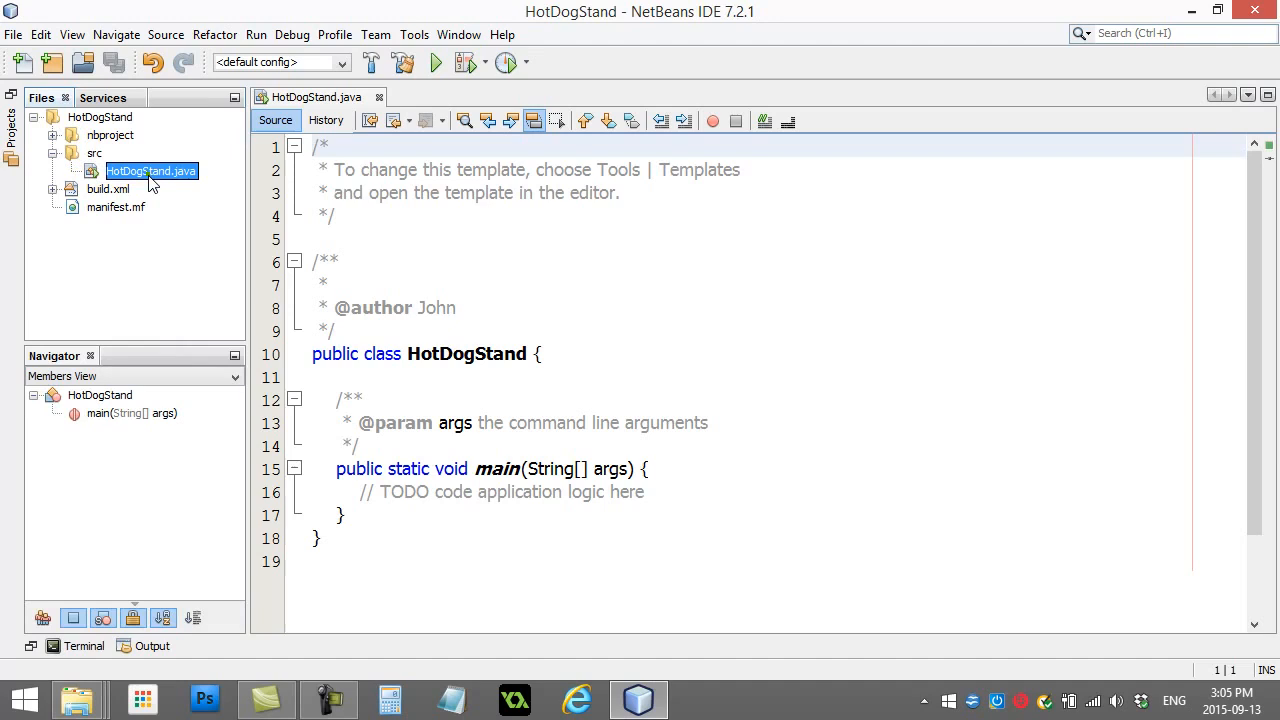
drag(312, 148, 338, 330)
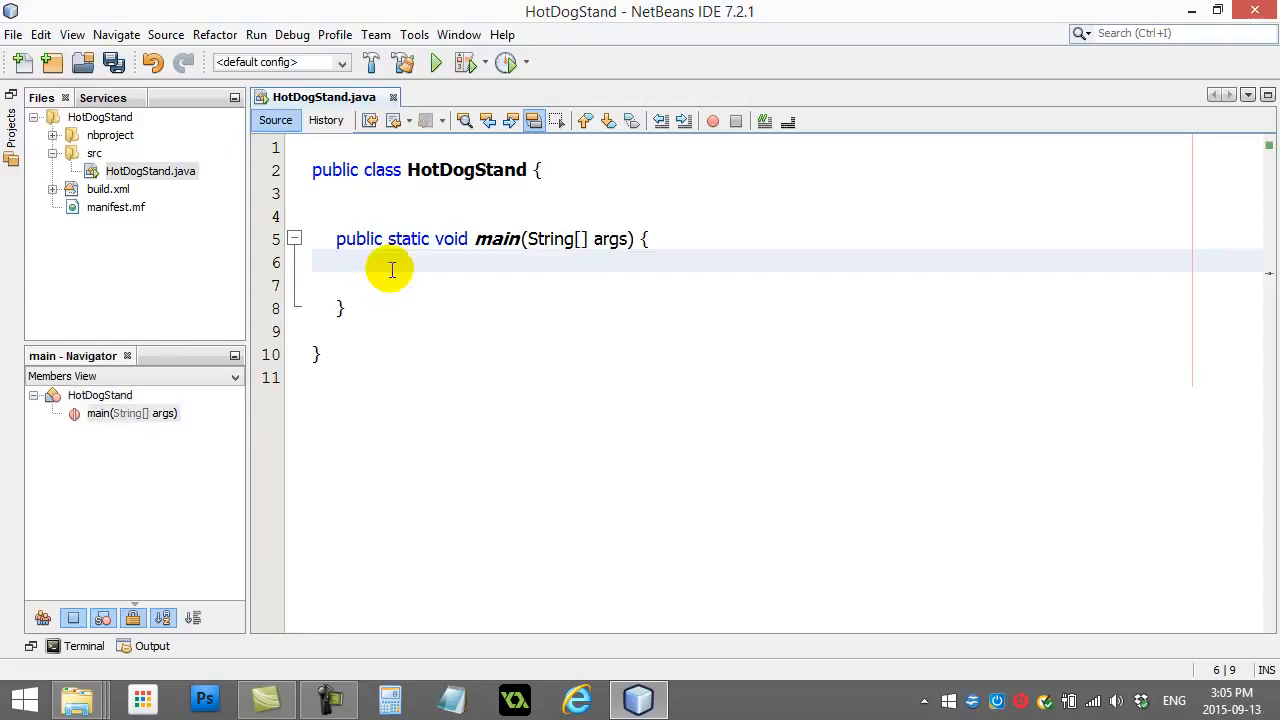
click(362, 262)
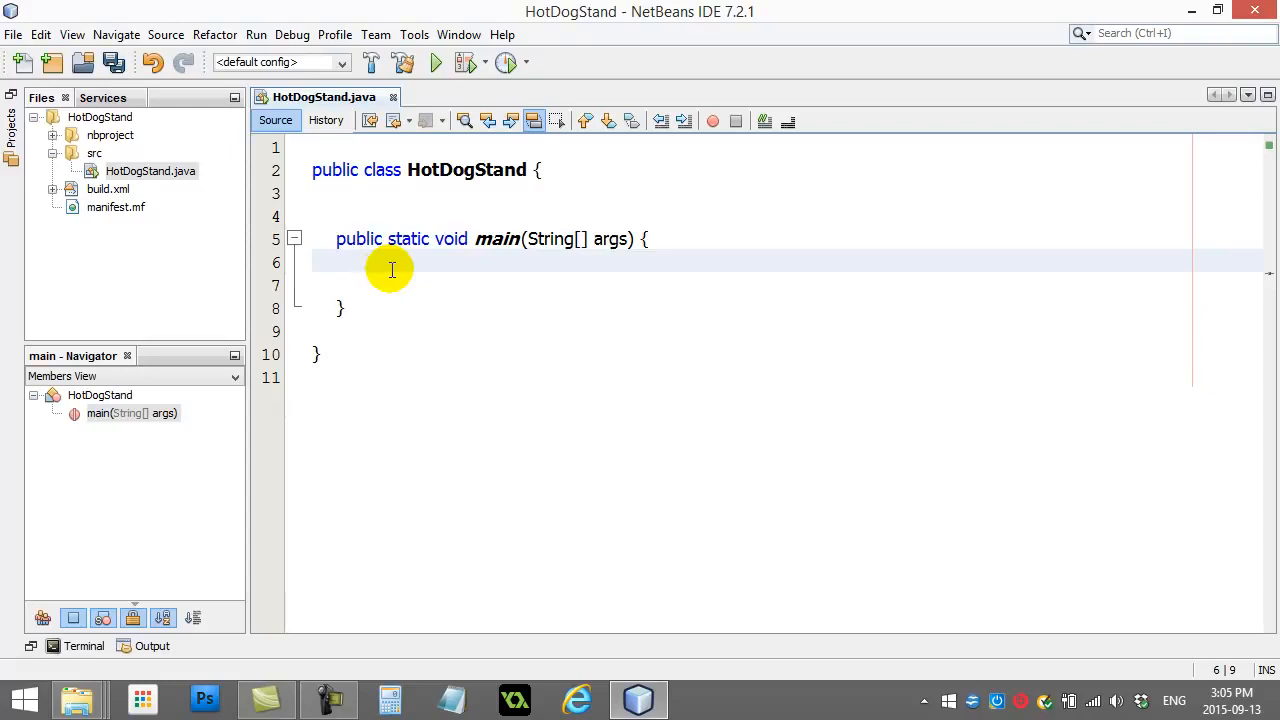
click(360, 260)
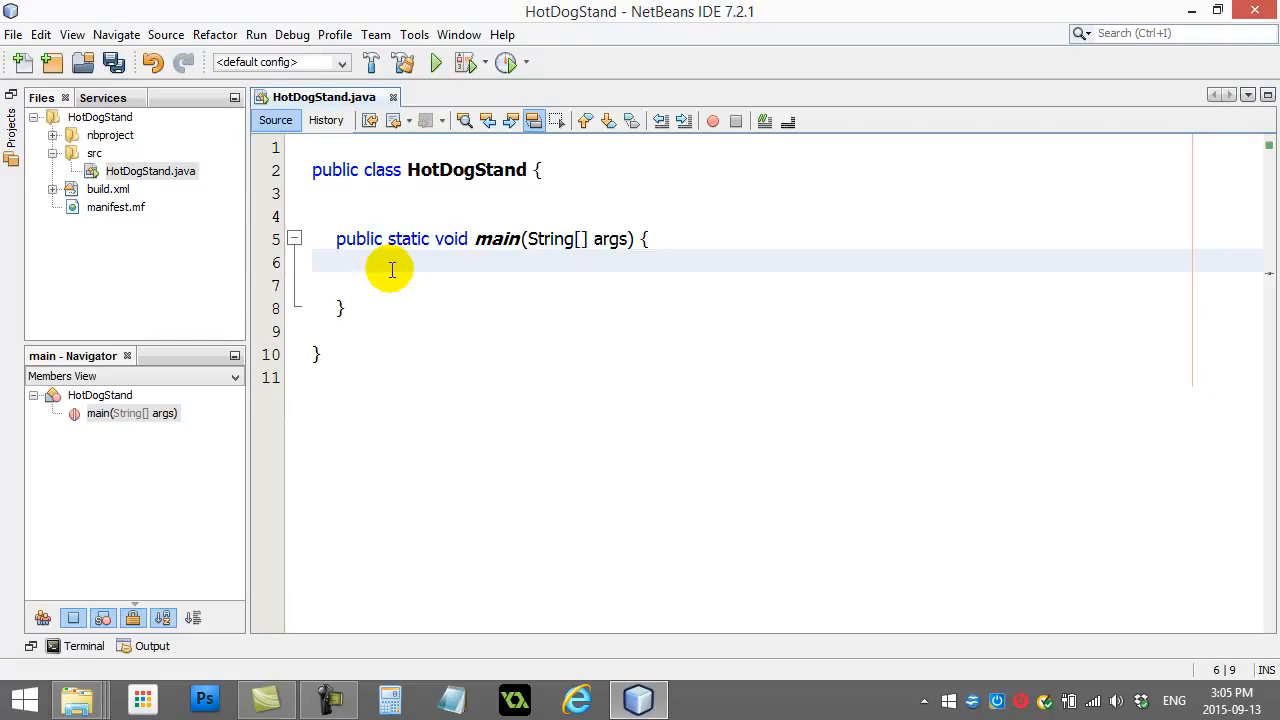
click(364, 260)
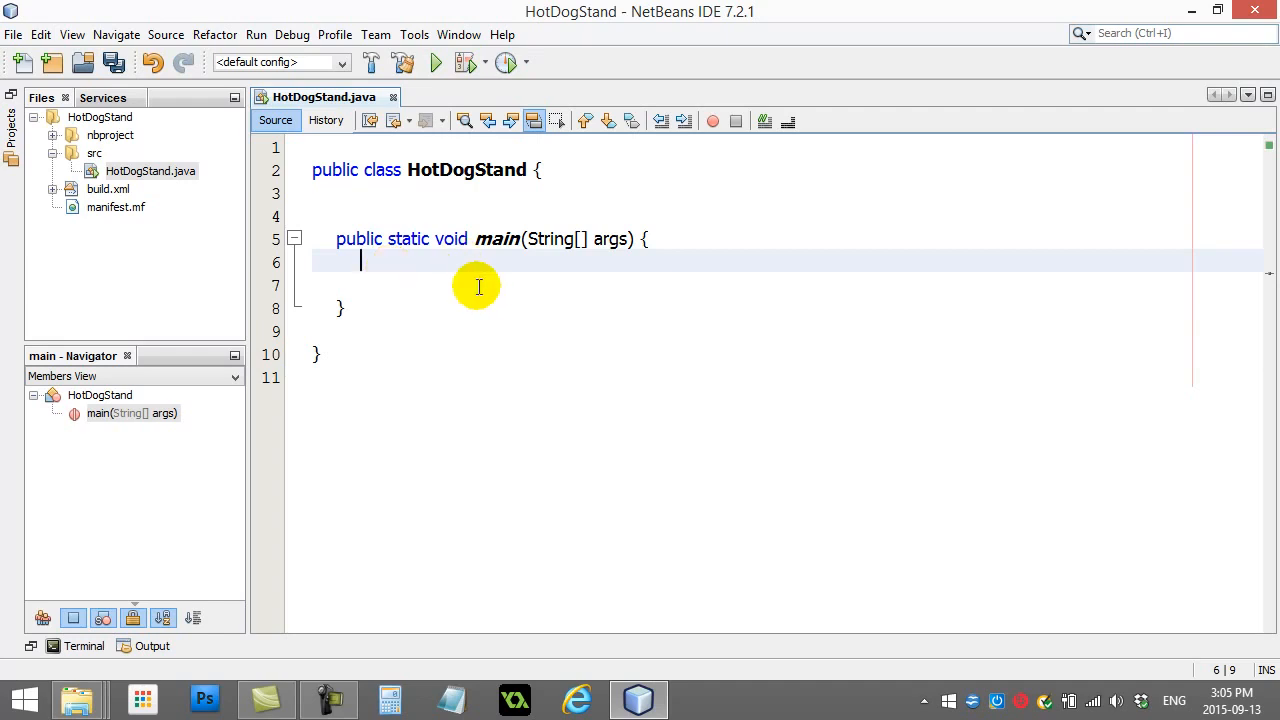
Open UserInput.java from the desktop in WordPad and scroll through its input helper methods.
right_click(736, 700)
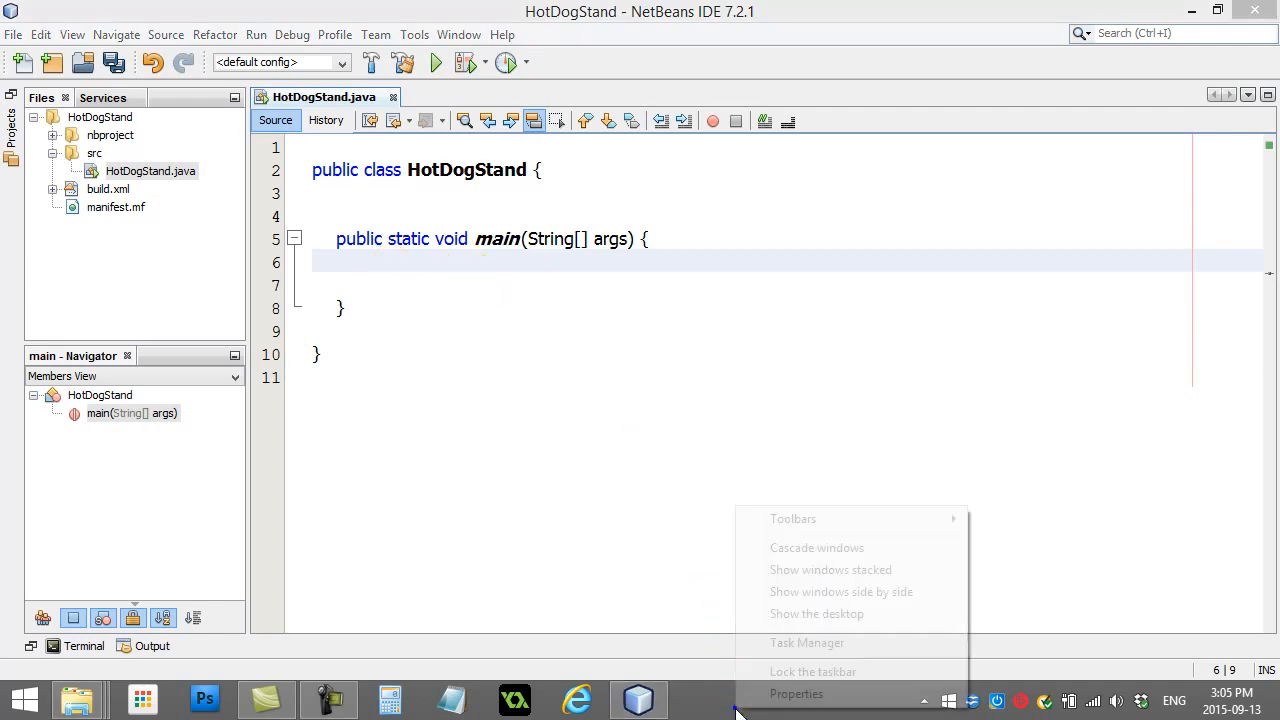
click(816, 612)
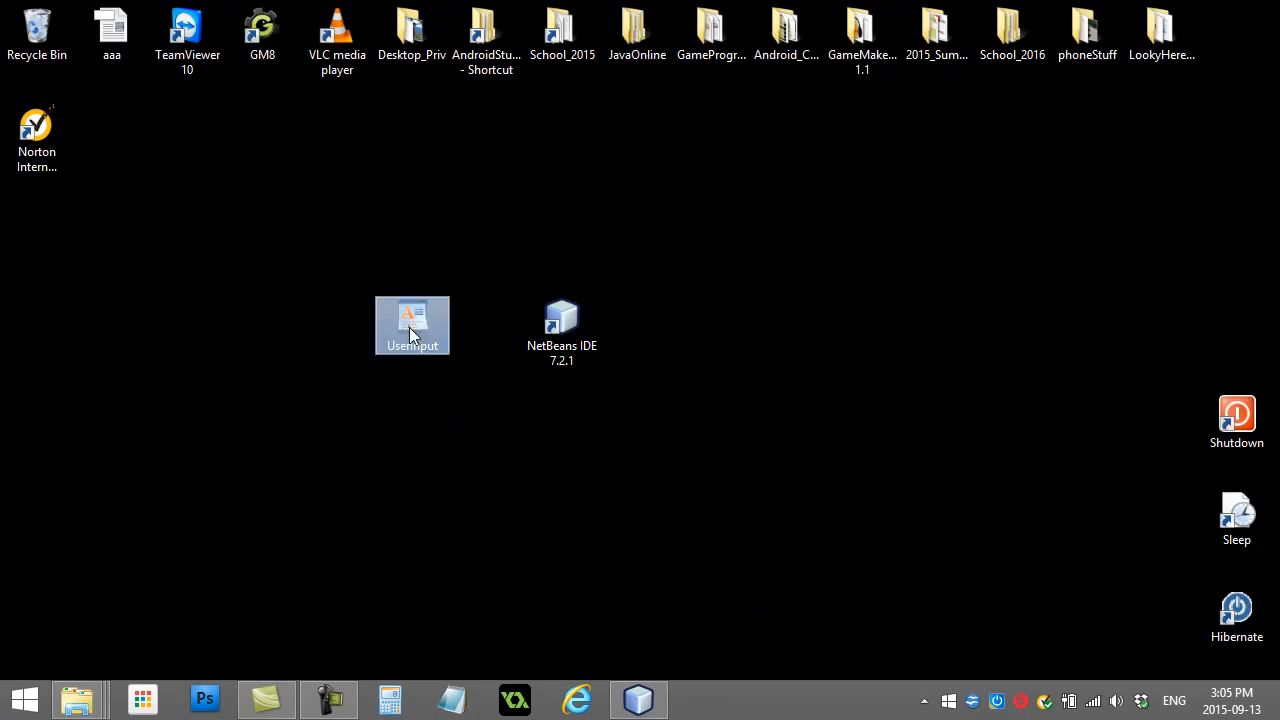
mouse_move(412, 320)
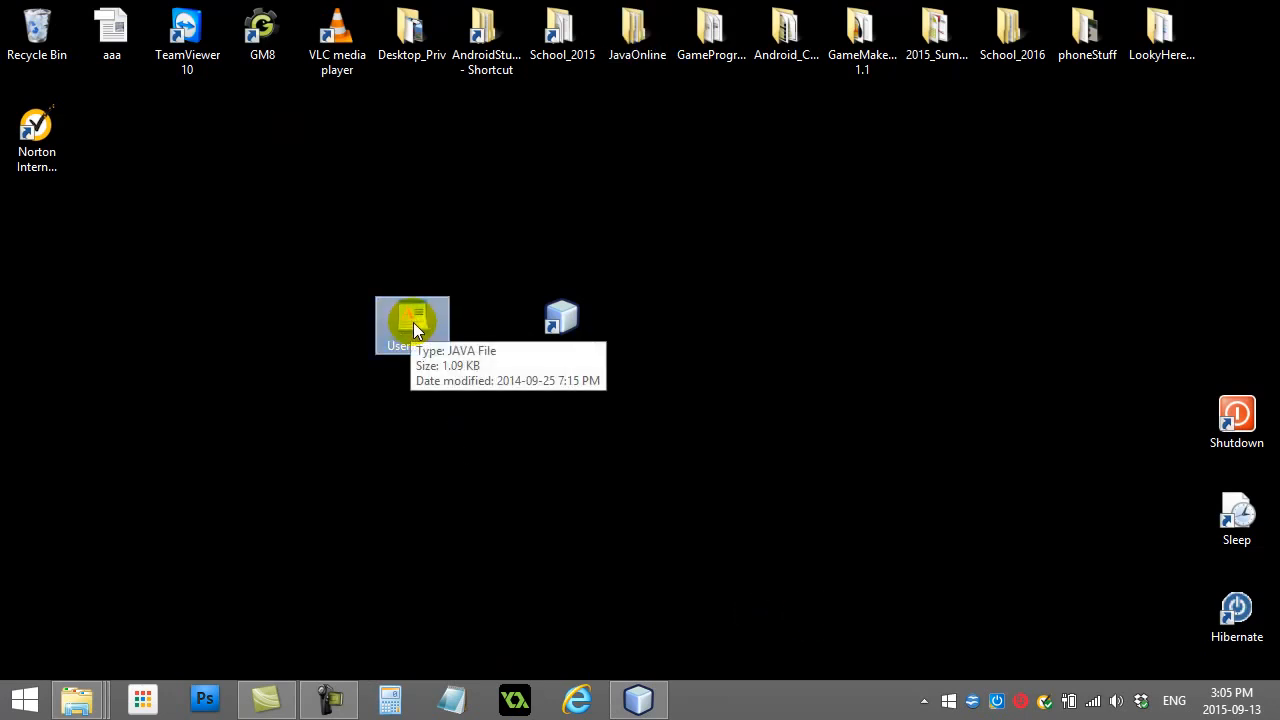
double_click(412, 320)
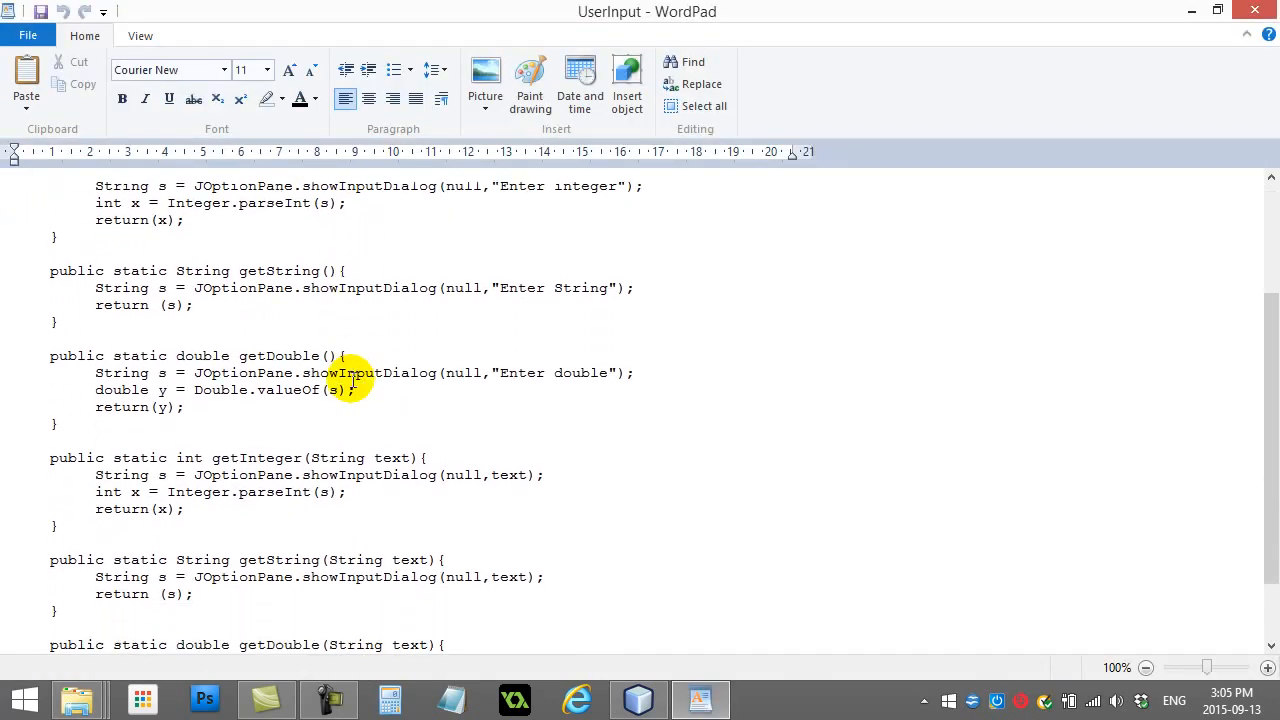
scroll(up, 3)
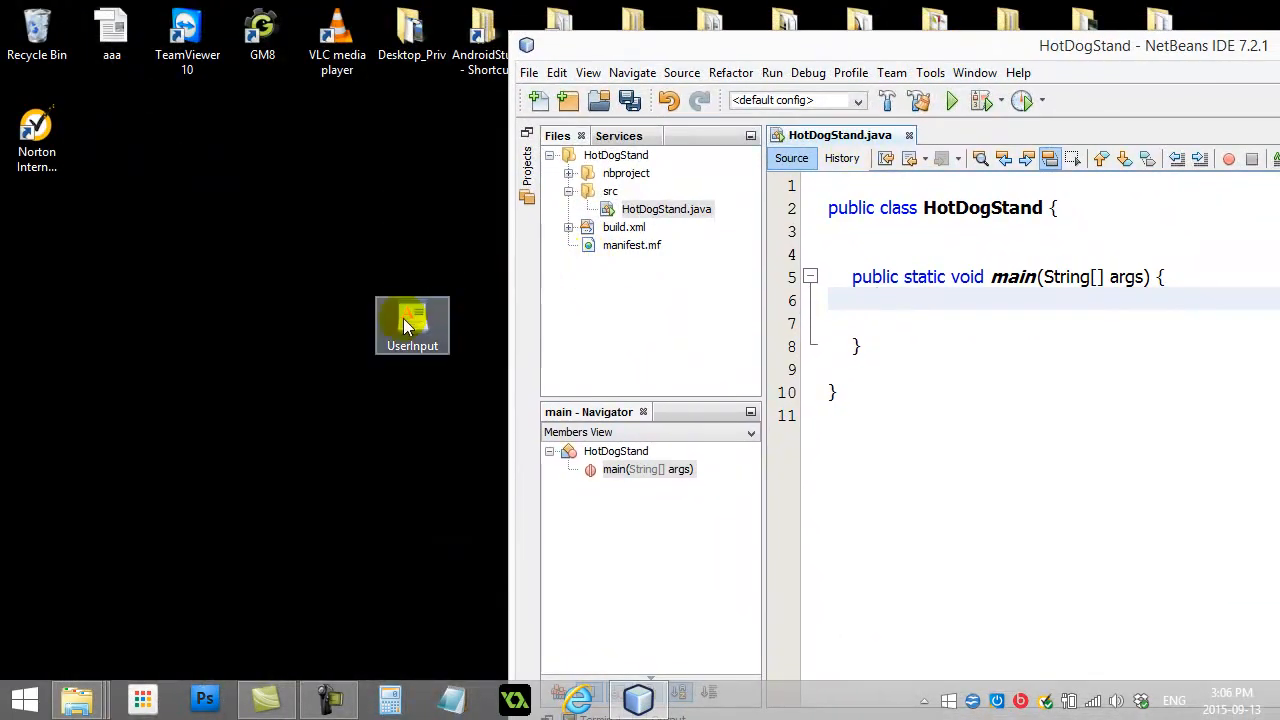
Drag UserInput.java from the desktop onto the HotDogStand project's src package.
drag(412, 324, 610, 200)
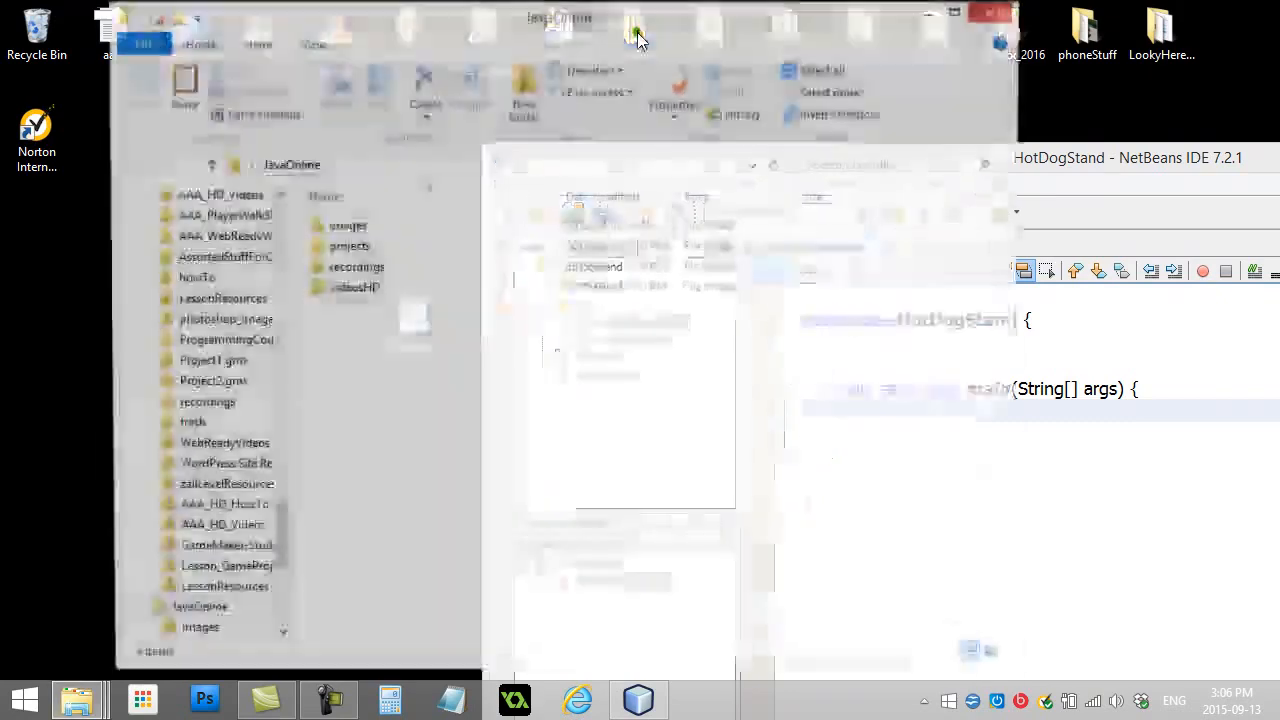
Browse to JavaOnline > projects > HotDogStand > src and confirm both .java files are present.
click(348, 248)
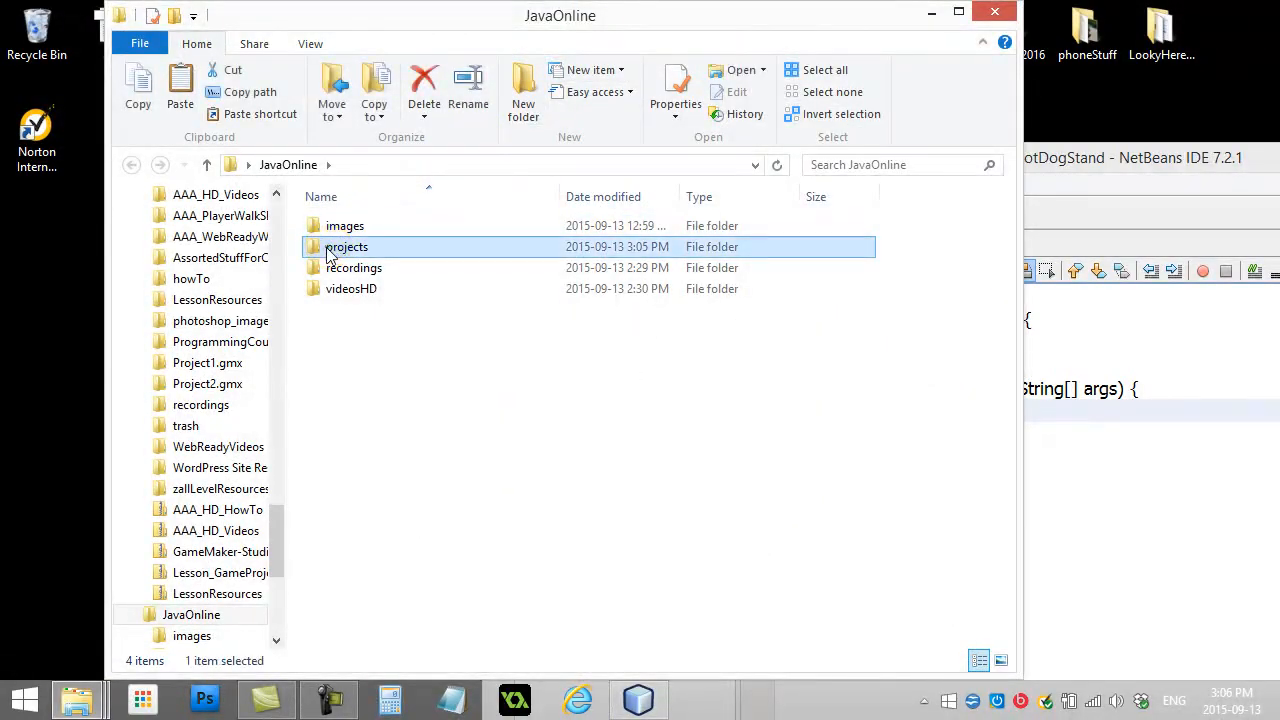
double_click(346, 246)
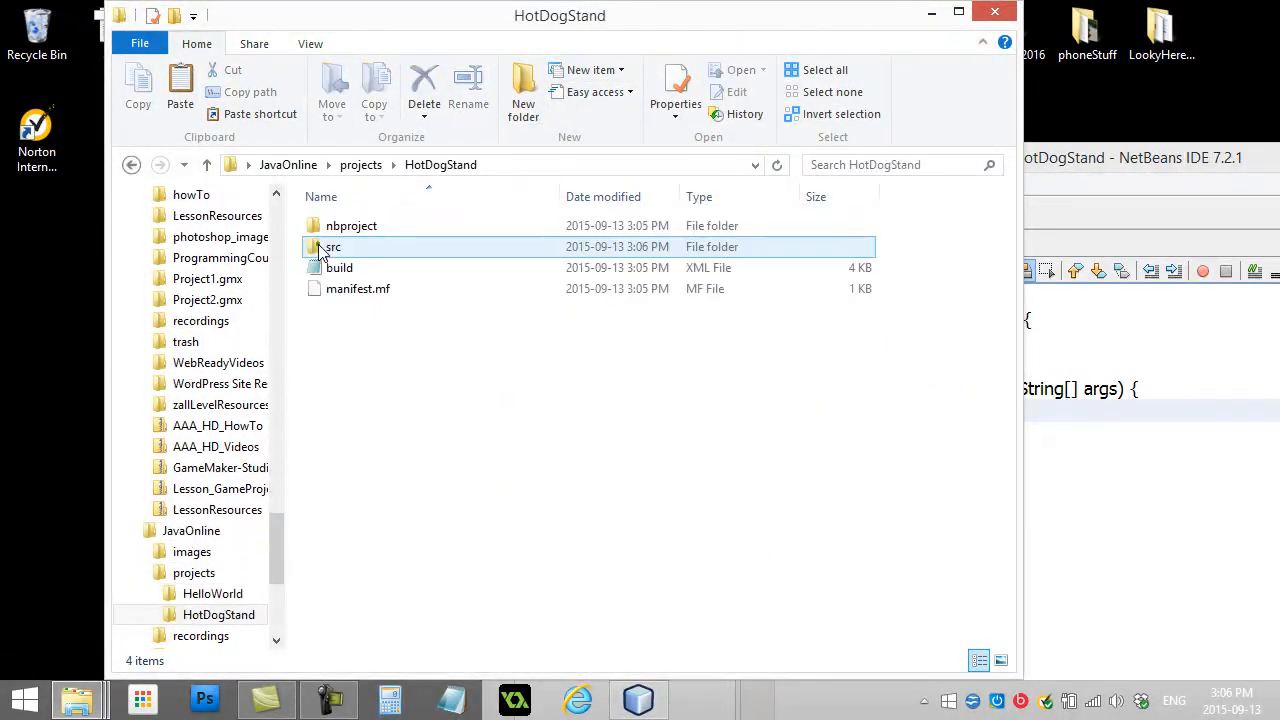
double_click(332, 248)
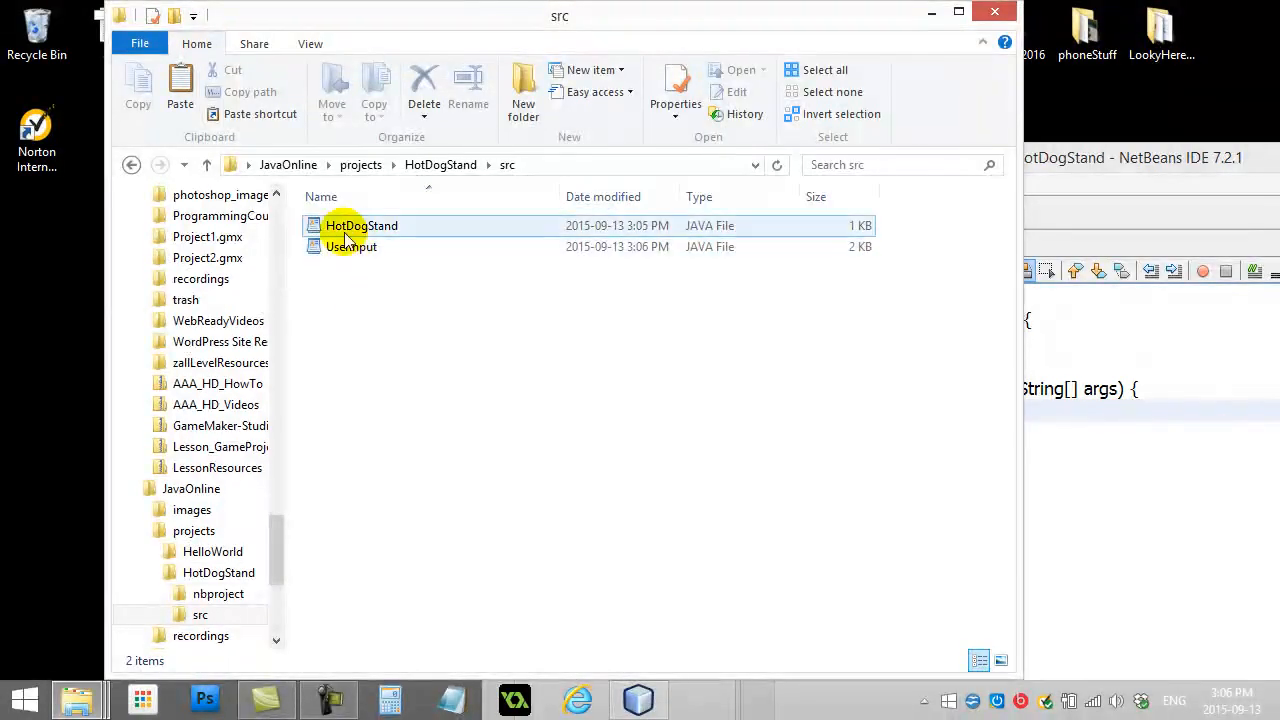
click(352, 246)
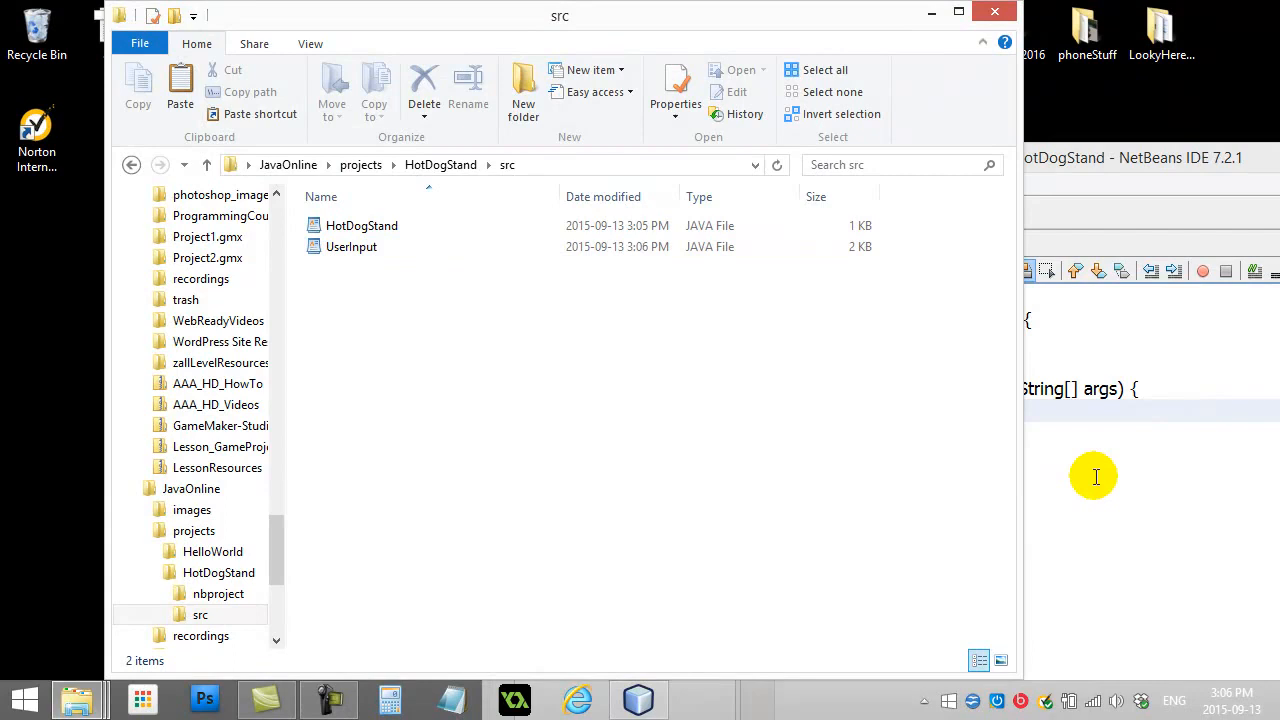
mouse_move(560, 388)
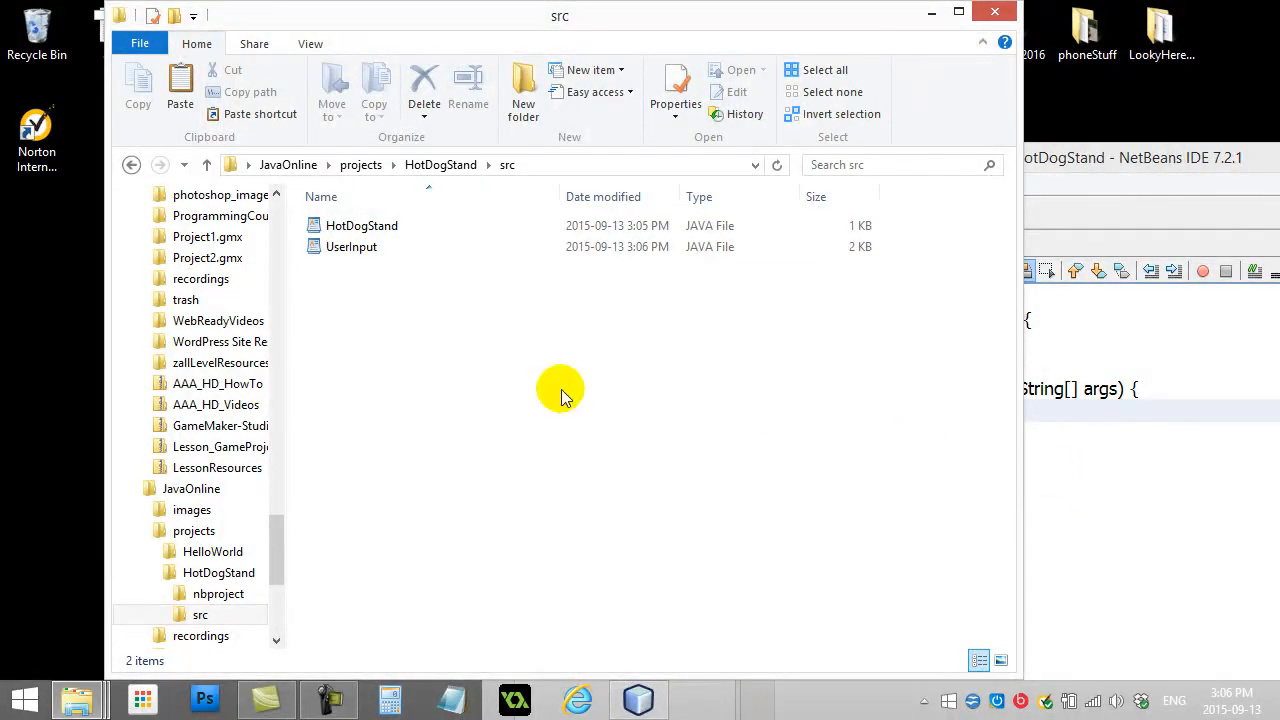
click(360, 224)
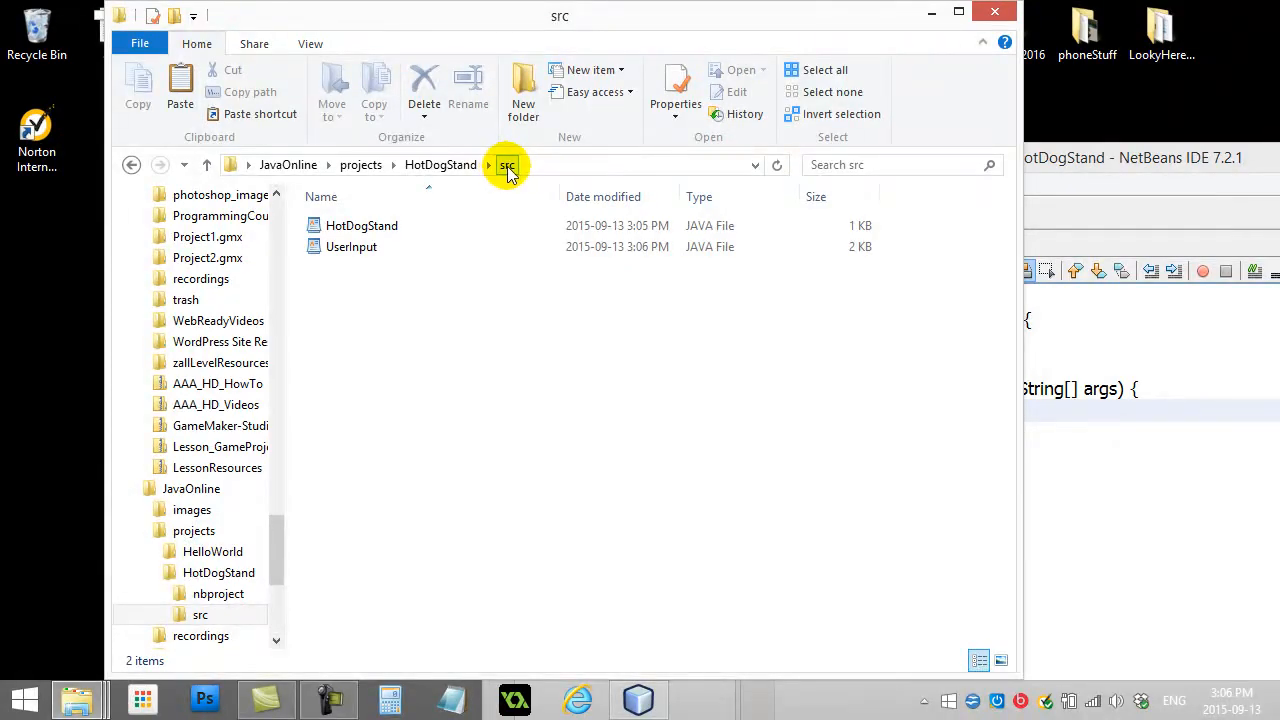
click(638, 700)
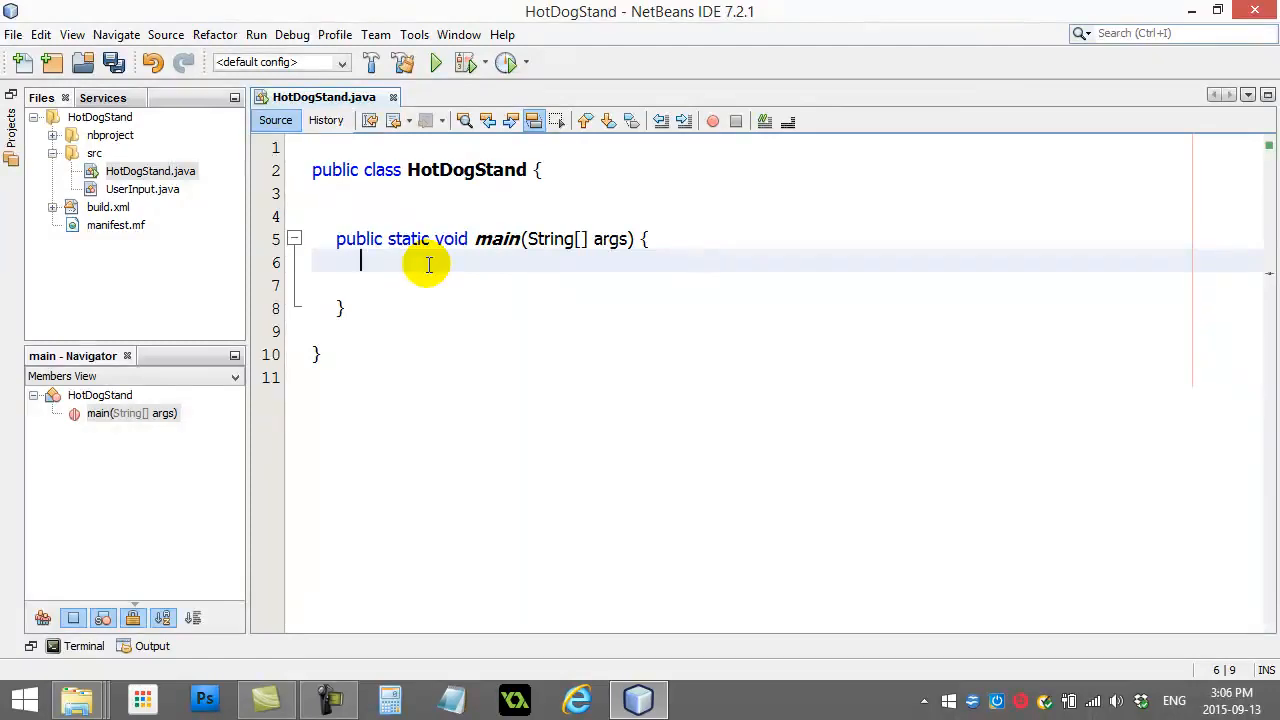
Declare int numHotdogs, int numDrinks and double cost in main, then begin the numHotdogs assignment.
text(int n)
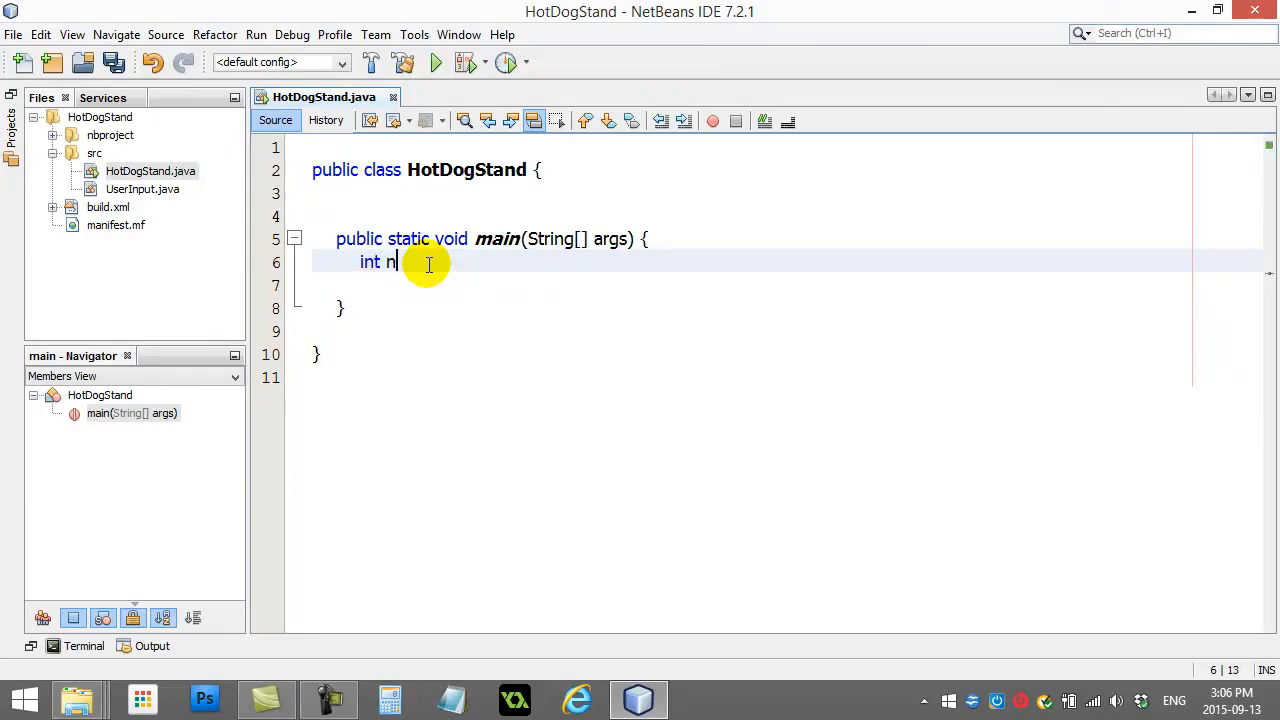
text(umHotdogs)
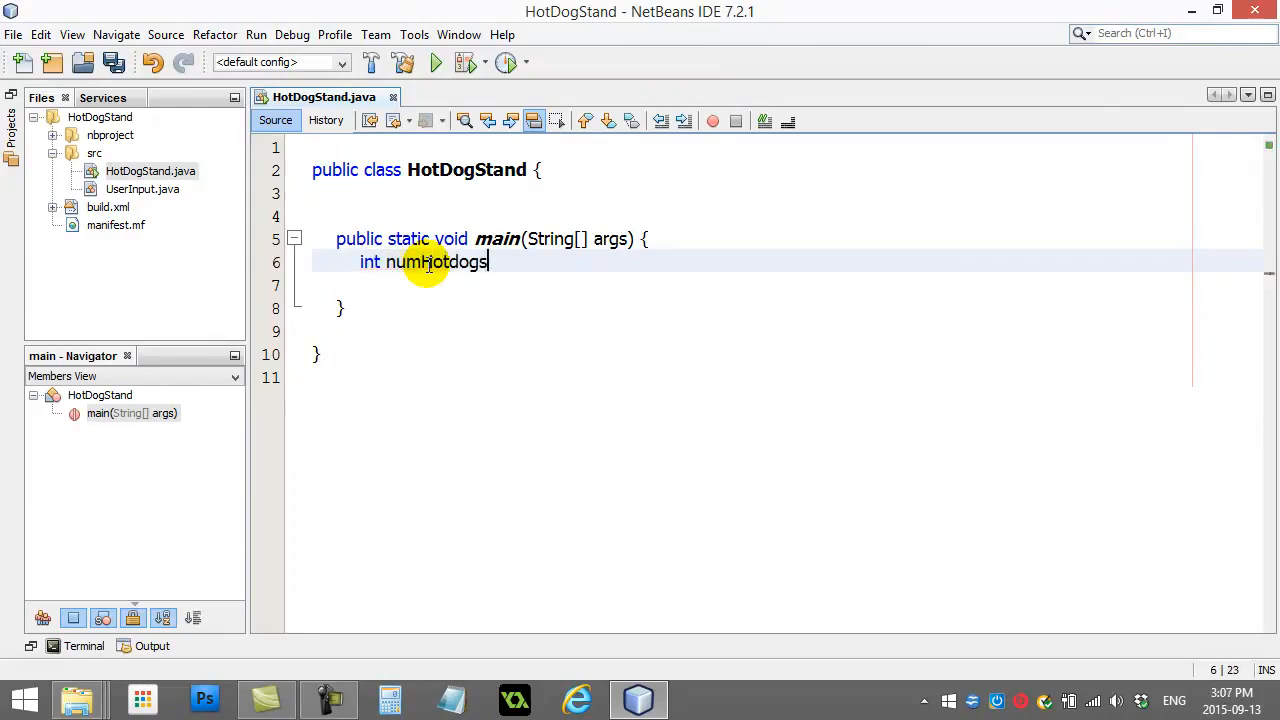
text(;)
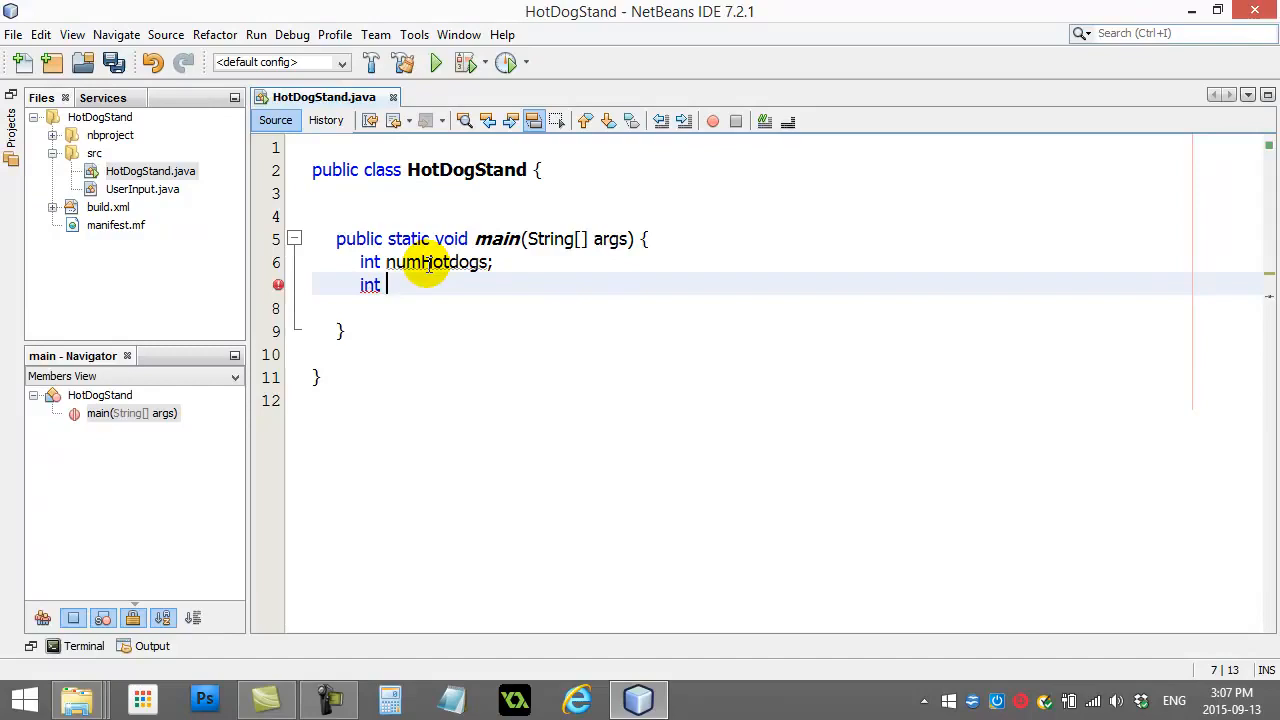
text(numDrinks;)
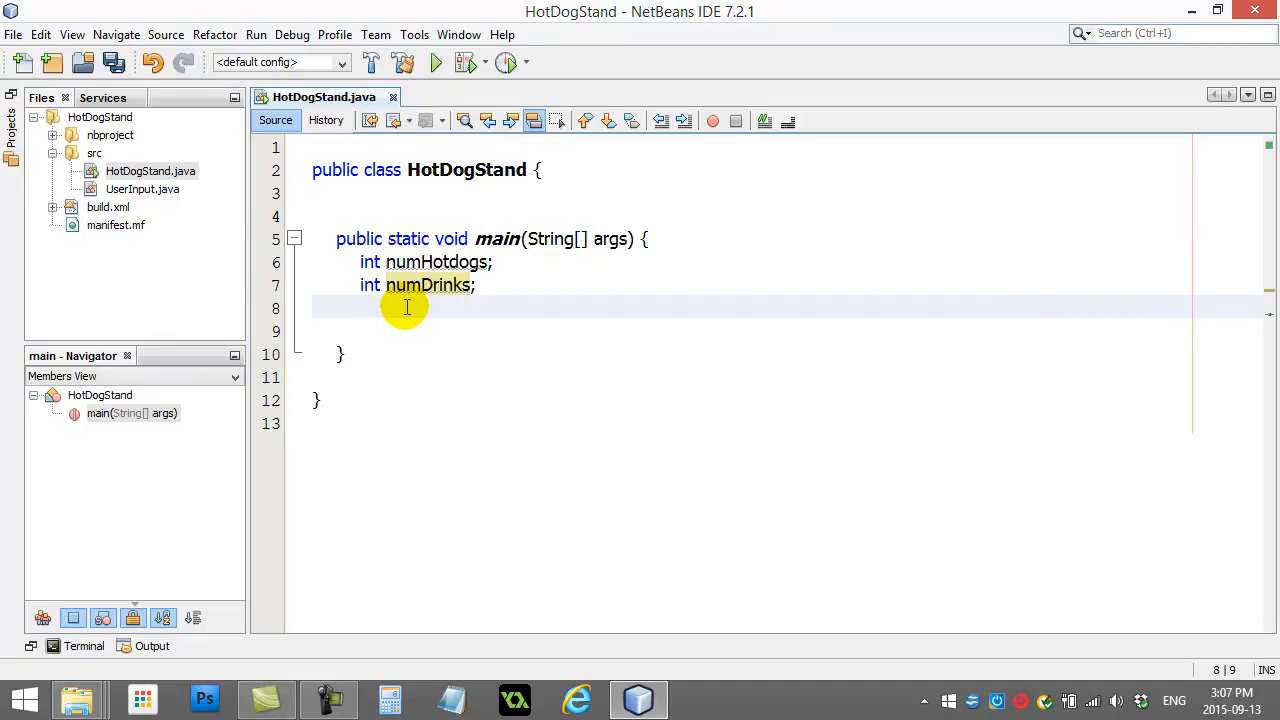
text(d)
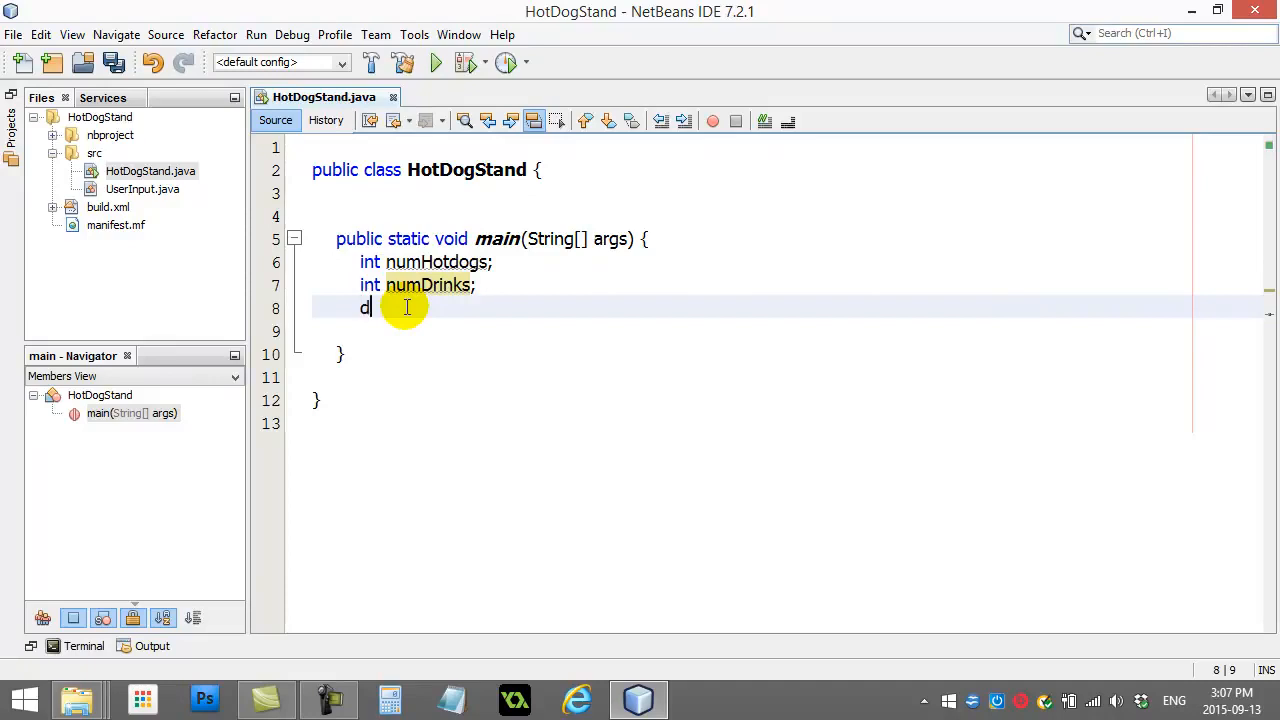
text(ouble cost)
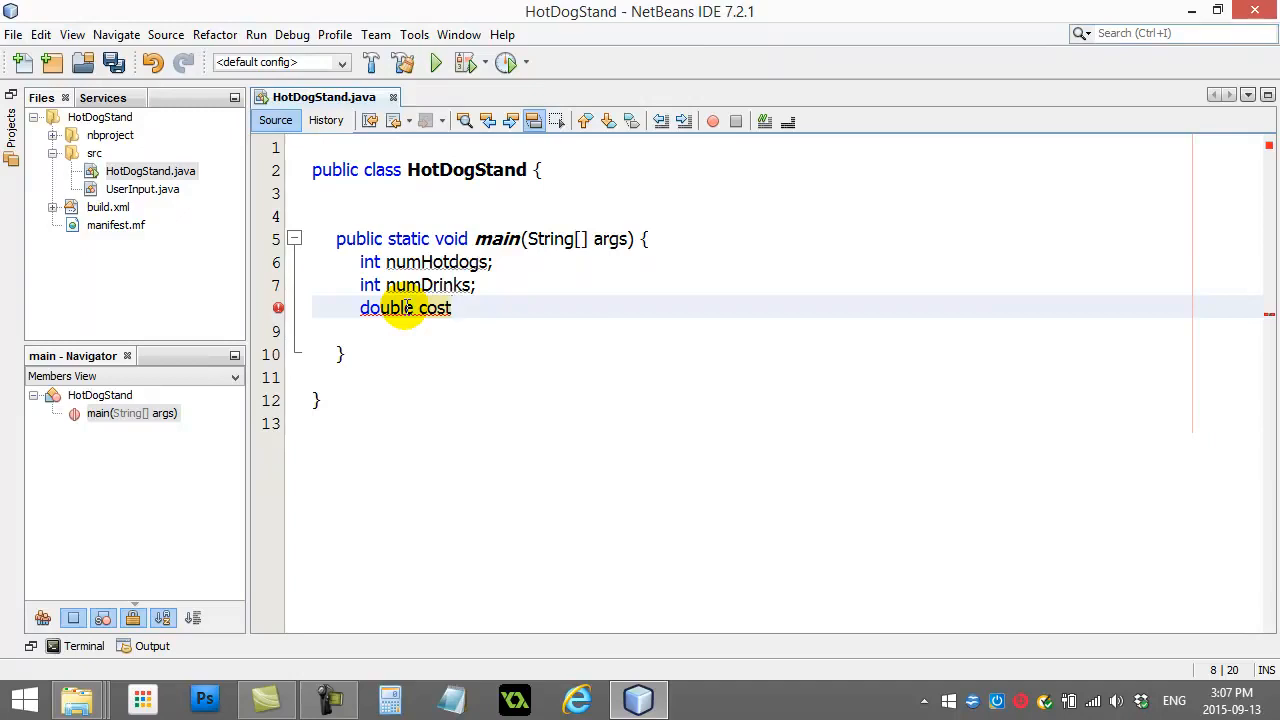
text(;)
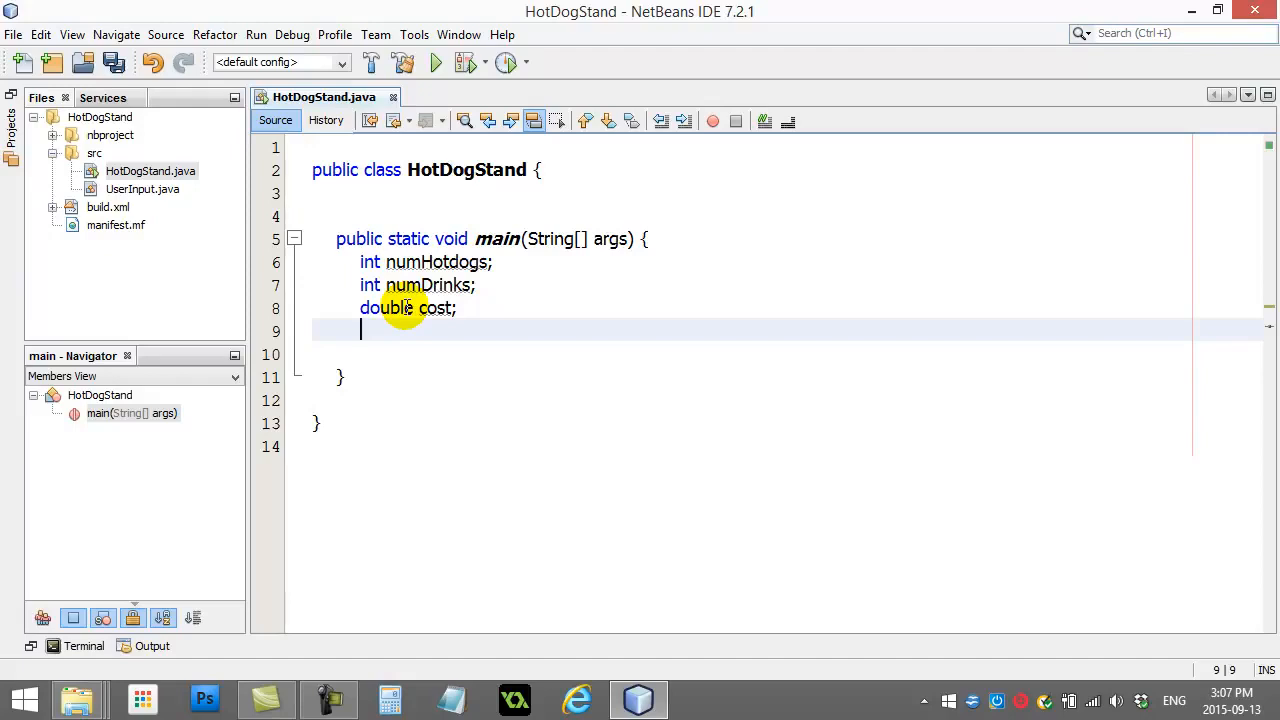
text(nu)
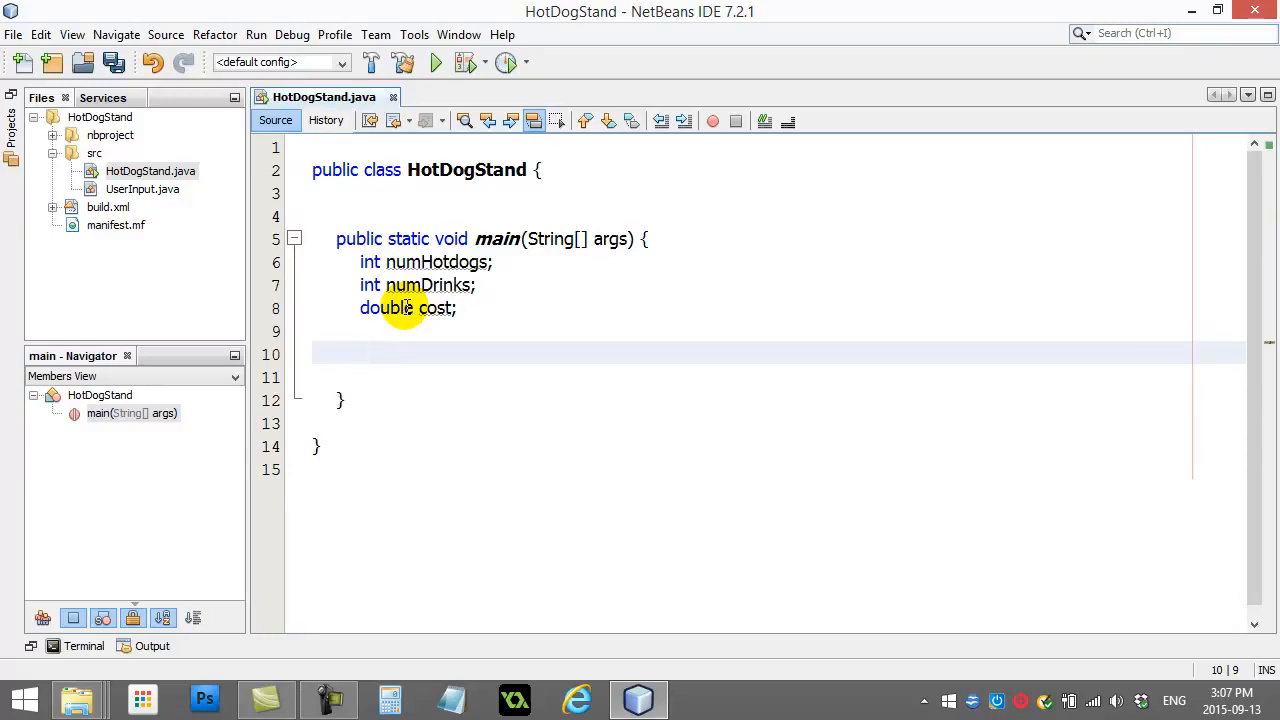
text(numHotdogs =)
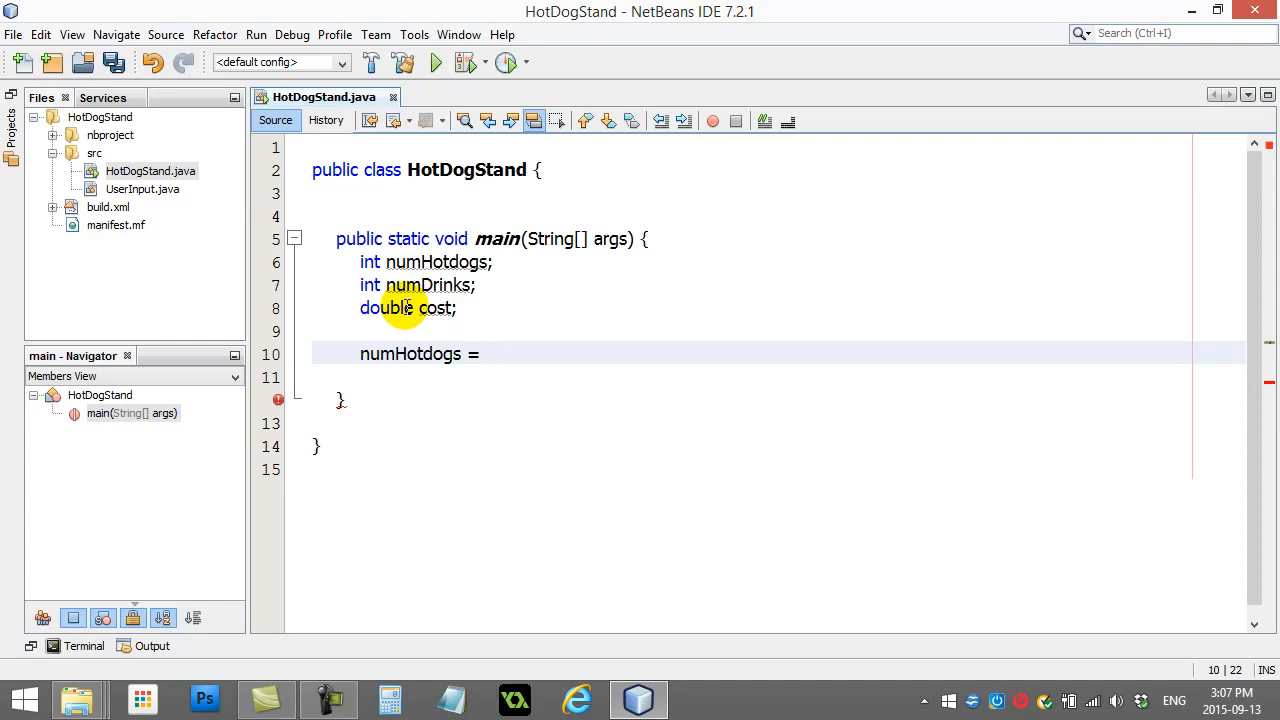
Assign numHotdogs = UserInput.getInteger("How many hotdogs?");.
click(142, 188)
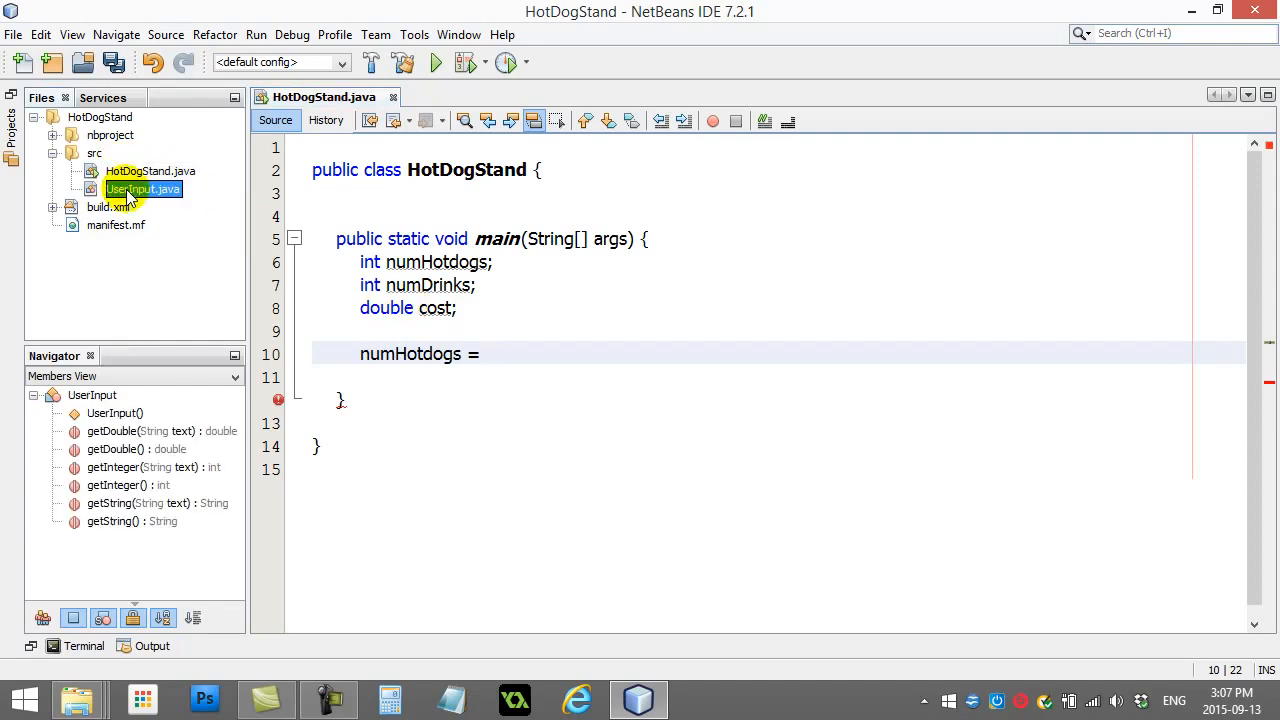
click(540, 354)
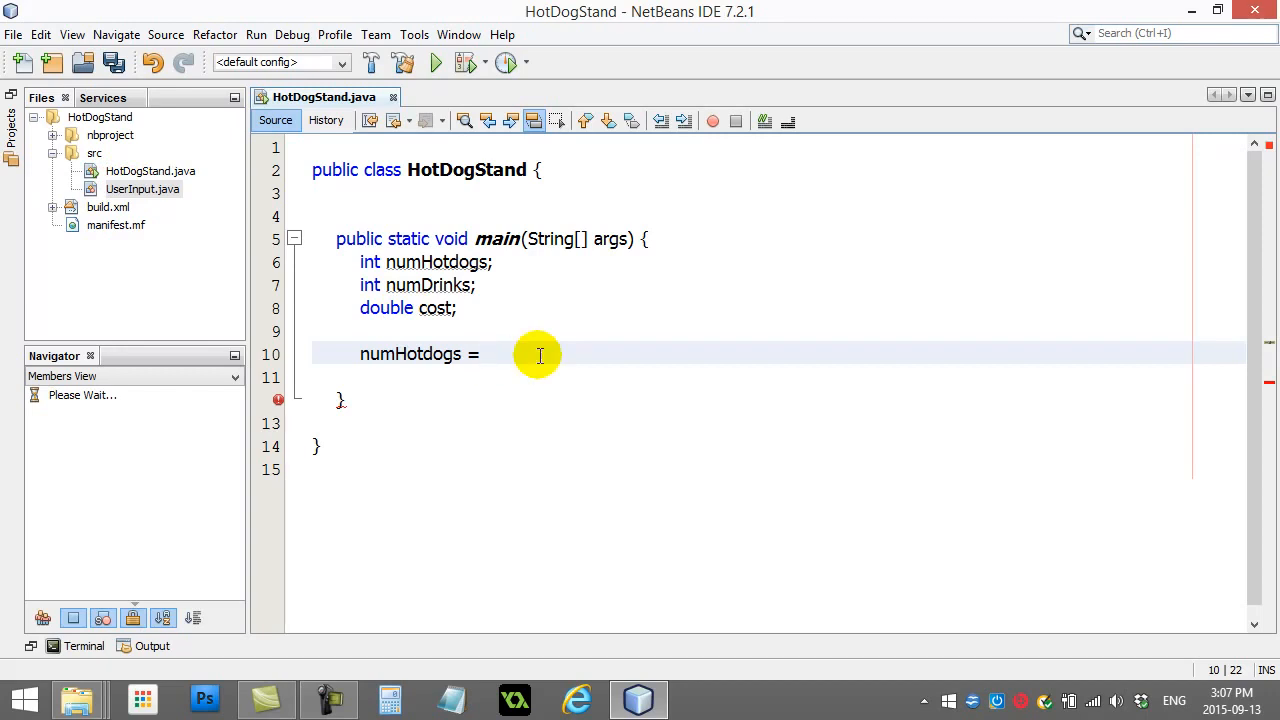
text(UserInput.)
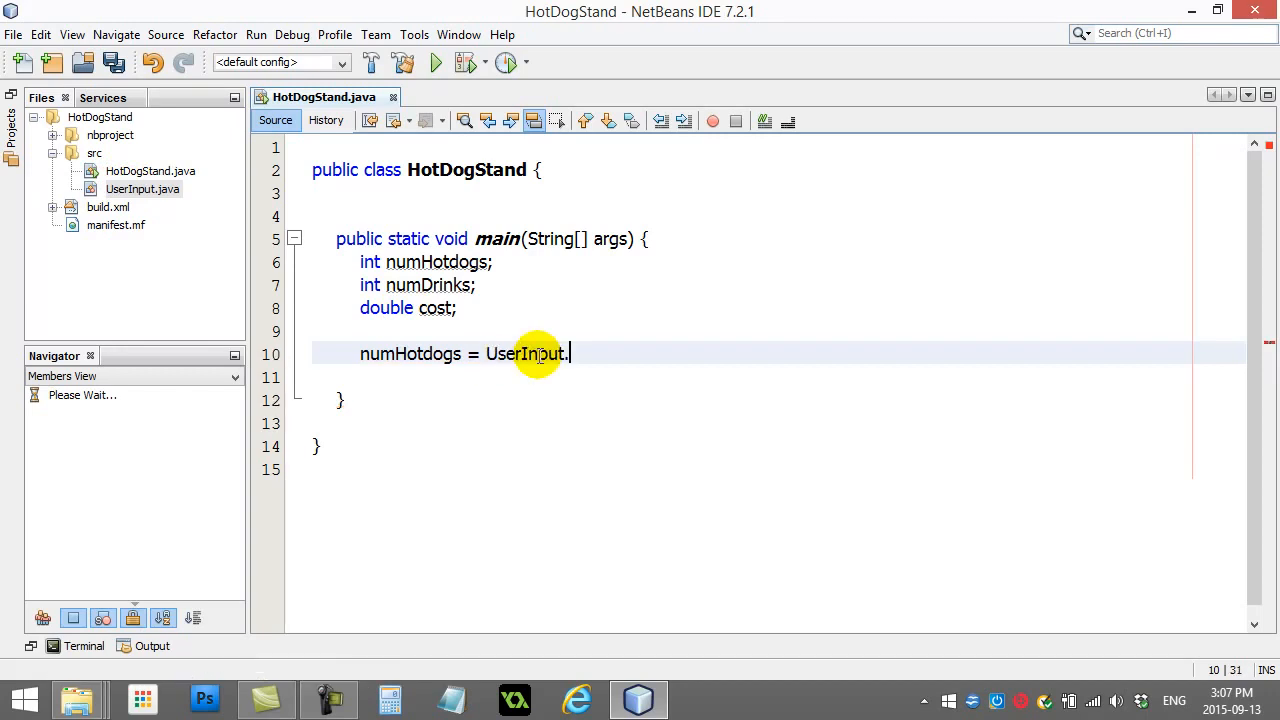
text(.)
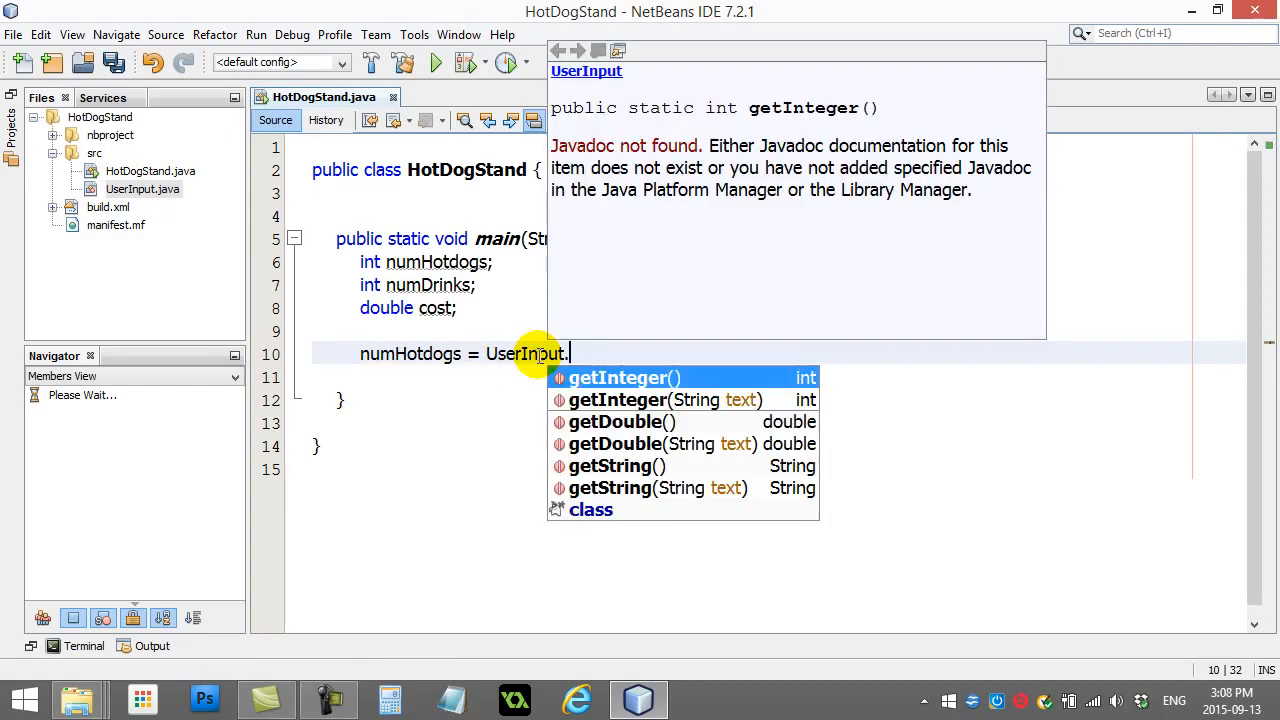
mouse_move(616, 400)
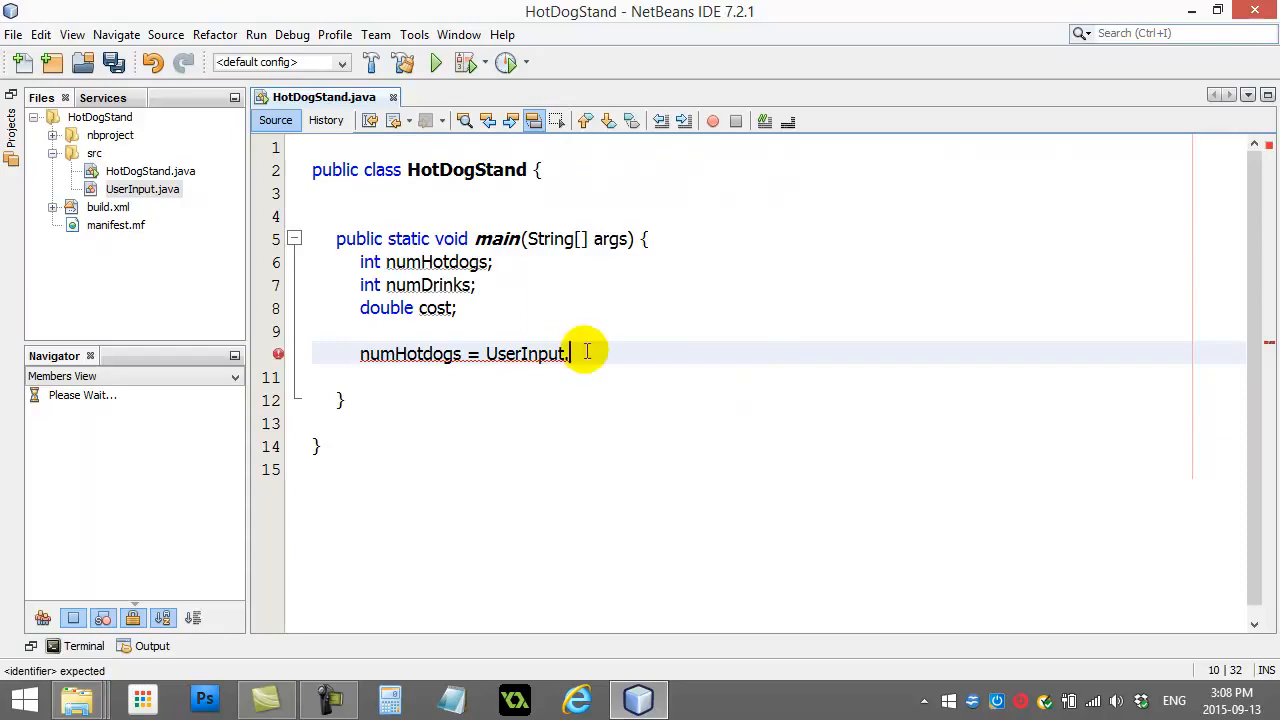
text(get)
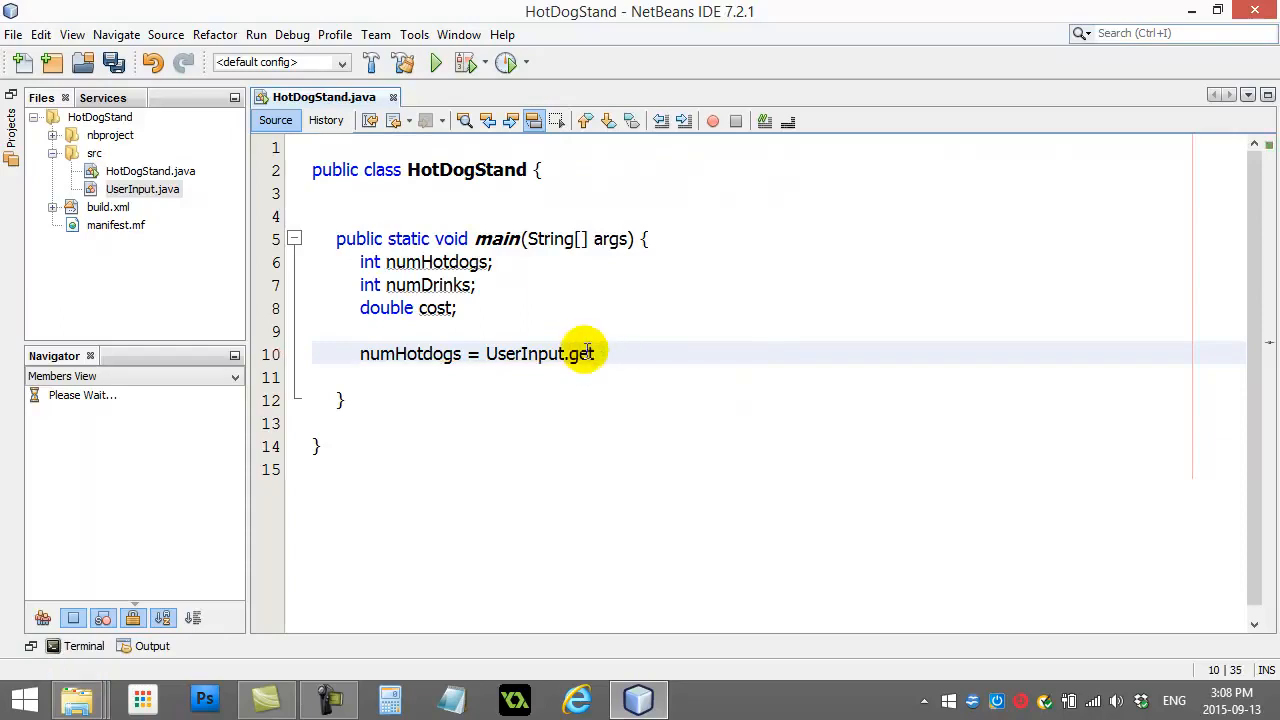
text(Integer)
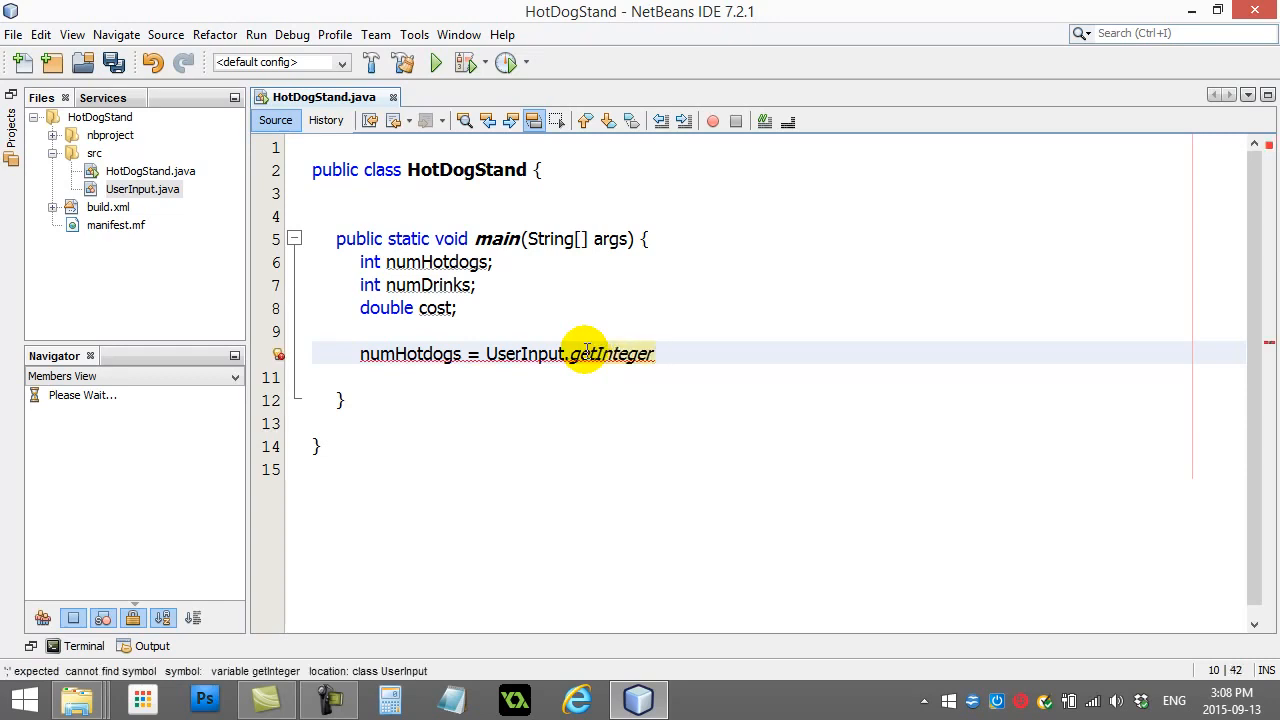
text(())
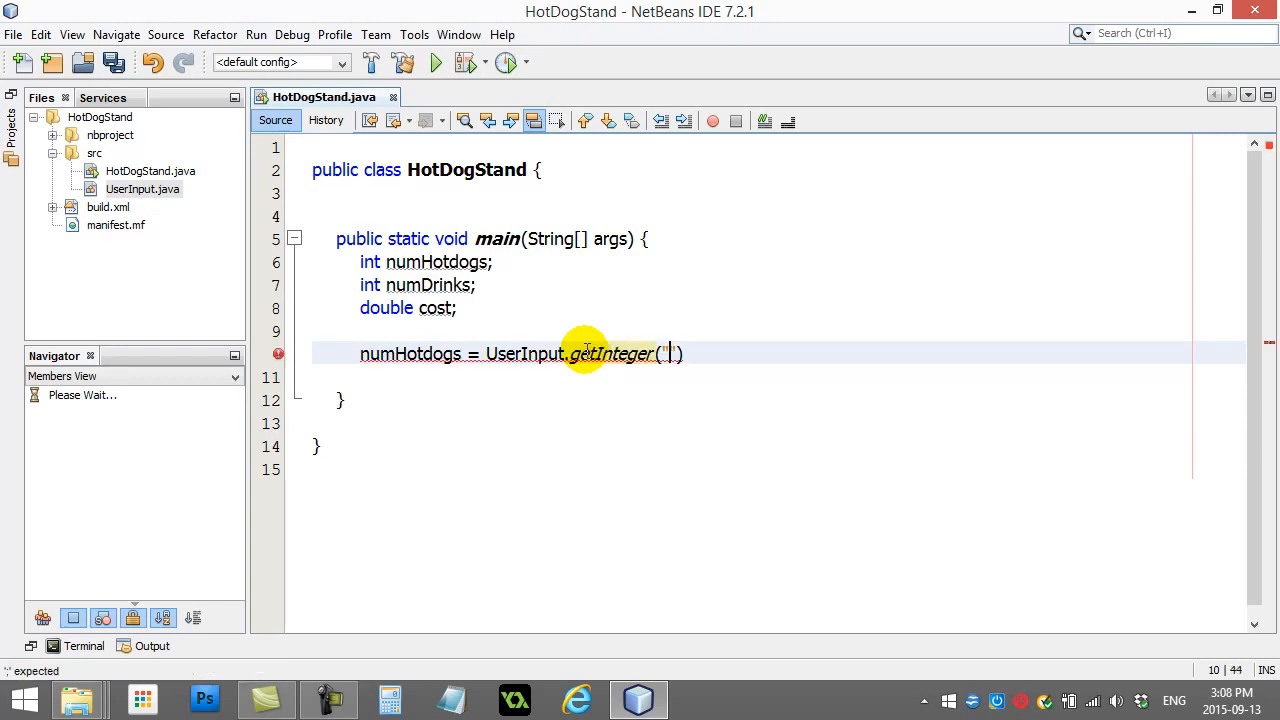
text("Ho)
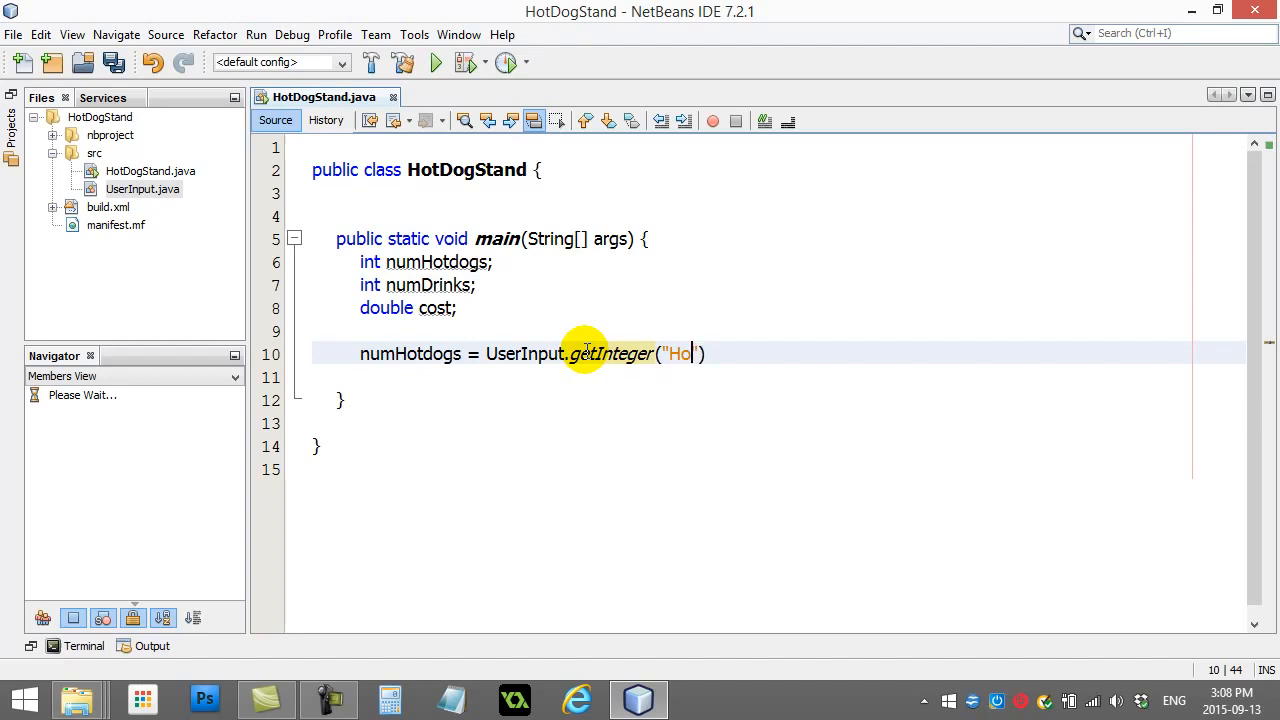
text(w many hotdogs?)
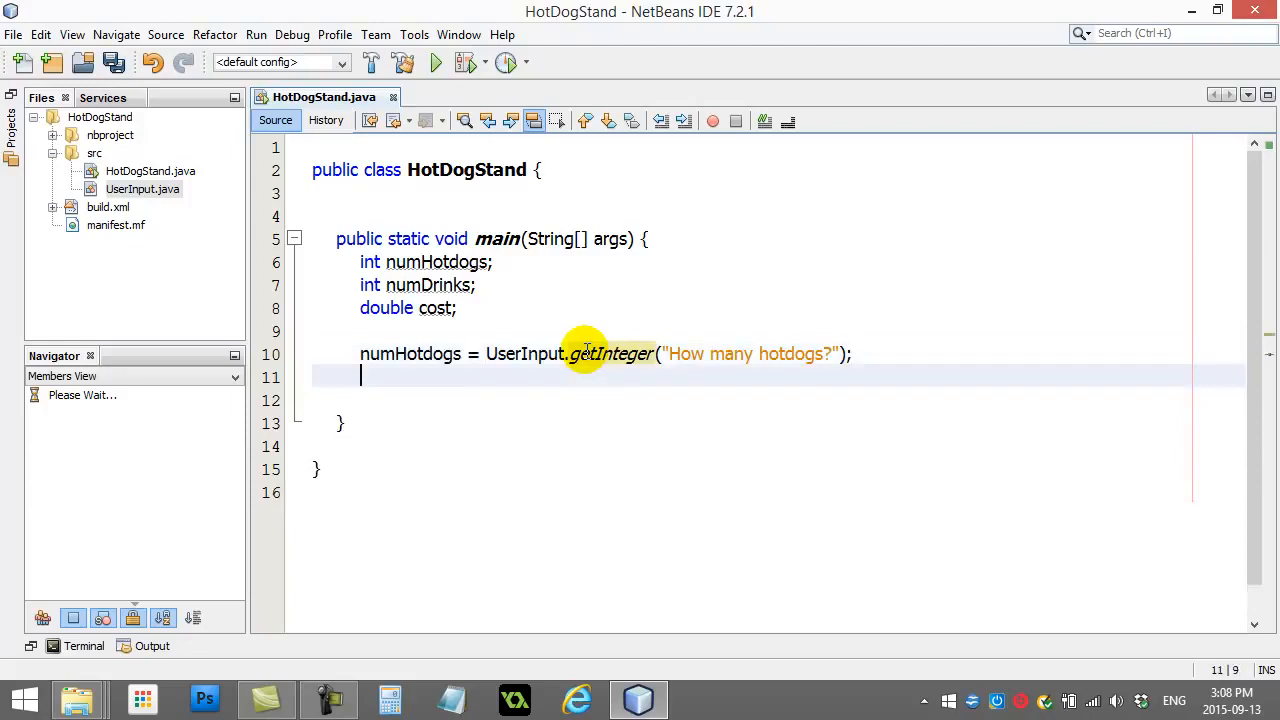
Assign numDrinks = UserInput.getInteger("How many drinks?"); and add a new line below.
text(numDrin)
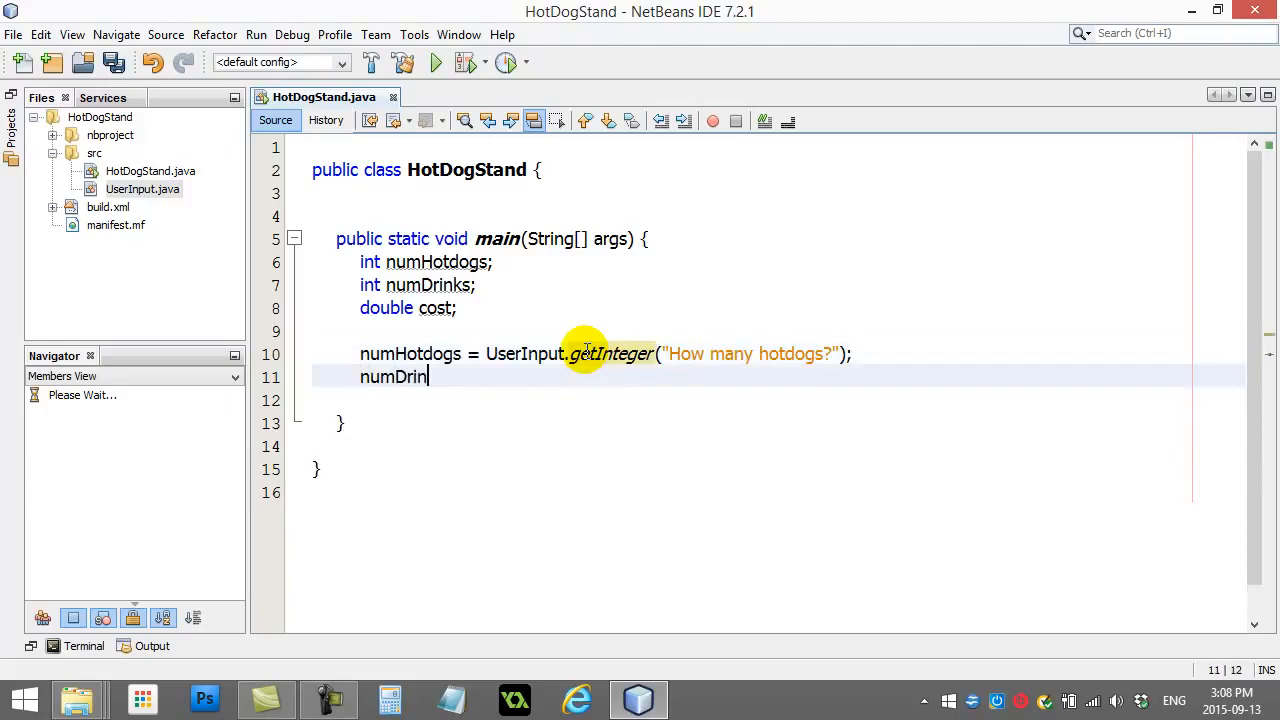
text(ks = UserI)
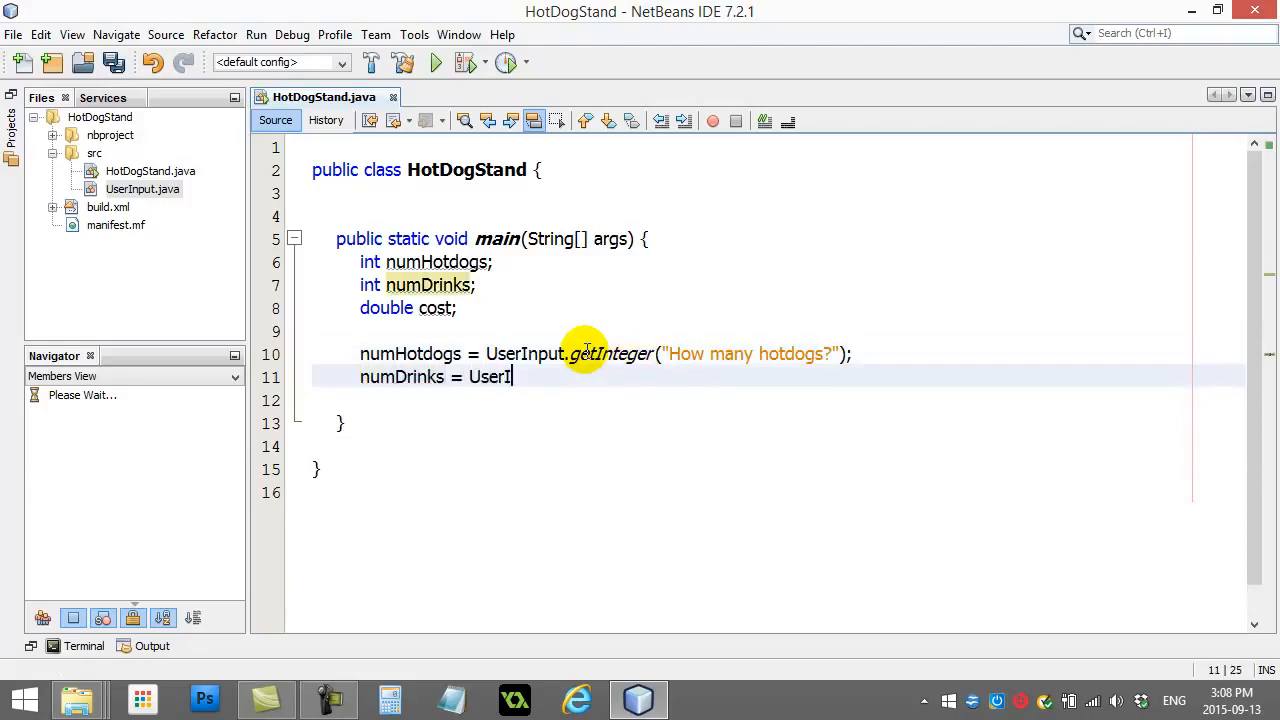
text(nput.d)
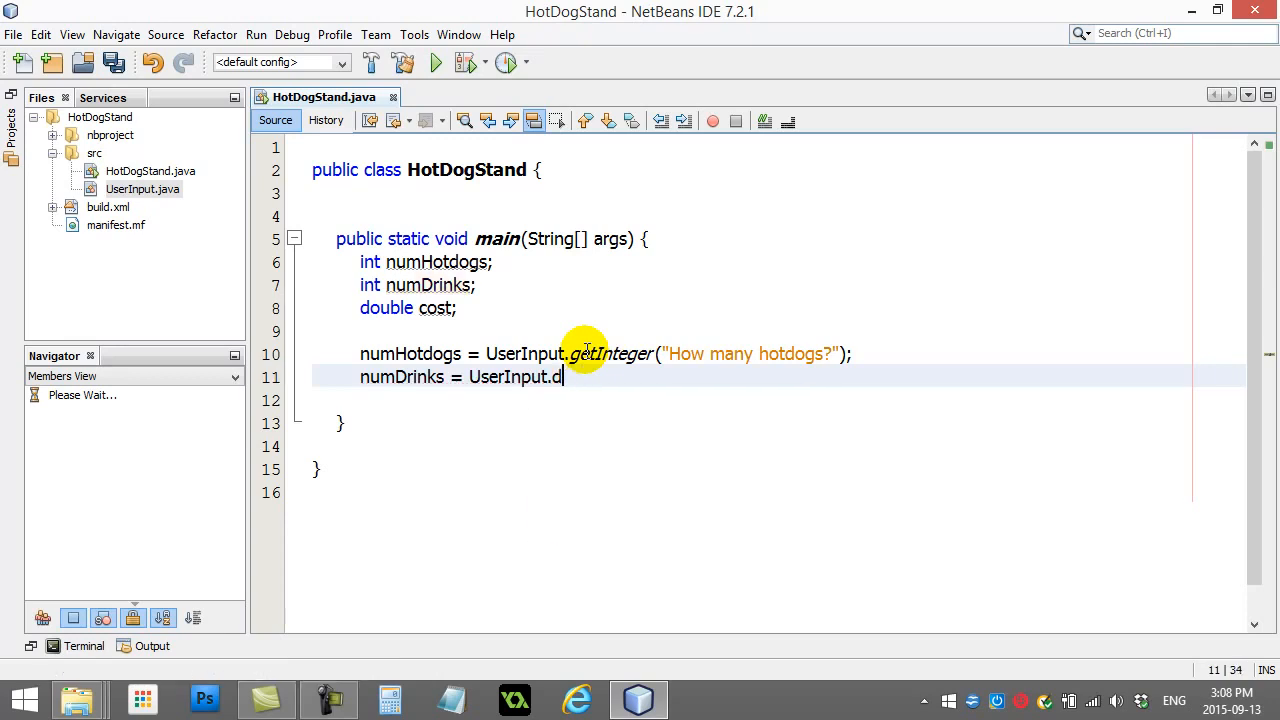
text(etInteger("How many drinks?");)
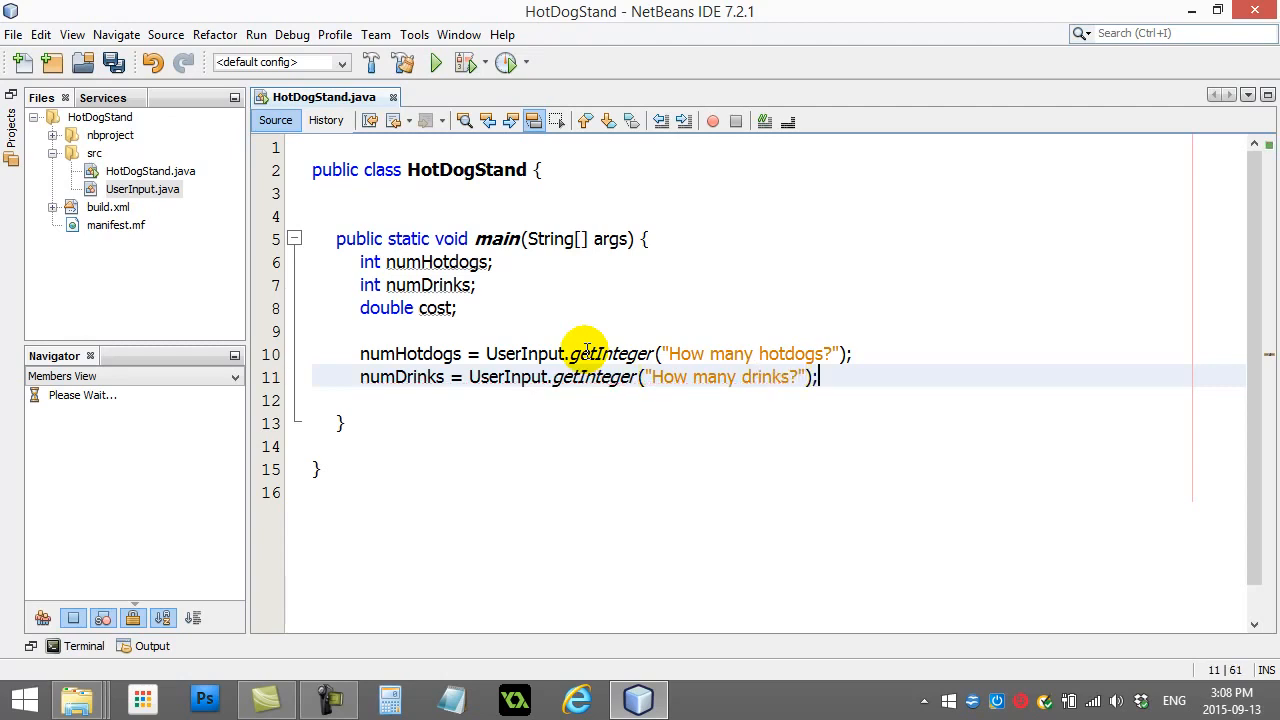
key(Enter)
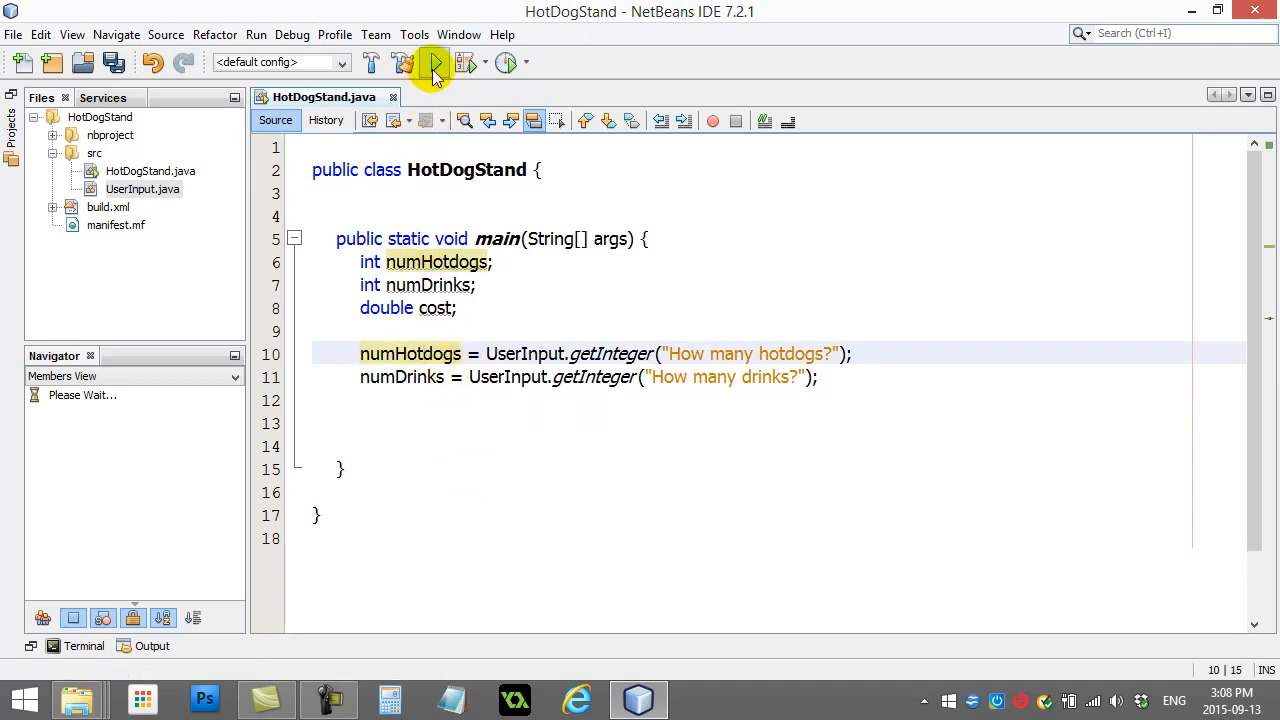
Run HotDogStand, answering 3 hotdogs and 2 drinks, ending with BUILD SUCCESSFUL.
click(436, 62)
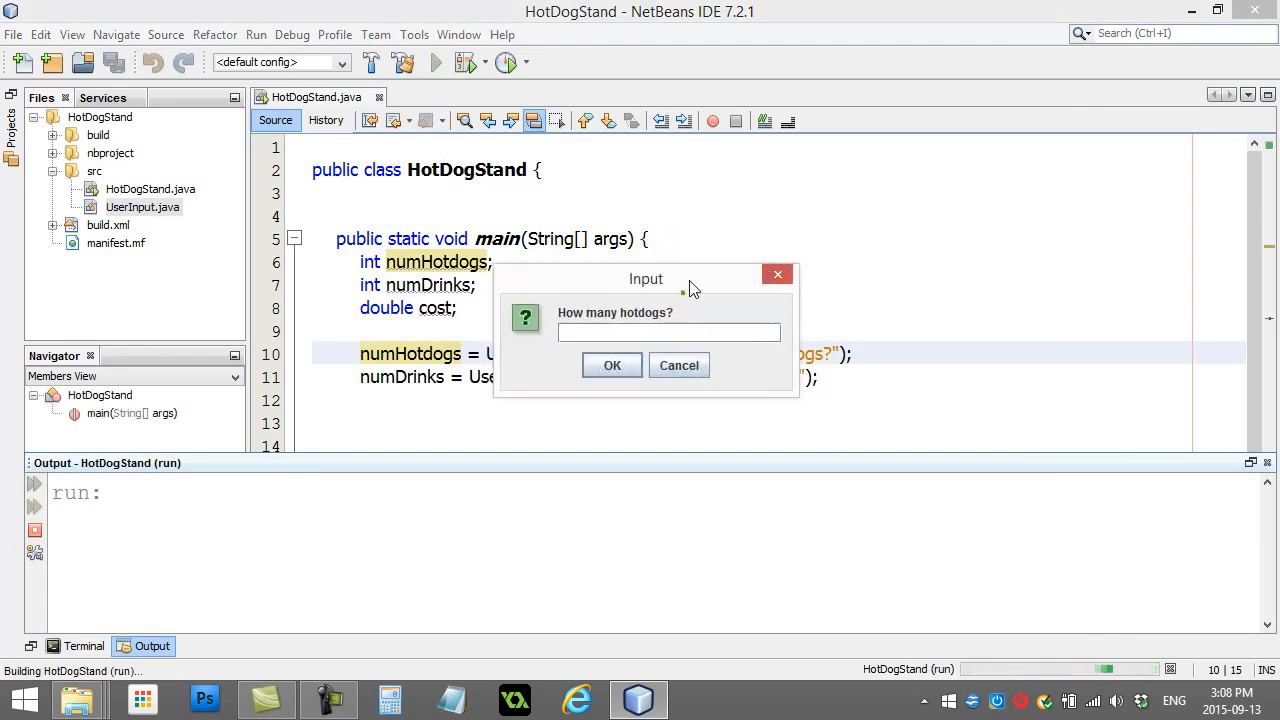
drag(646, 278, 650, 308)
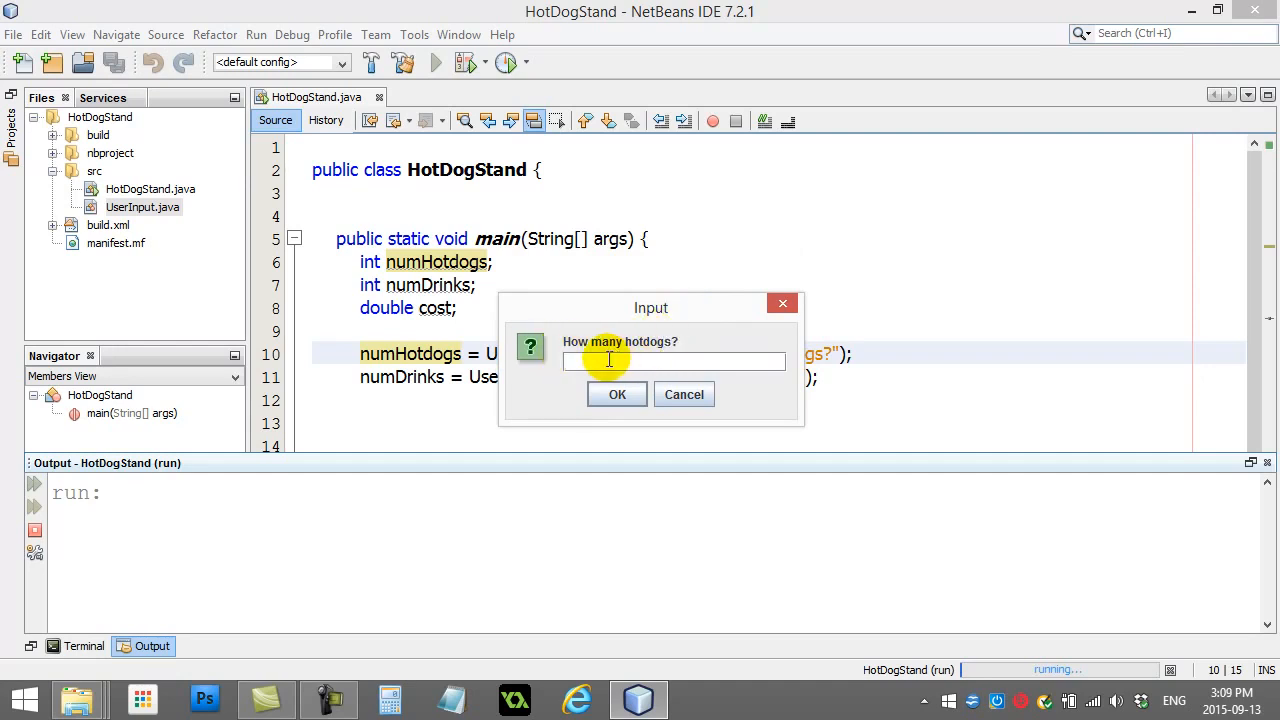
text(asdfsd)
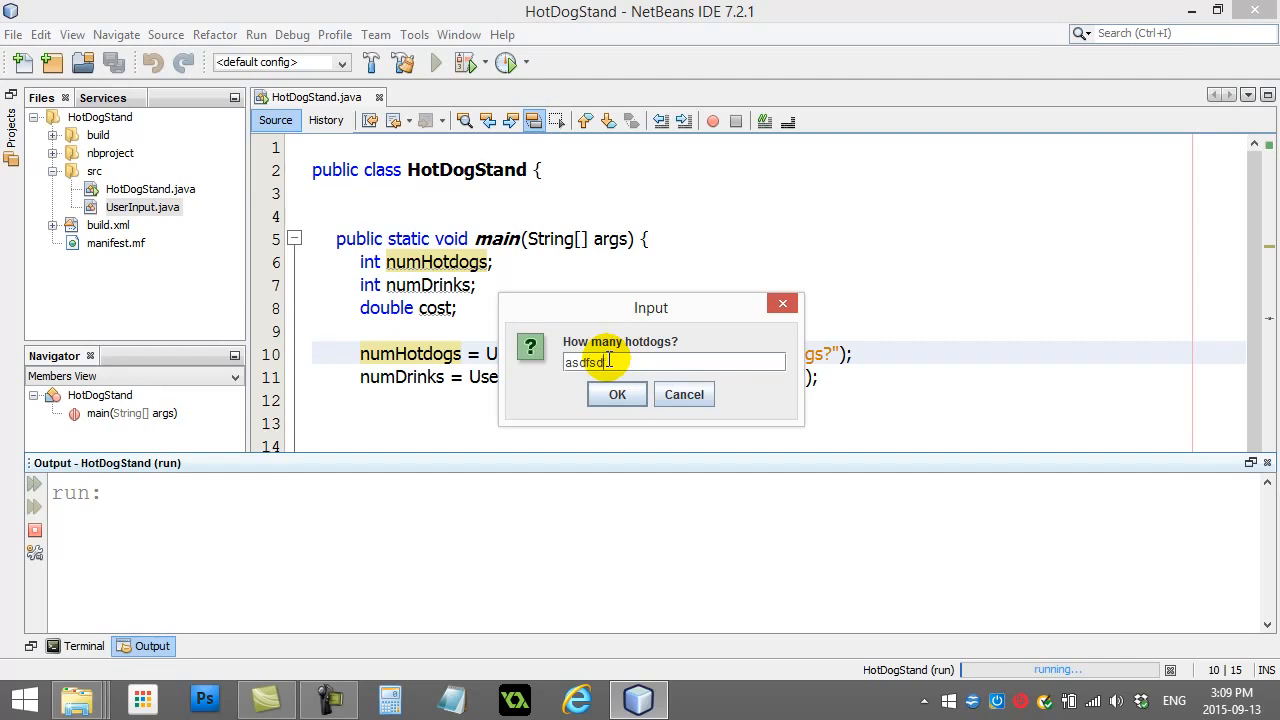
text(3)
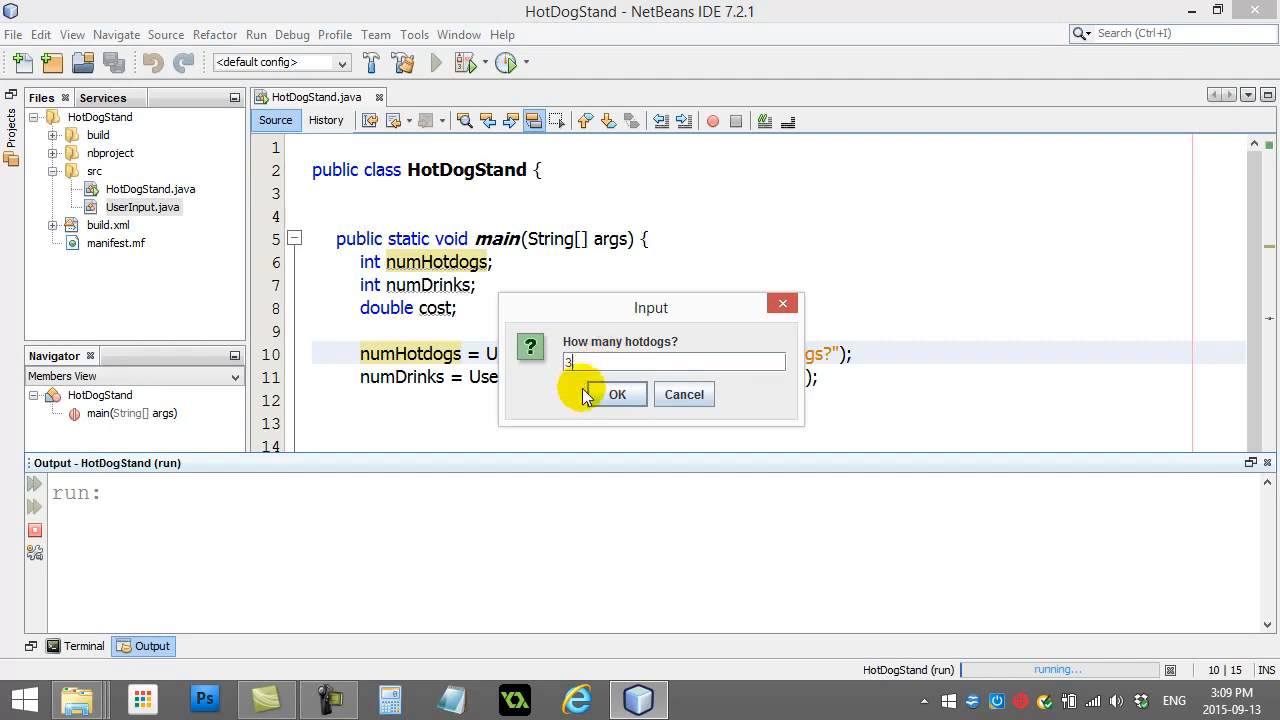
click(616, 392)
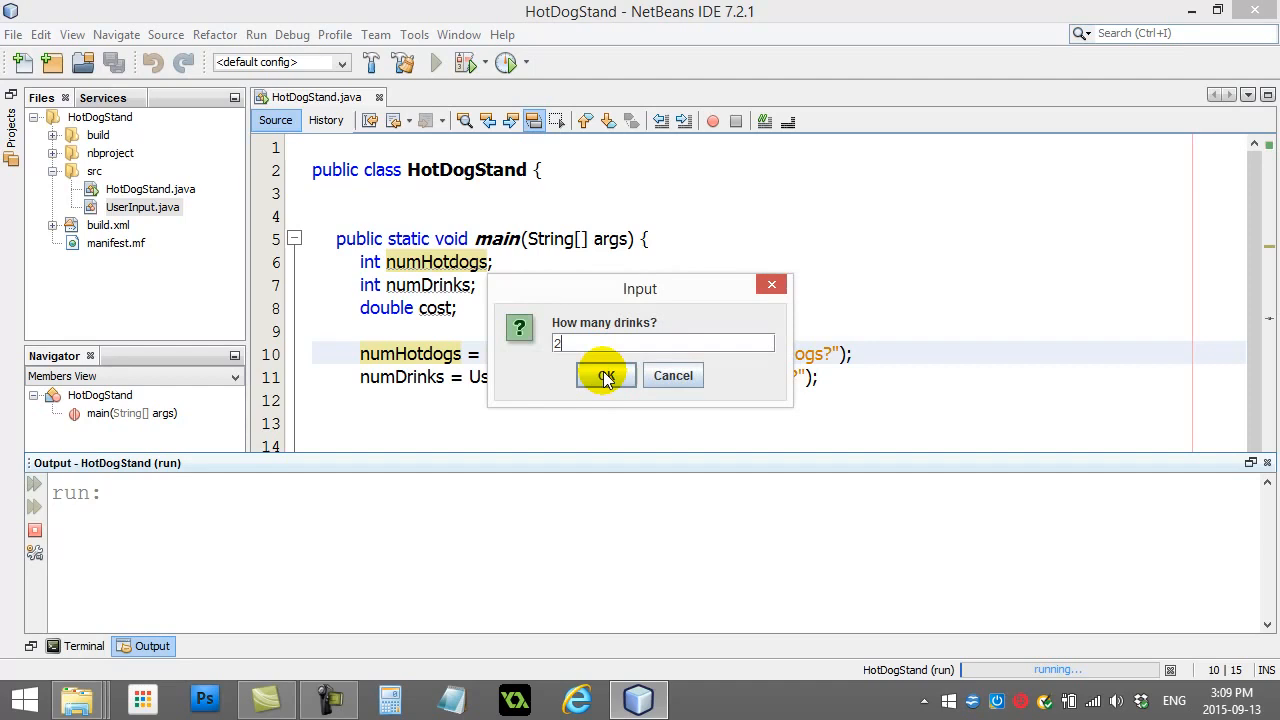
click(604, 376)
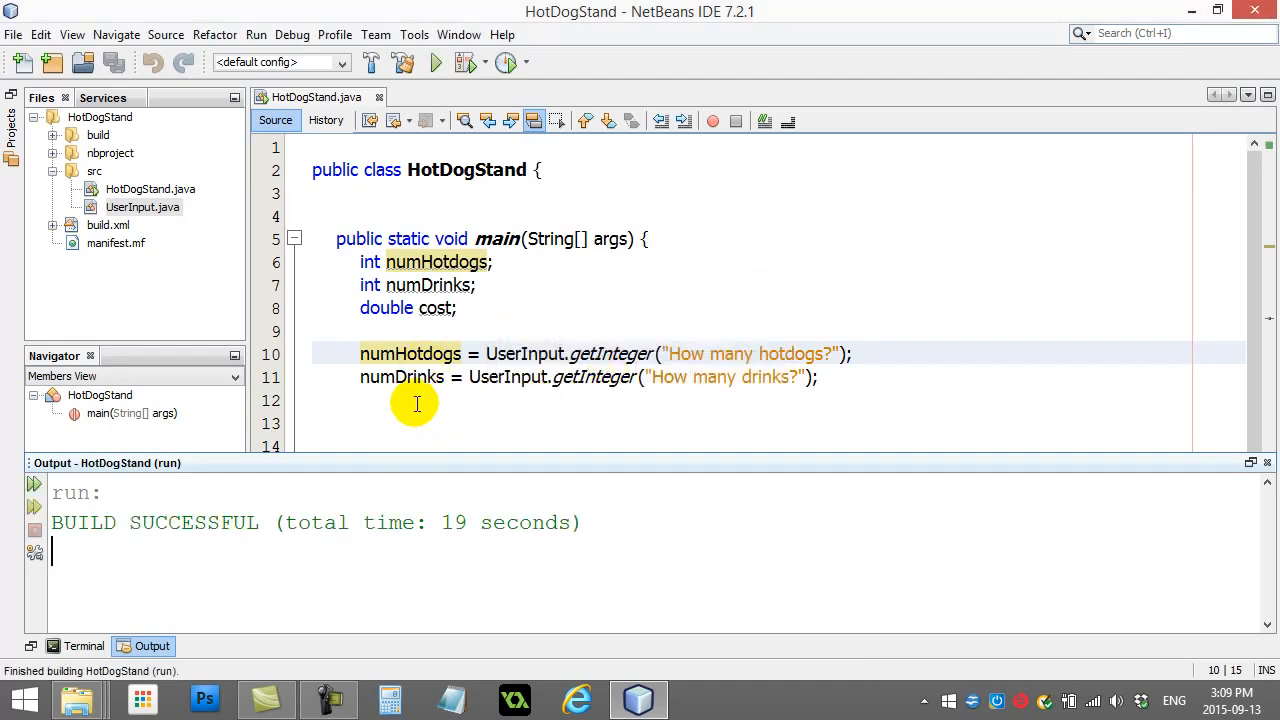
click(436, 62)
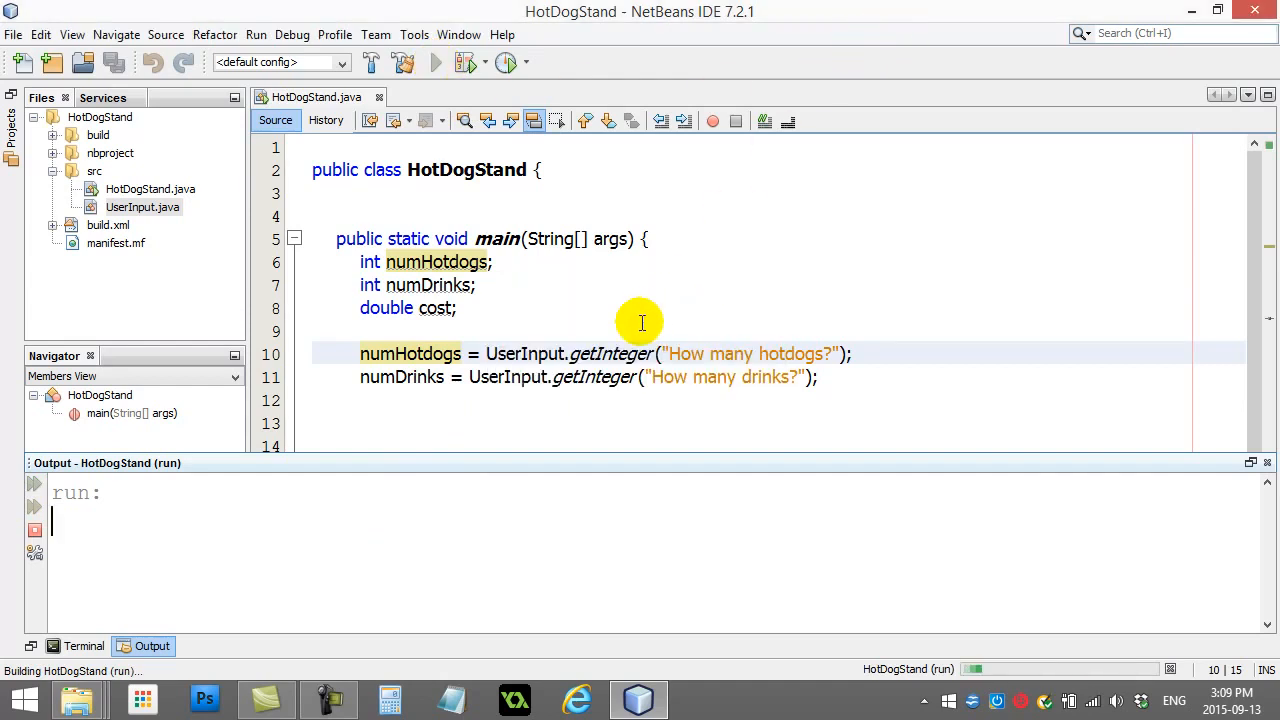
mouse_move(616, 204)
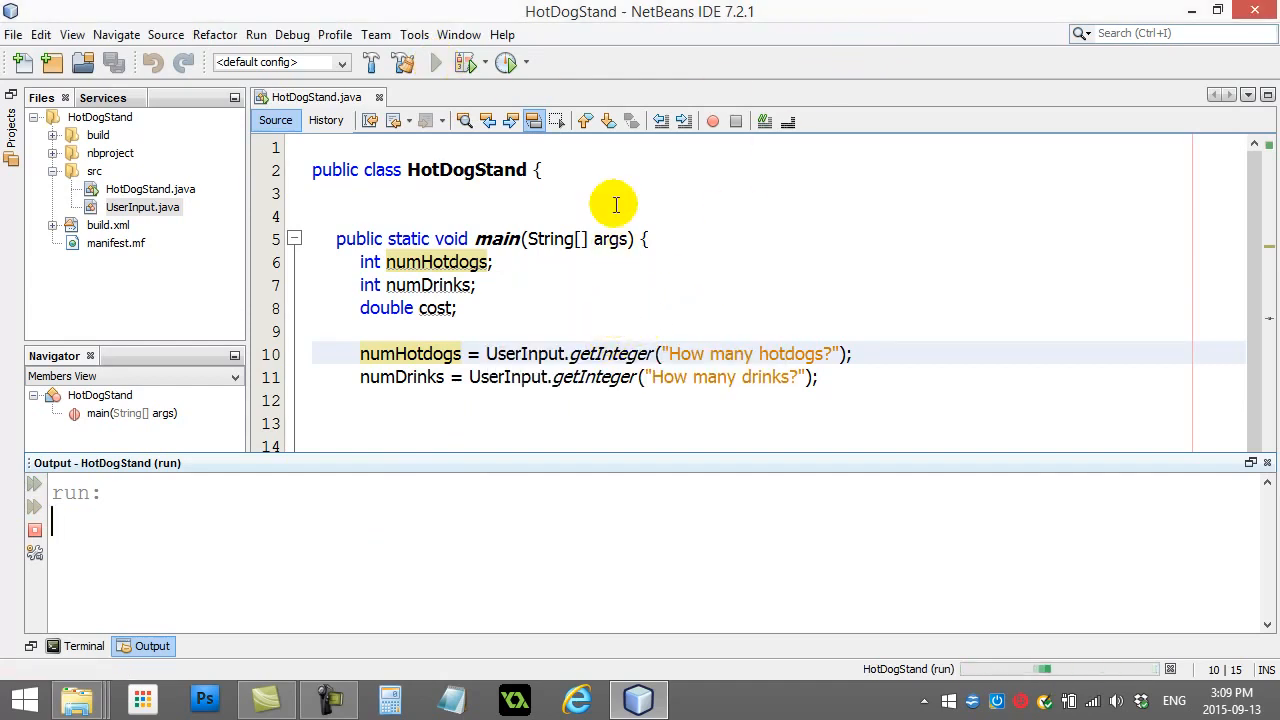
Run HotDogStand again, uncover the hidden Input dialogs and OK through the hotdogs and drinks prompts.
click(1216, 10)
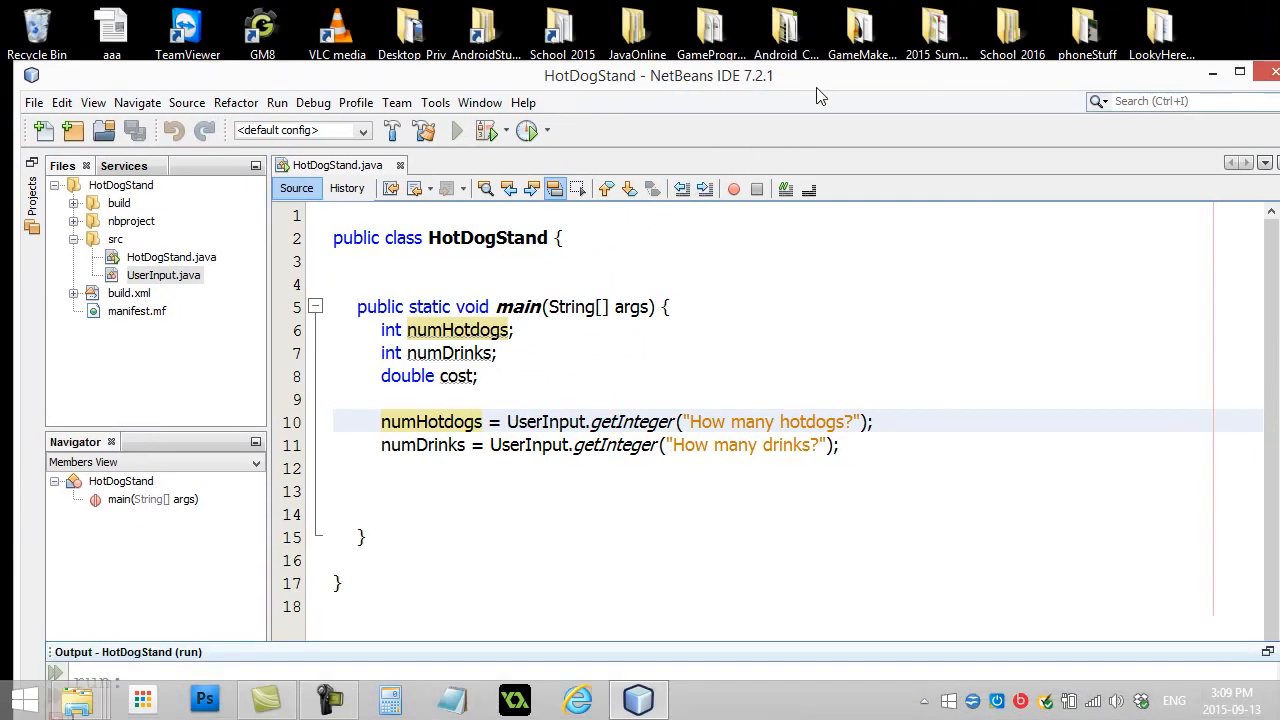
click(456, 130)
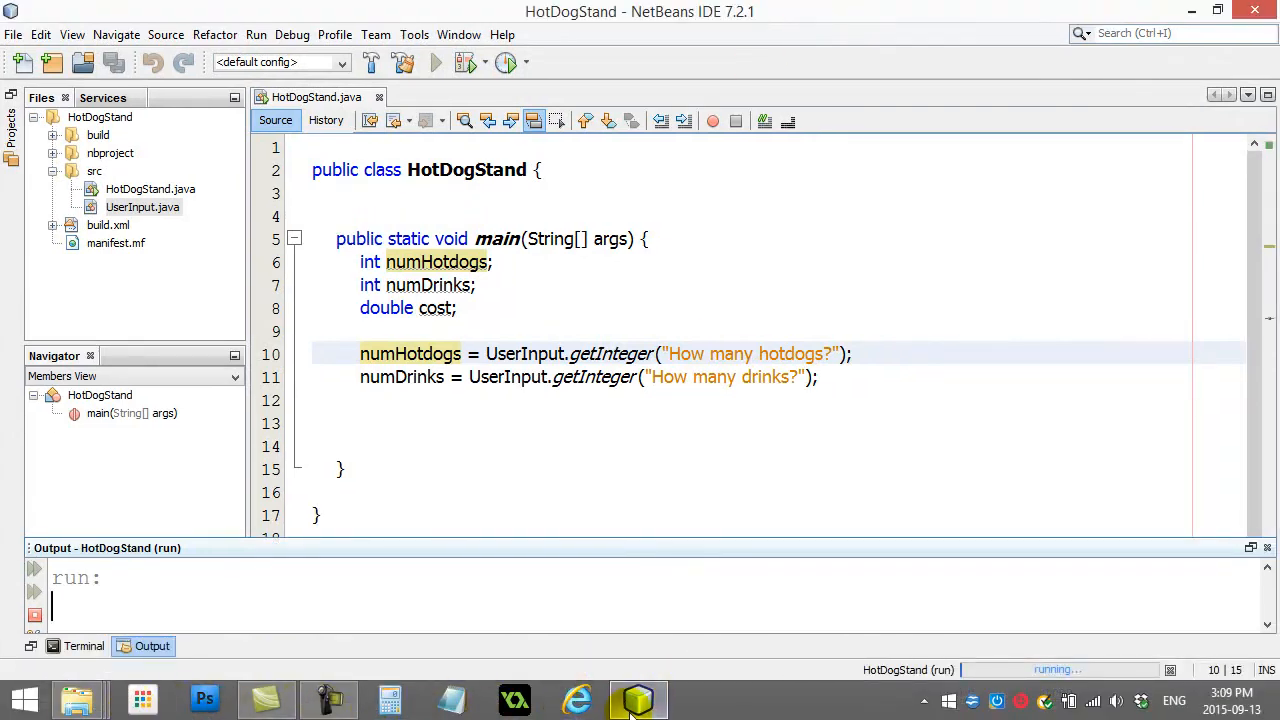
click(436, 62)
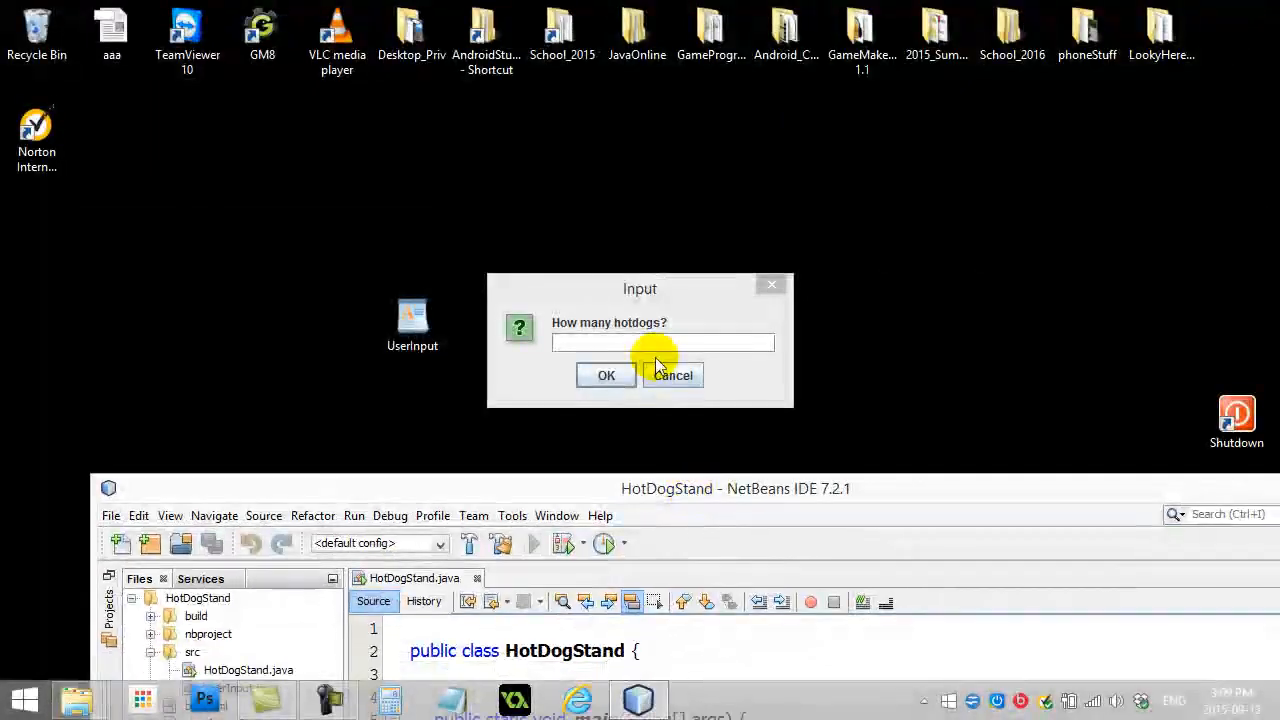
click(606, 376)
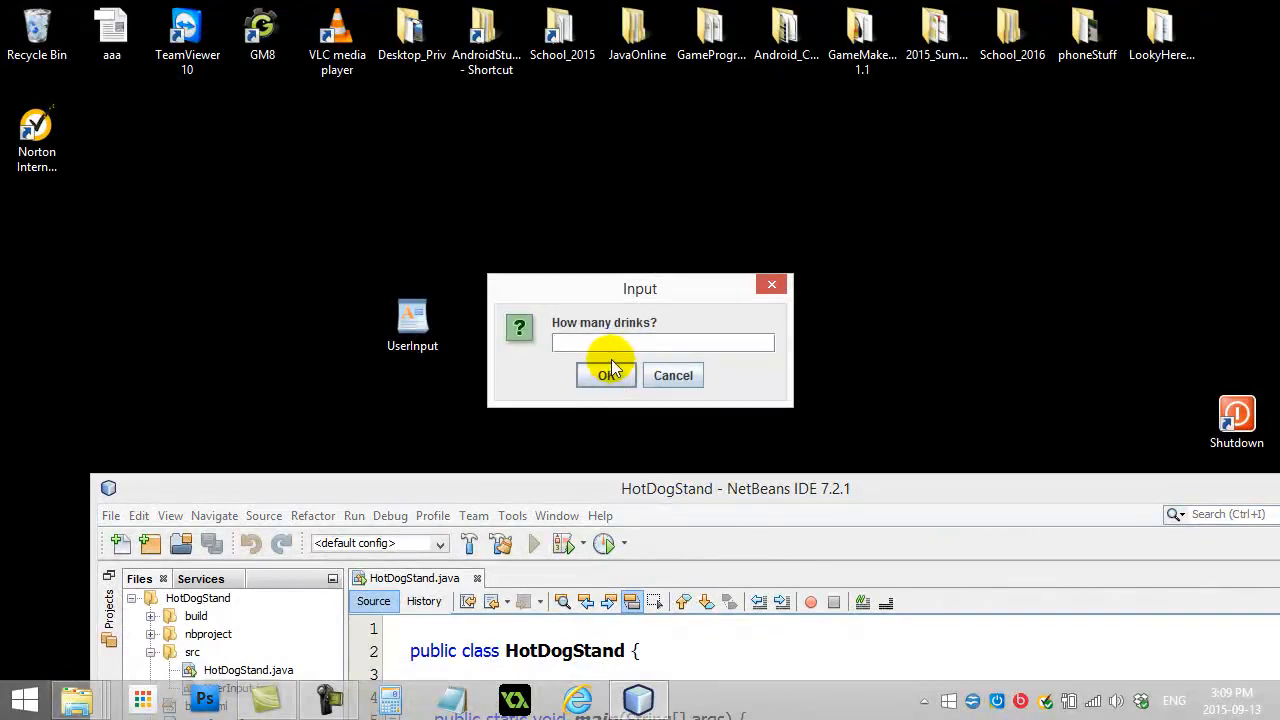
click(606, 376)
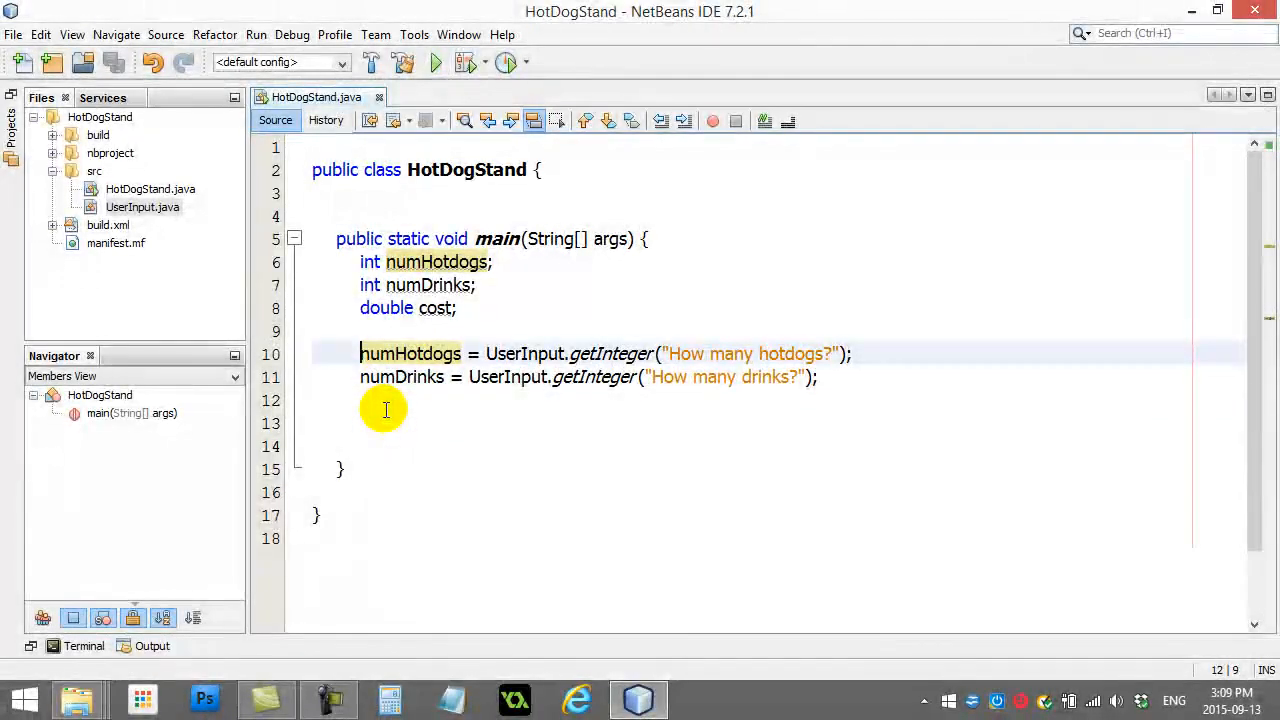
Under a //get user input comment, compute cost = numHotdogs*1.50 + numDrinks*1.25.
text(//us)
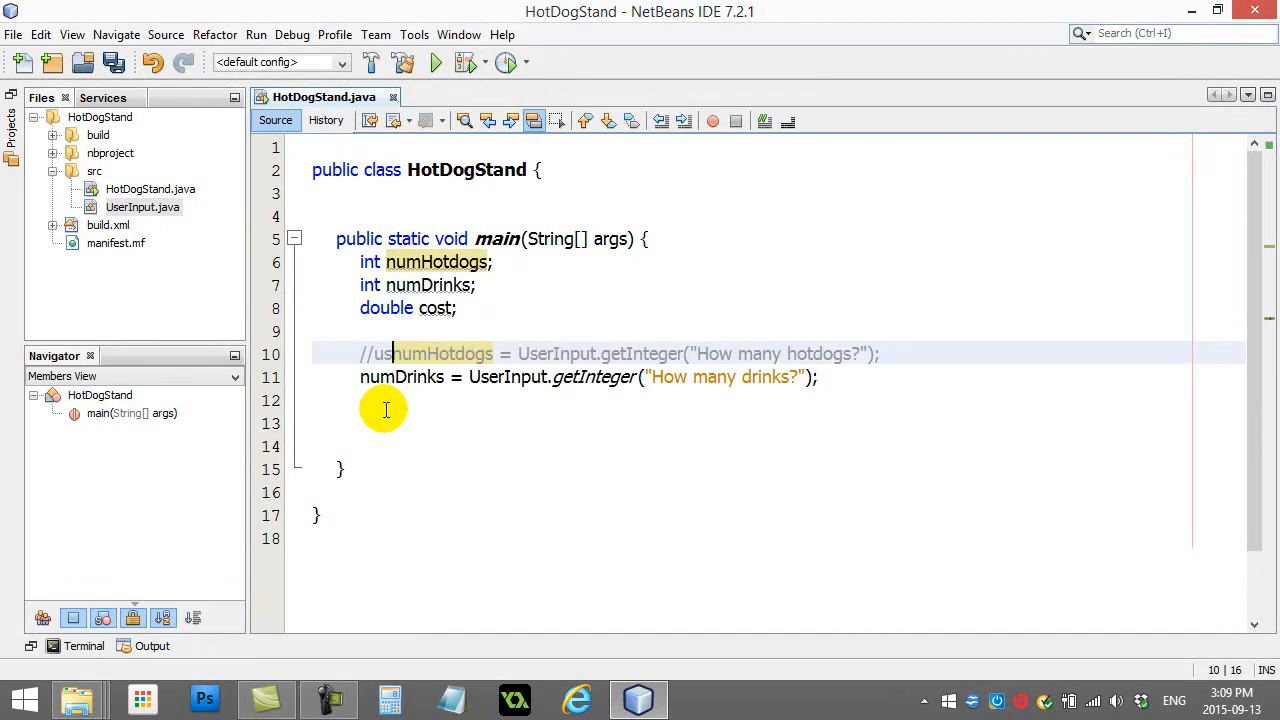
text(get user input)
text(//calculate!)
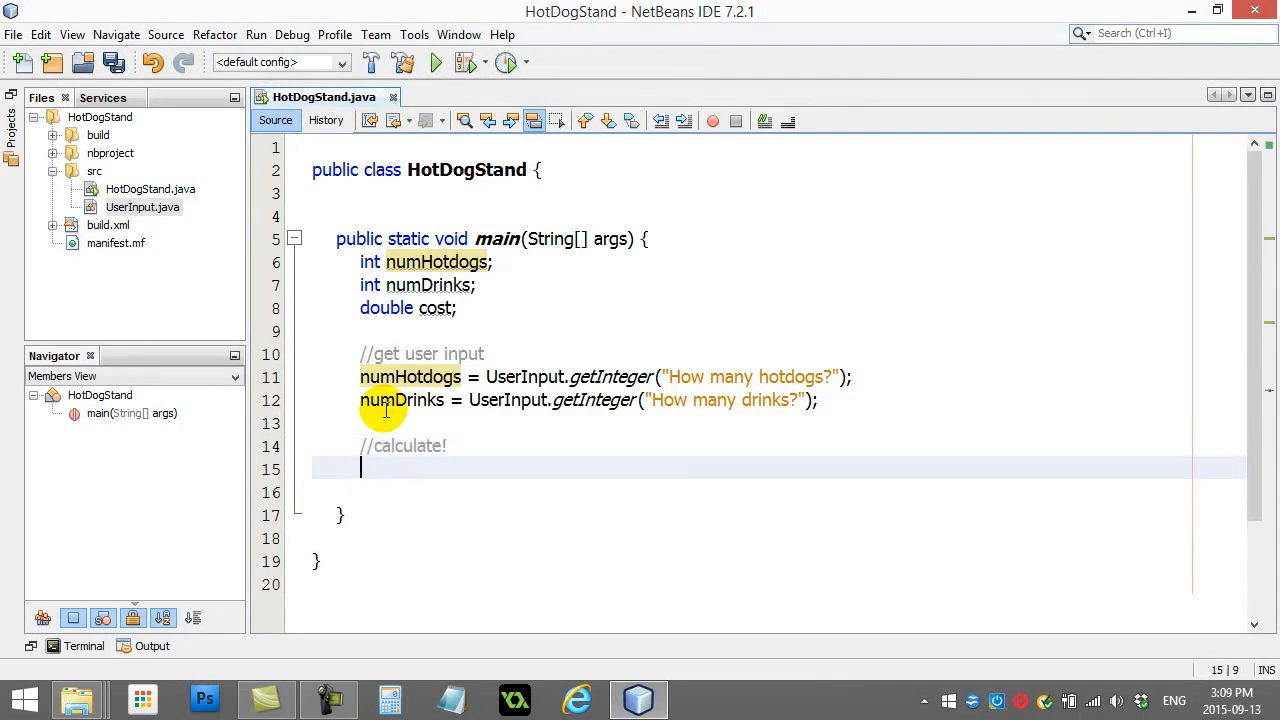
text(cost)
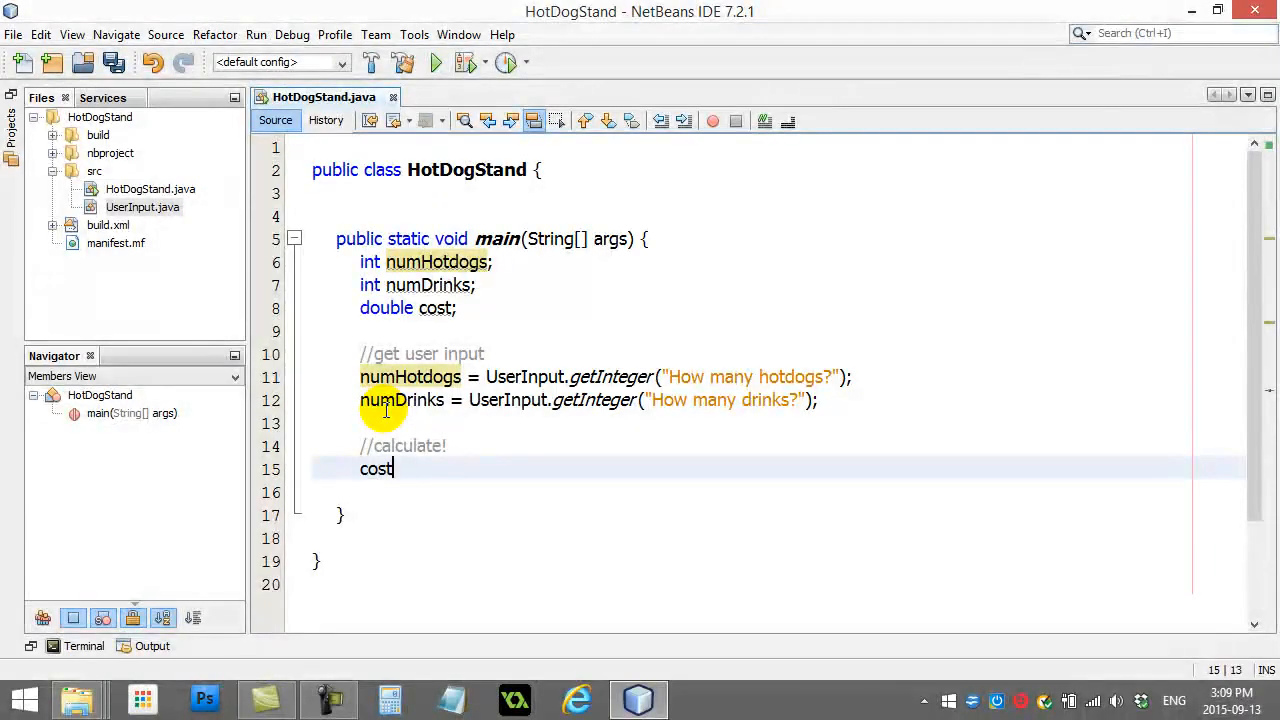
text(=)
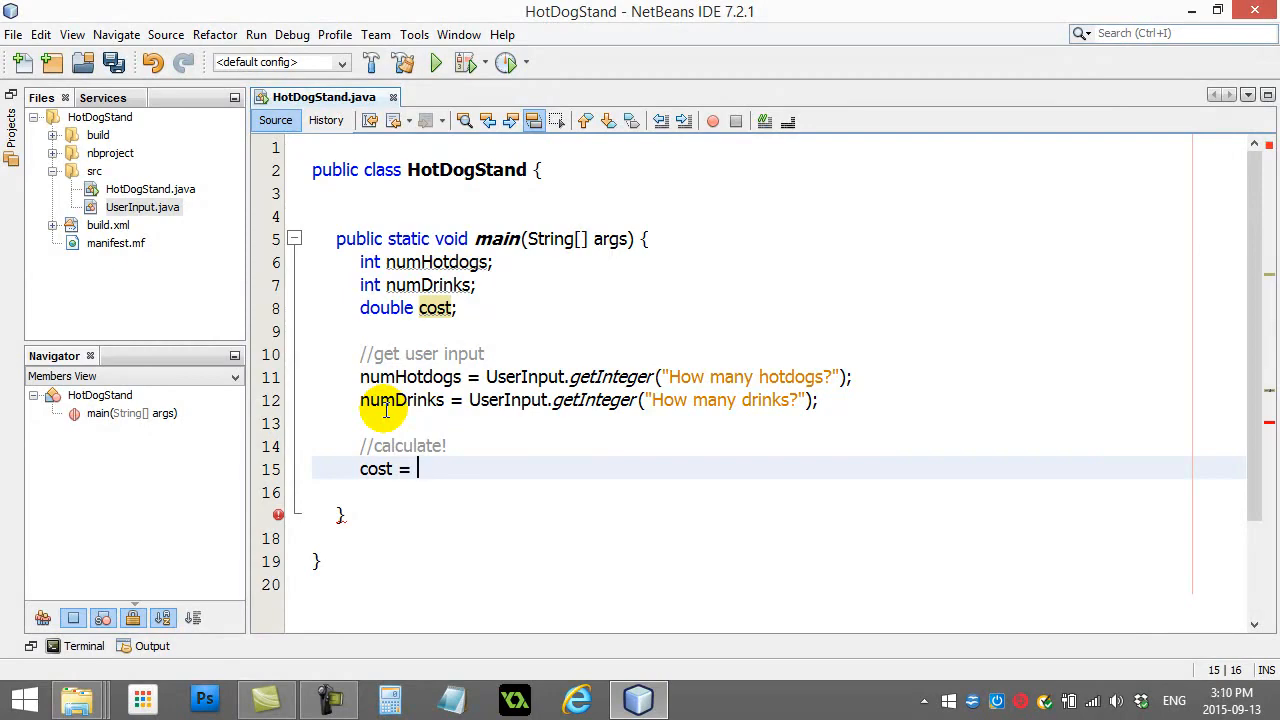
text(numH)
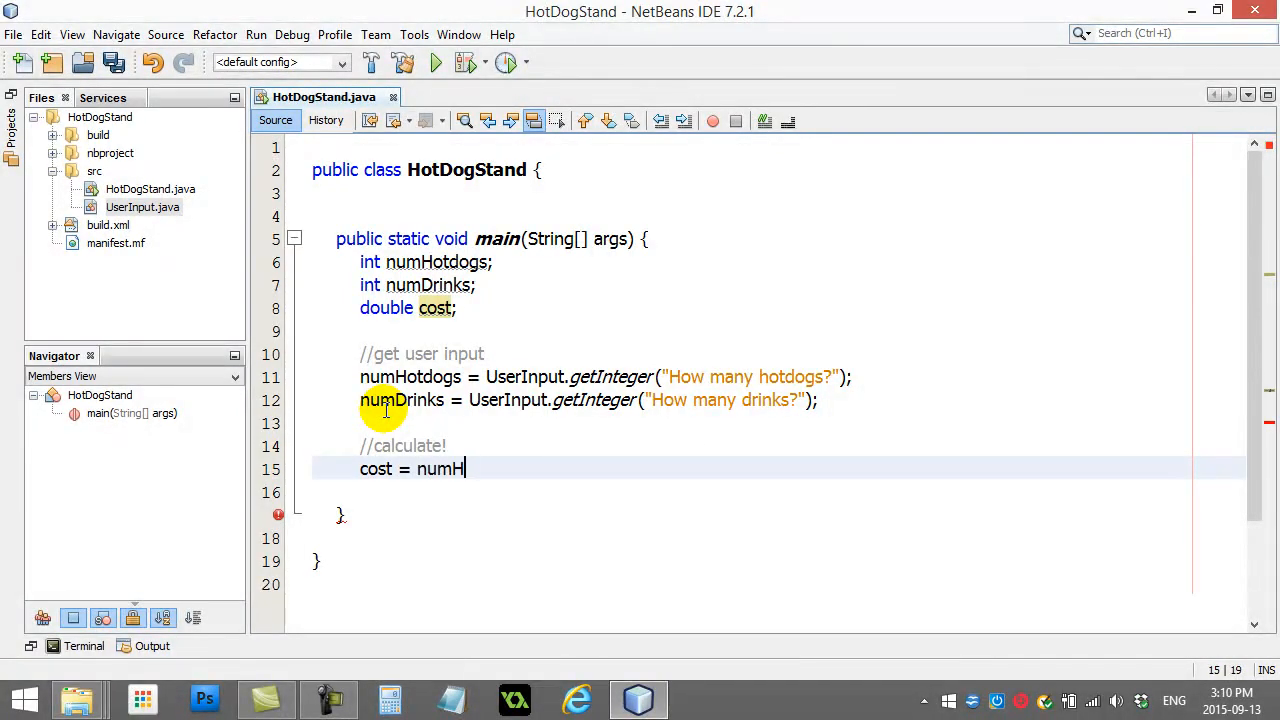
text(otdogs*)
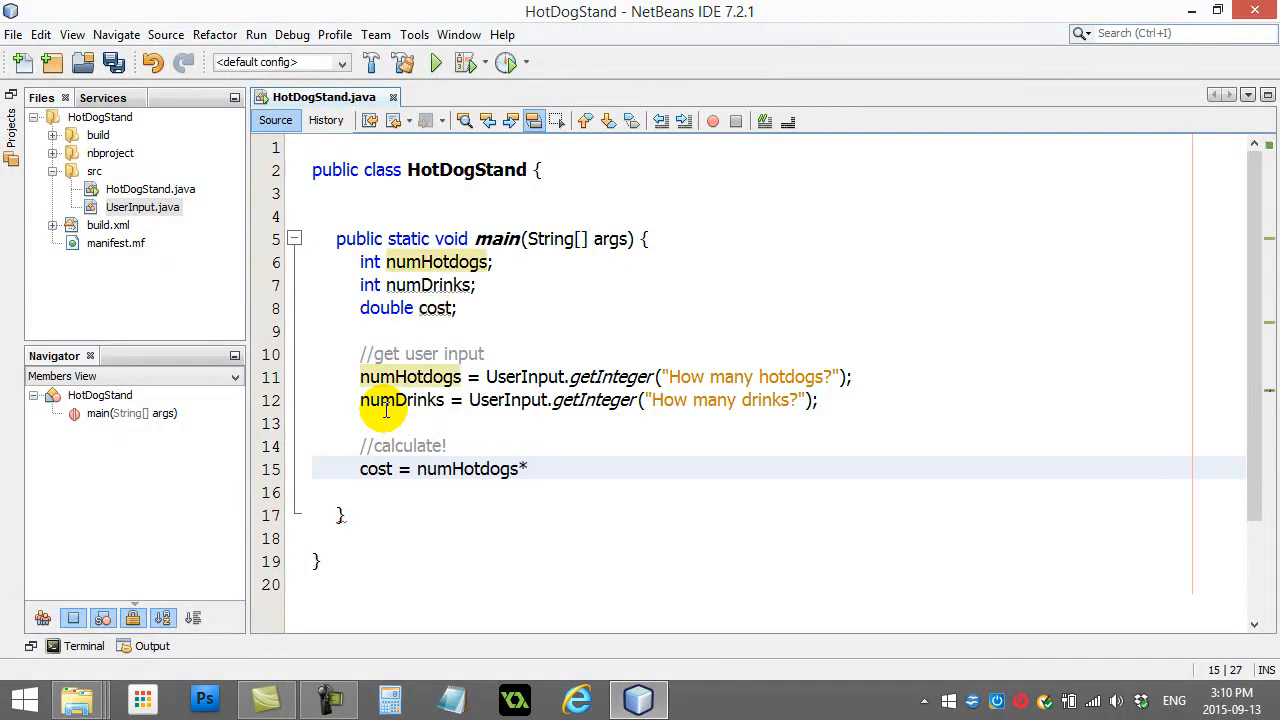
text(1.50)
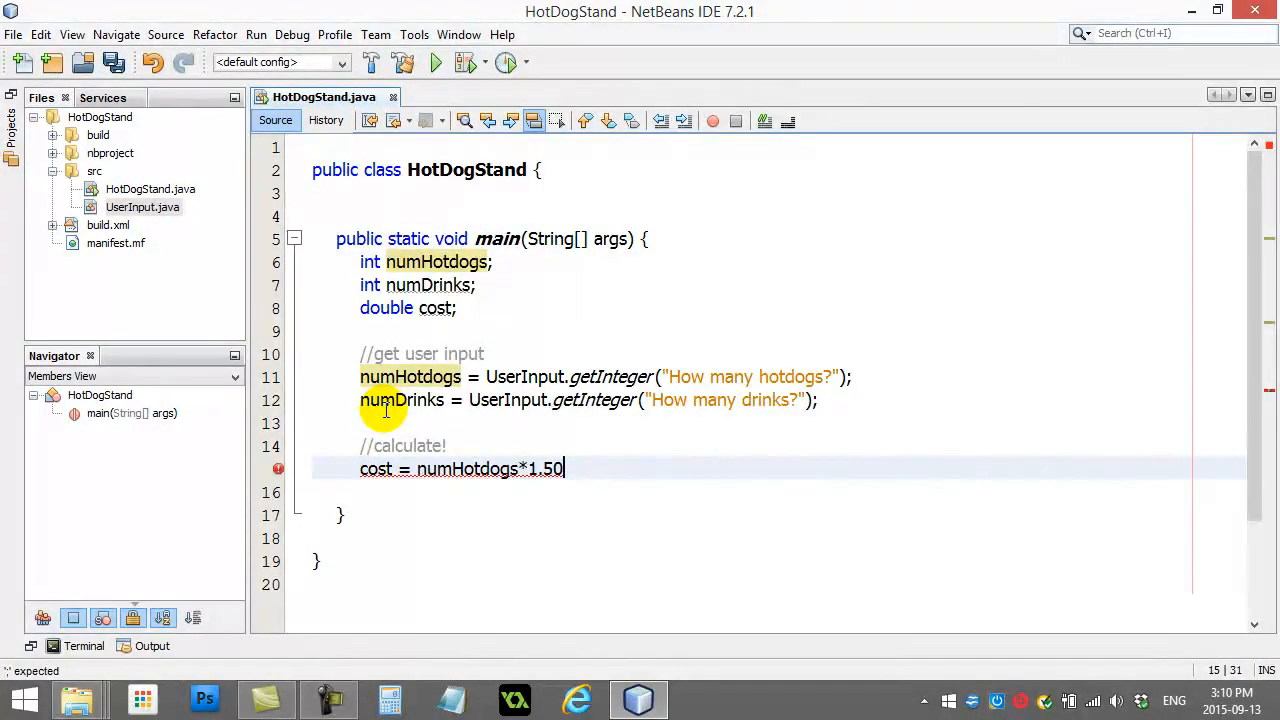
text(+ numDr)
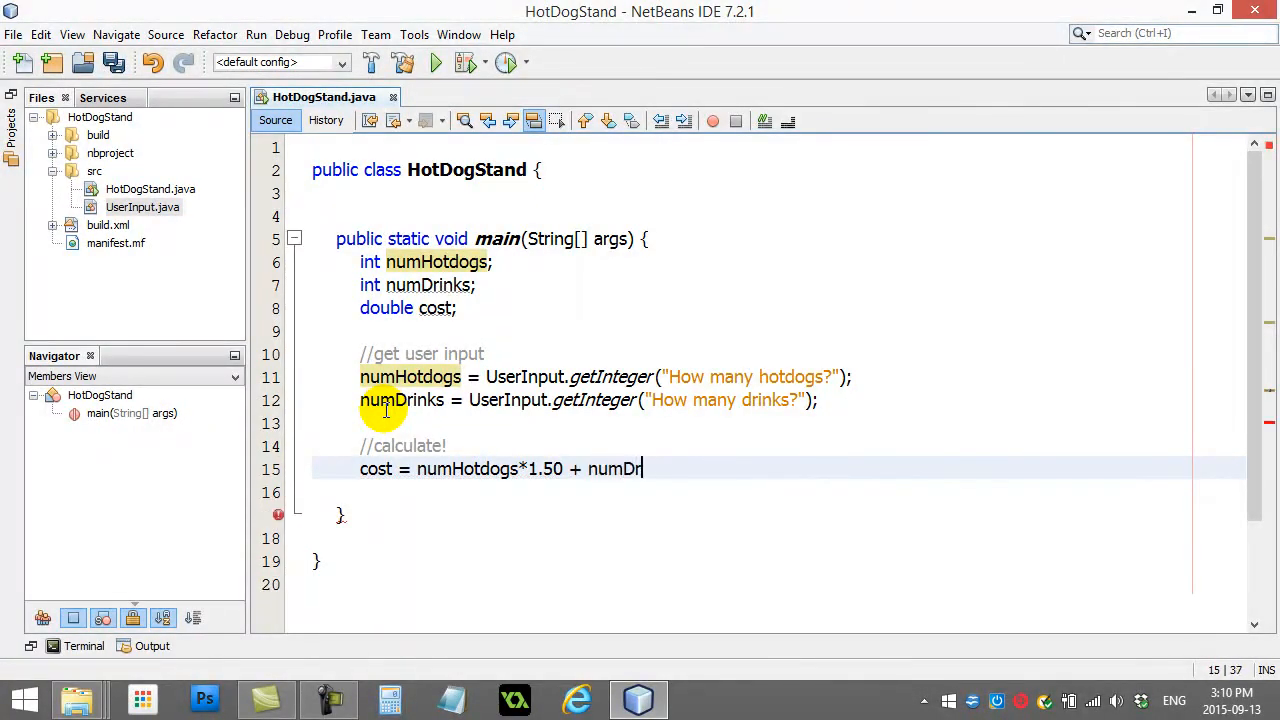
text(inks*)
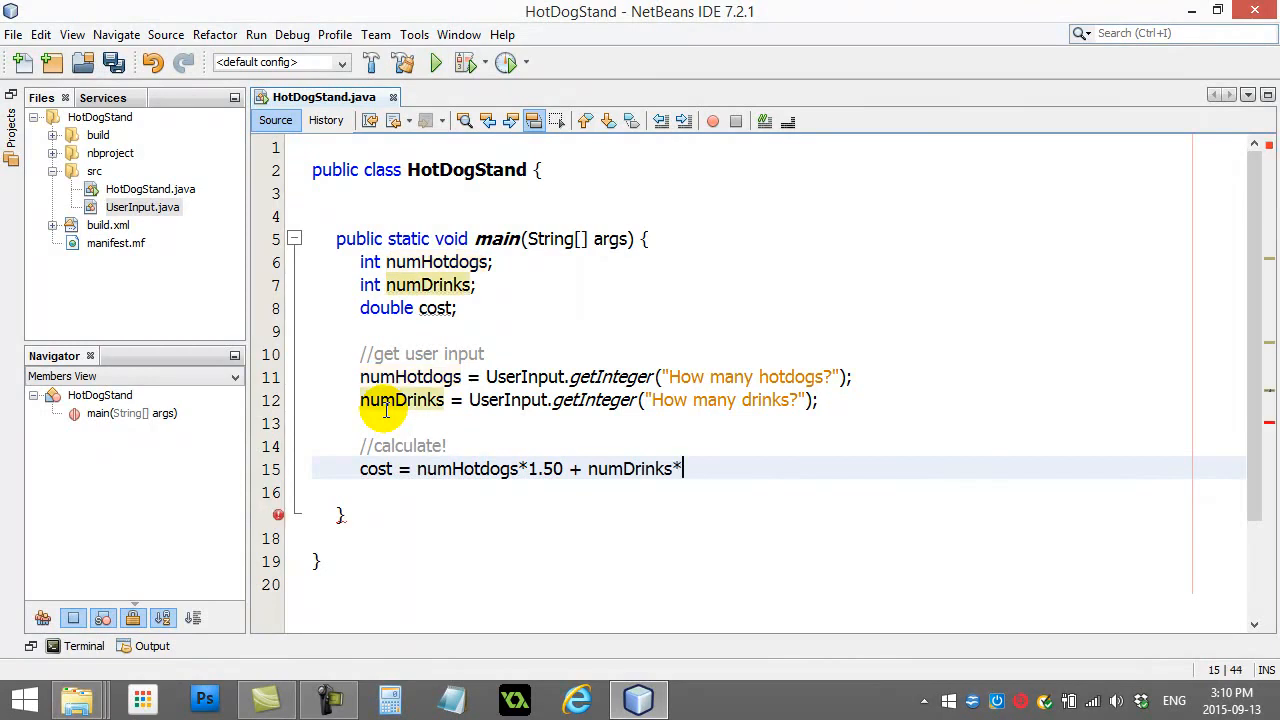
text(1.25;)
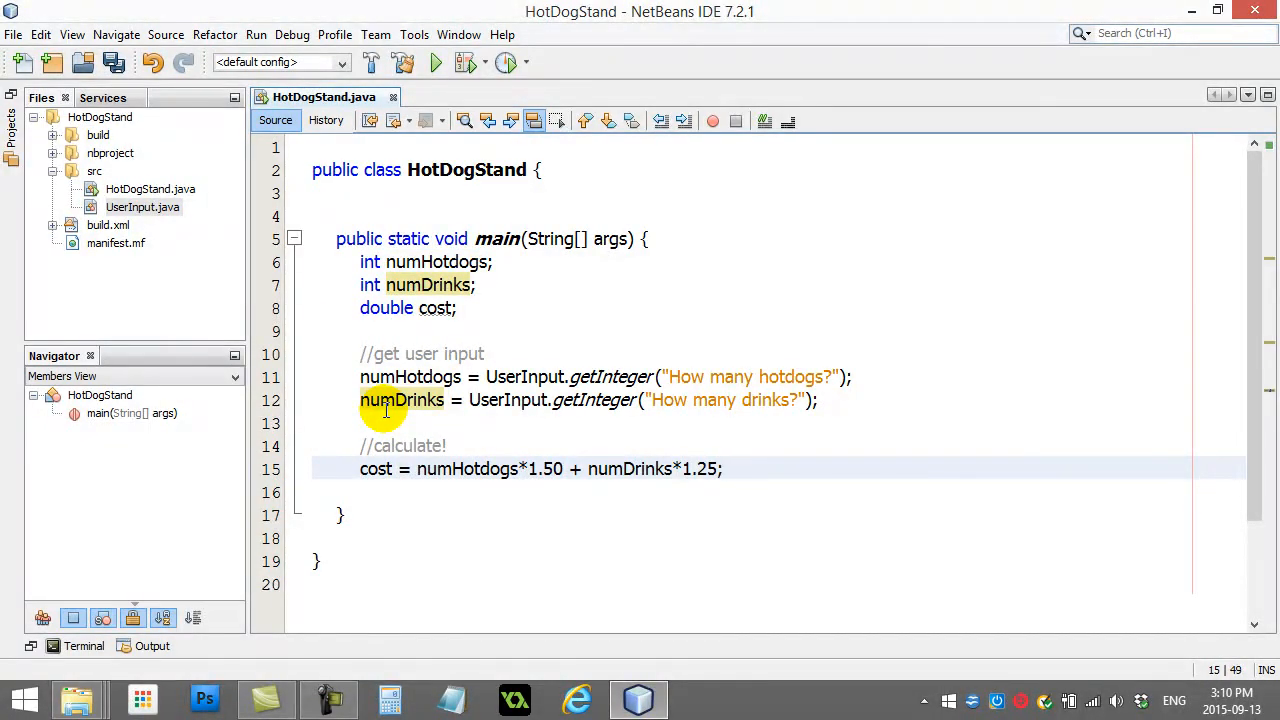
Add a //show comment and print "The total cost was " plus cost with System.out.println.
key(enter)
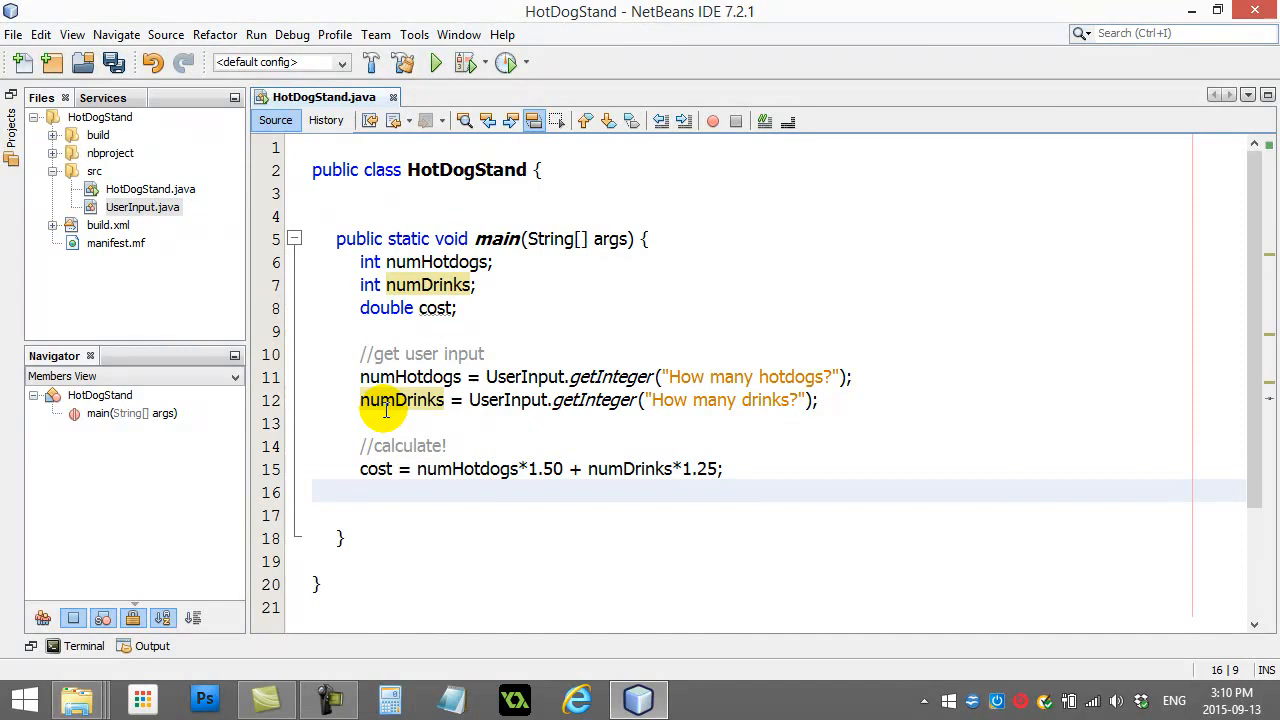
text(//show)
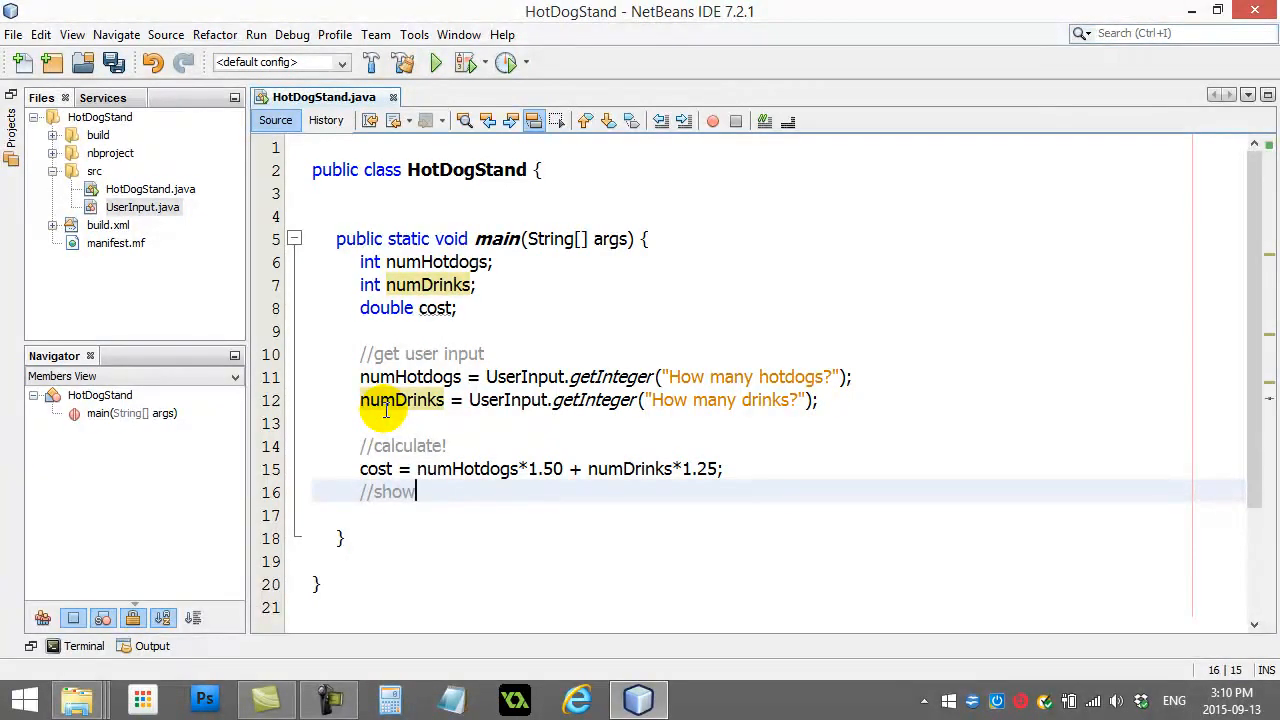
text(Ssyt)
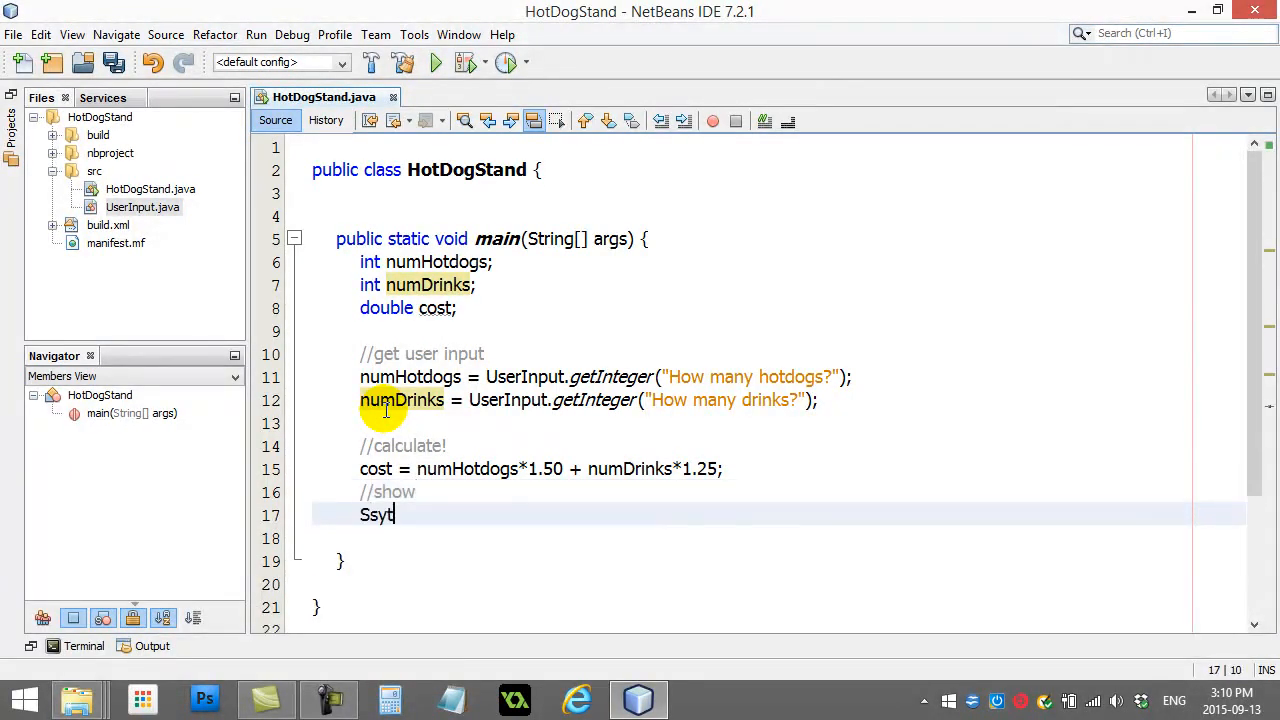
text(System.out.println(")
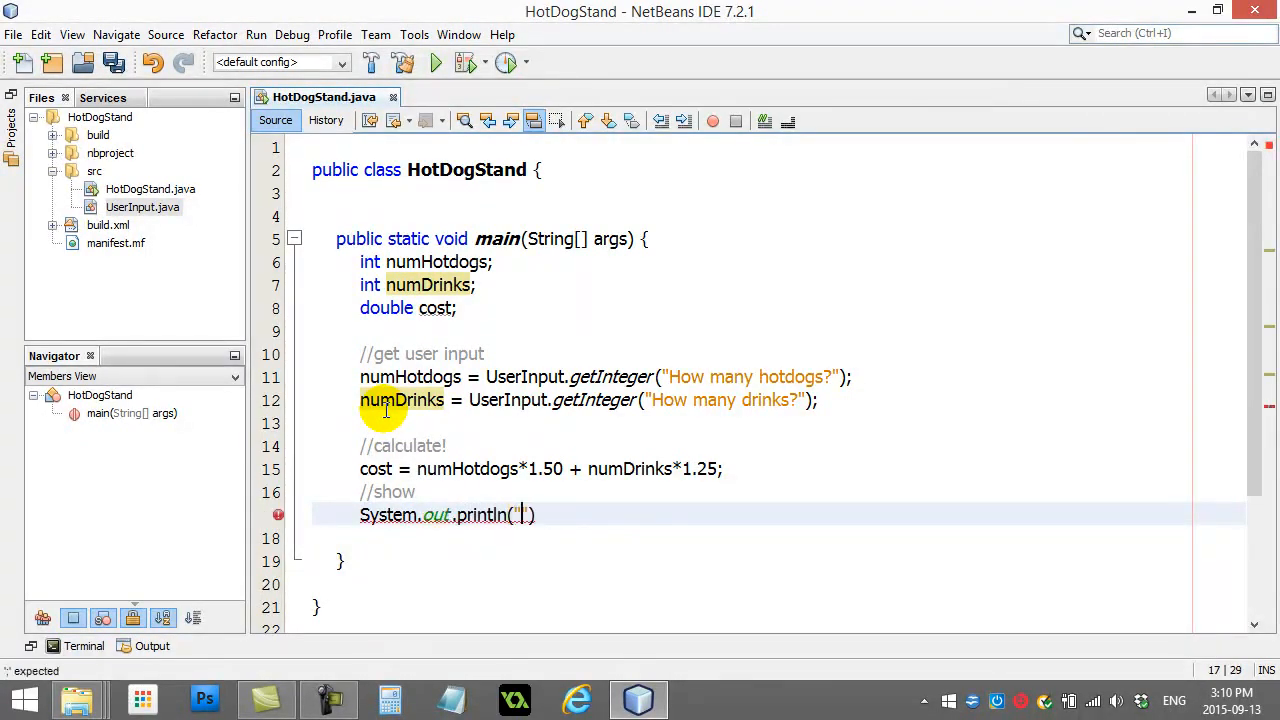
text(The total cost was)
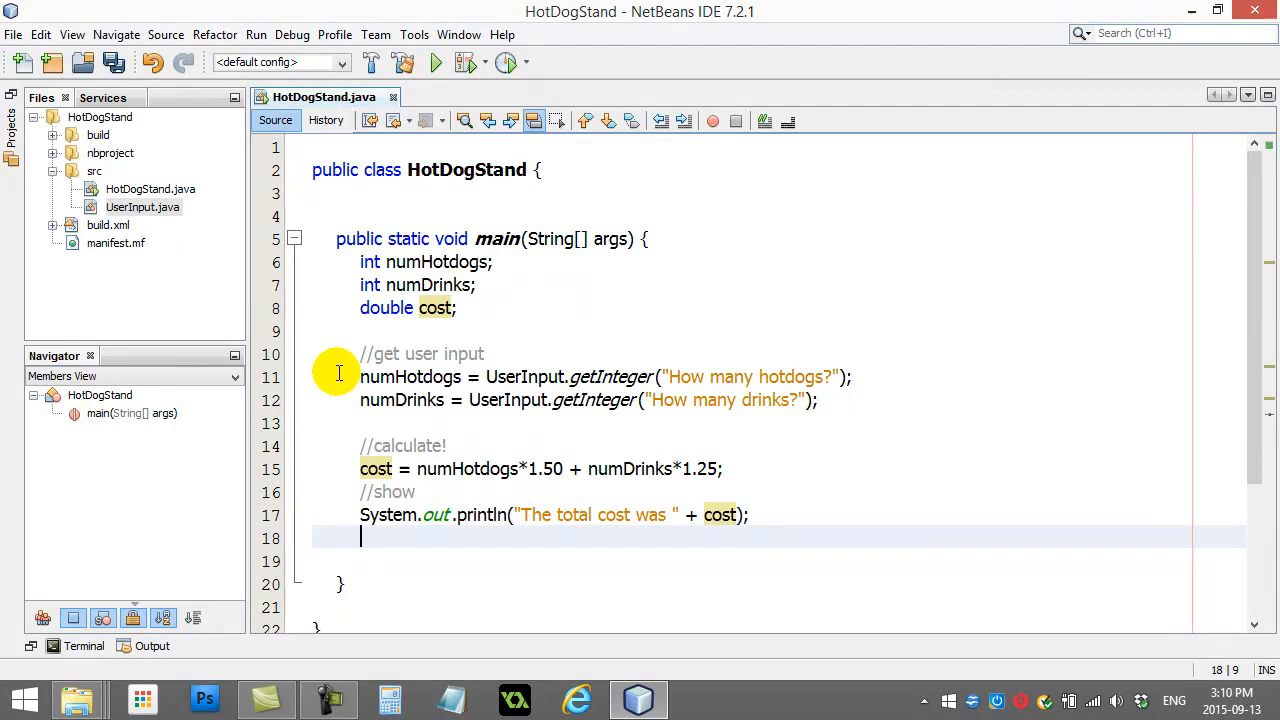
mouse_move(436, 62)
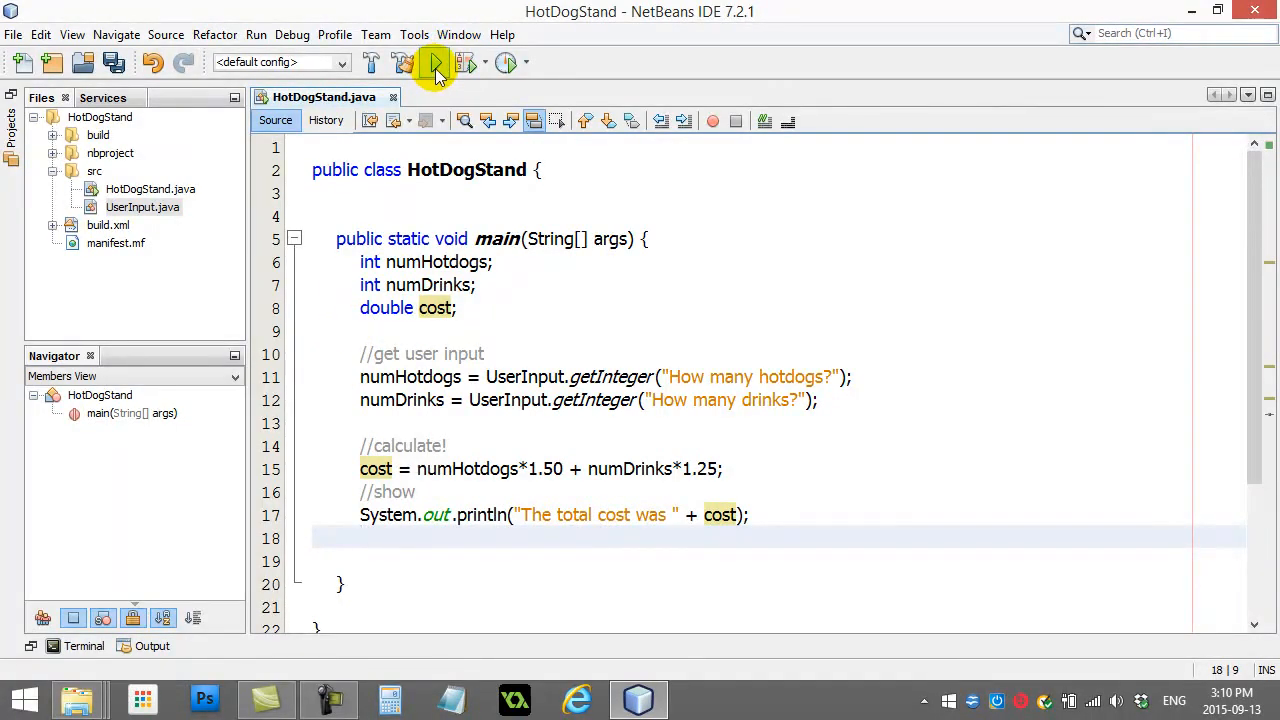
Run HotDogStand and accept the hotdog and drink count prompts to see the total cost.
click(436, 62)
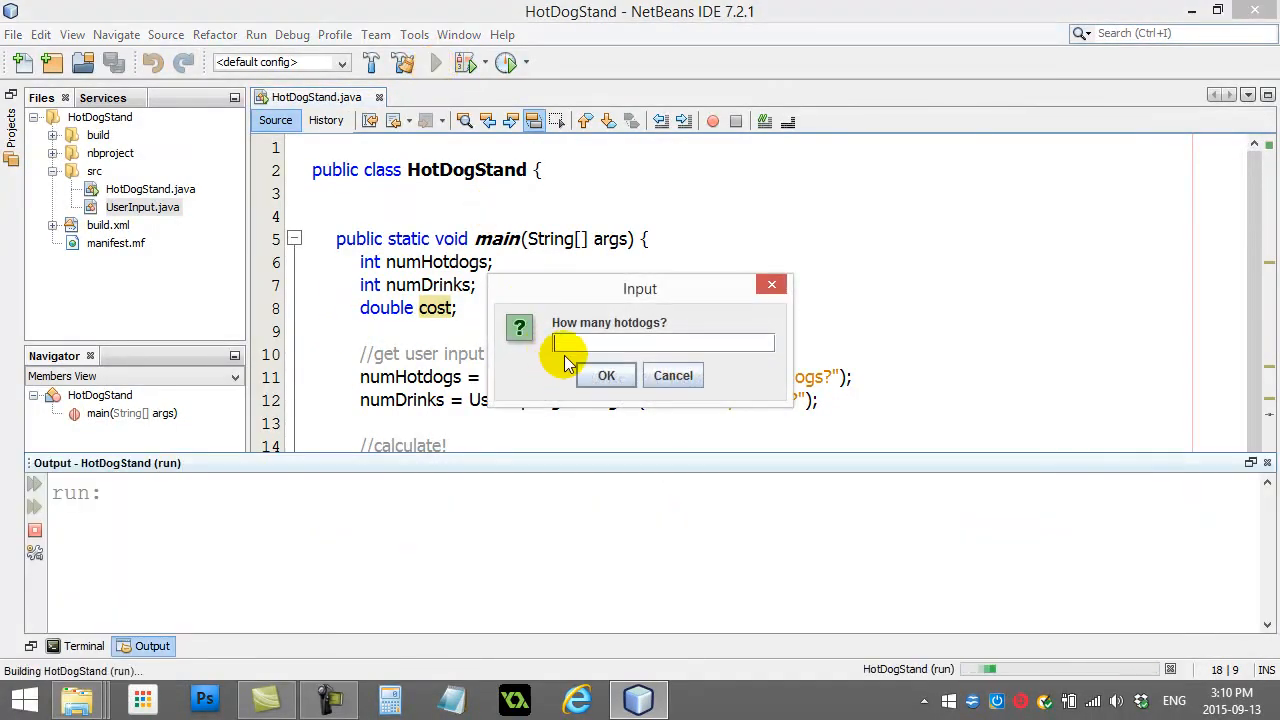
click(606, 376)
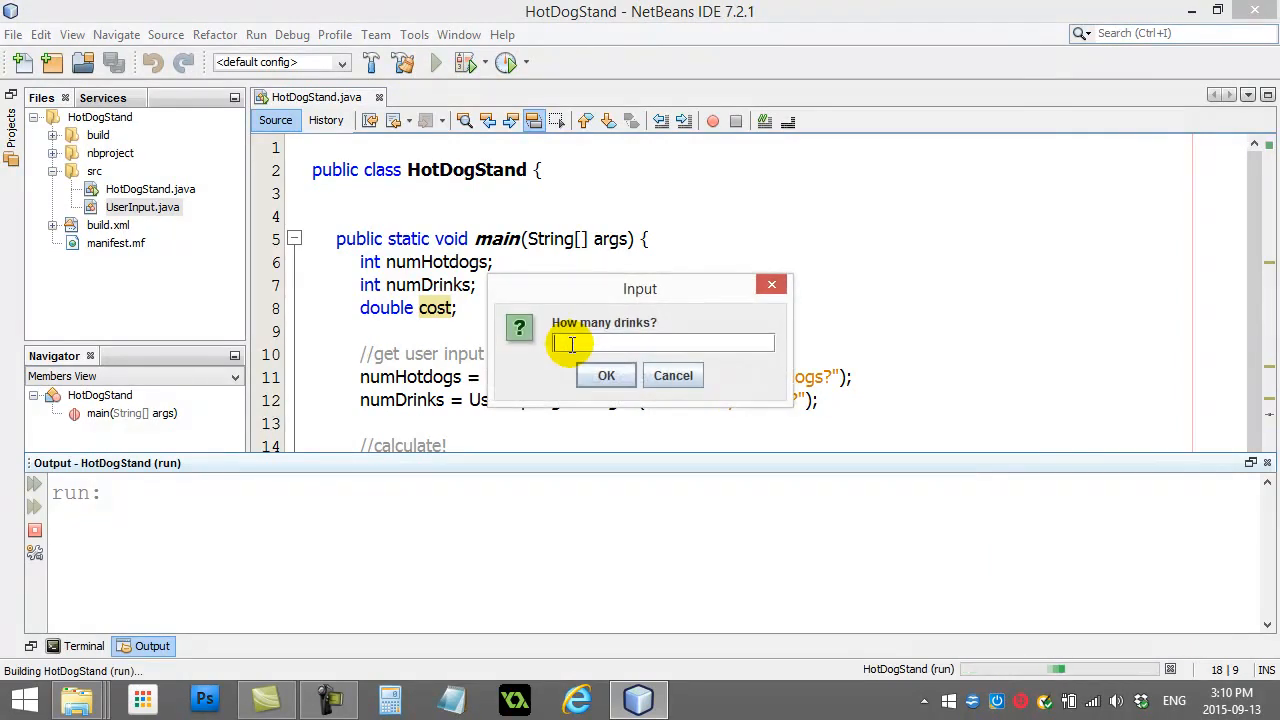
click(606, 376)
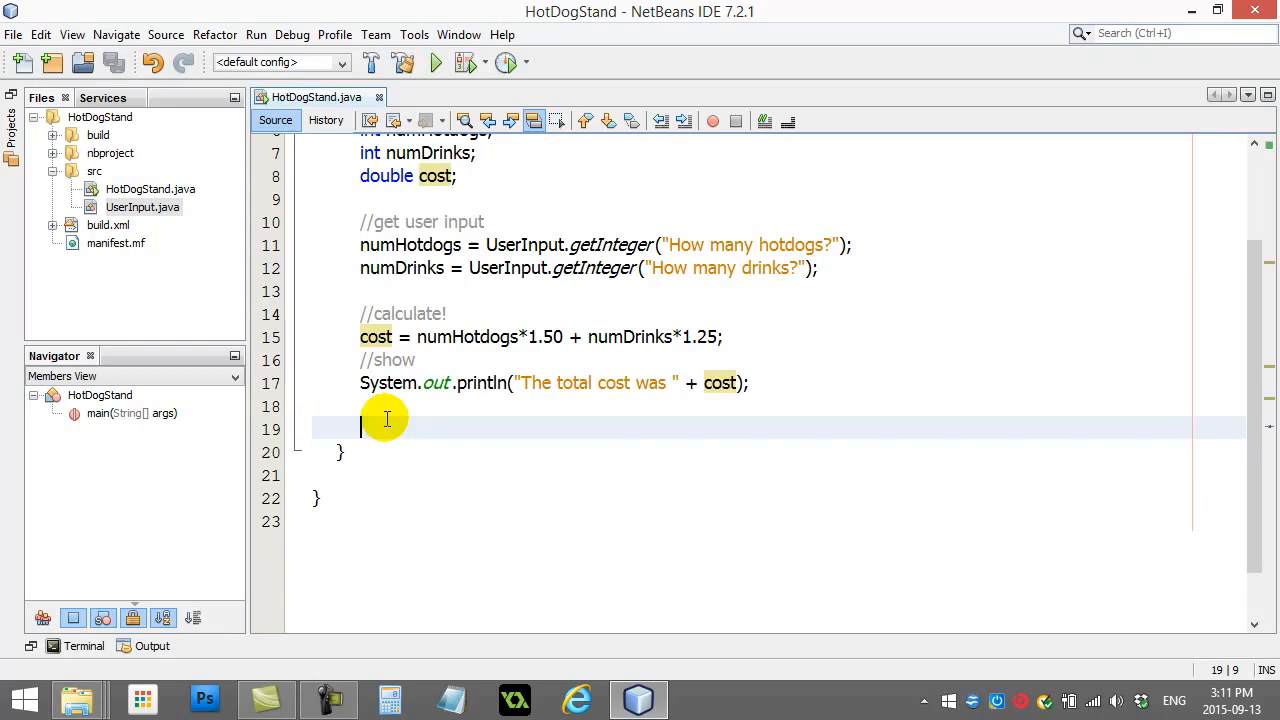
Declare double pay and assign it from UserInput.getDouble("Enter pay").
text(double pay)
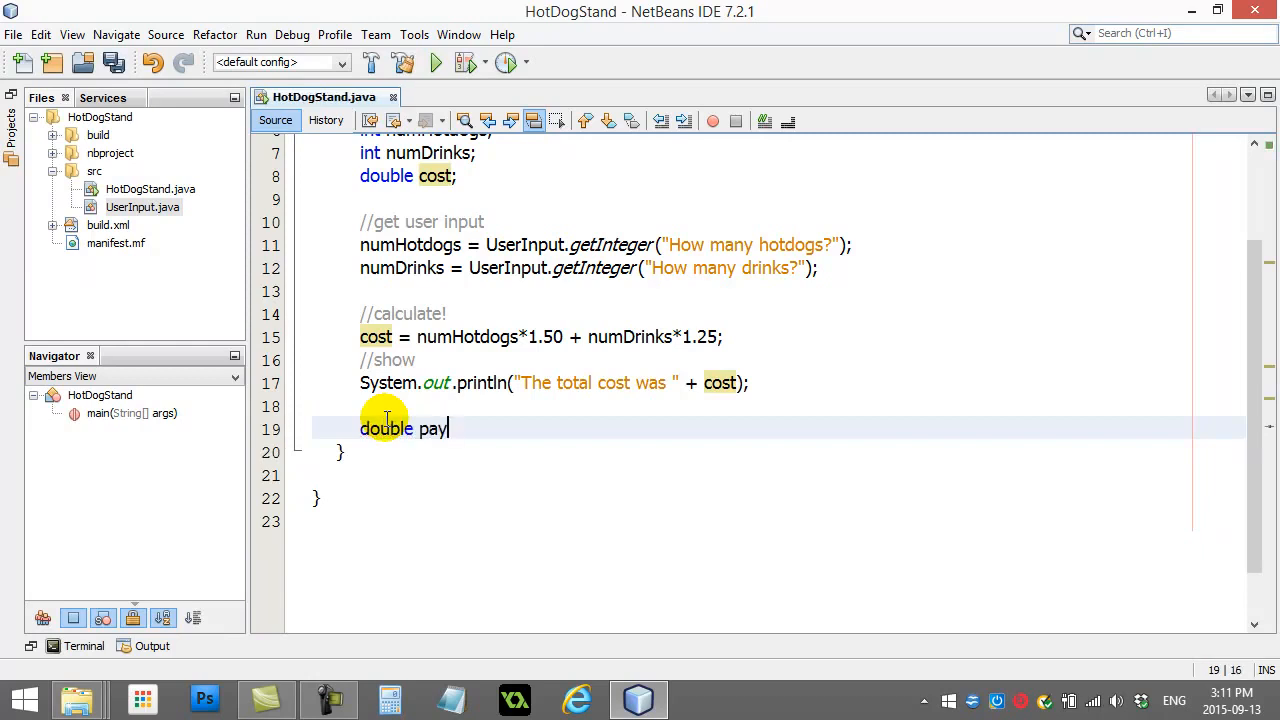
text(;)
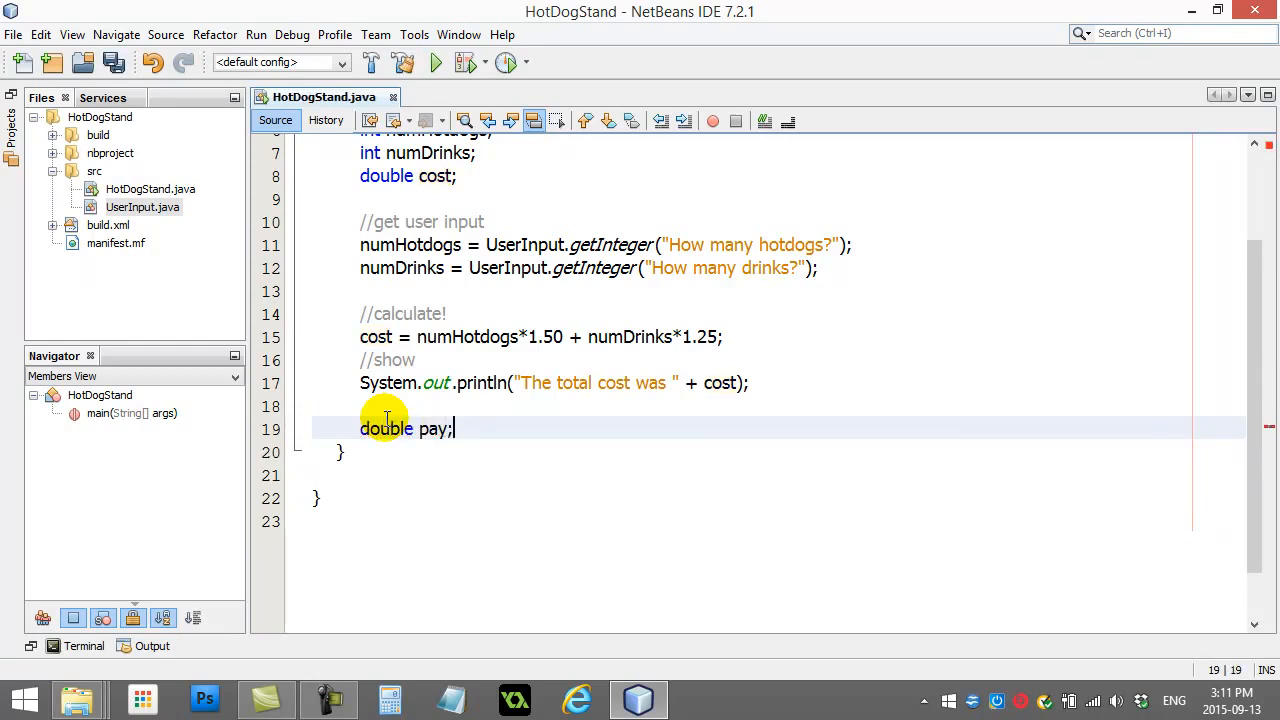
text(pay =)
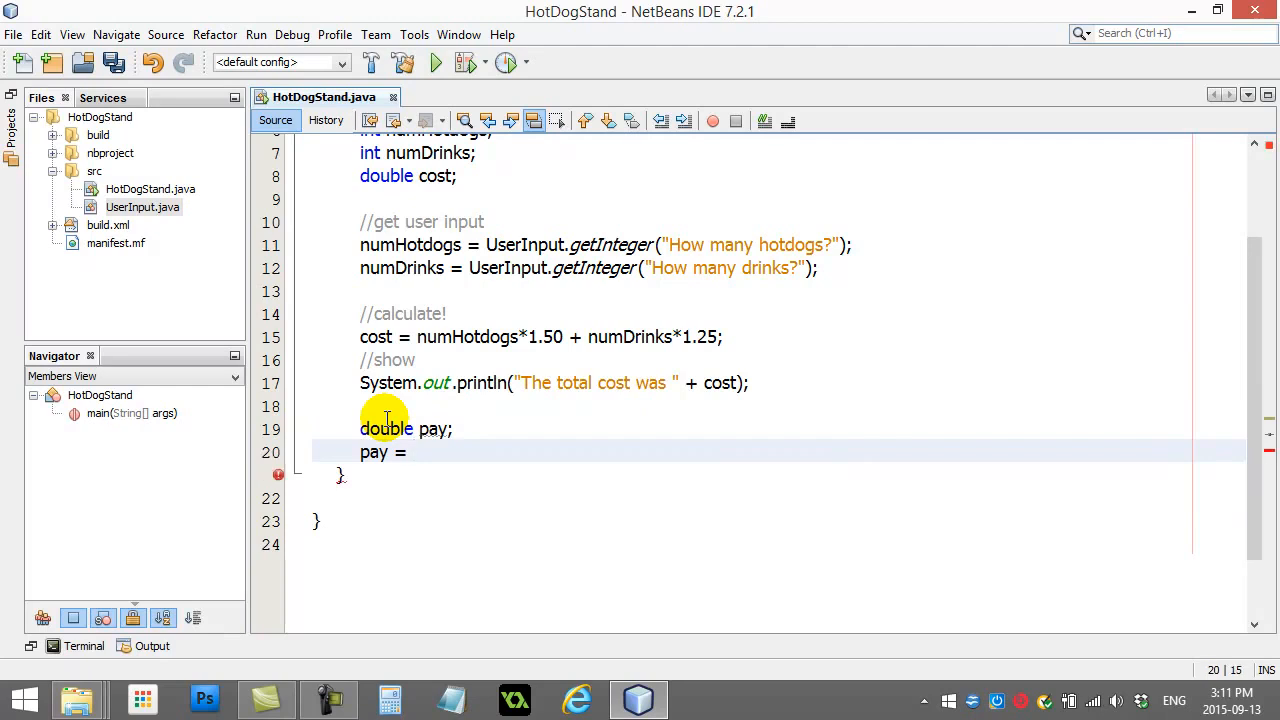
text(U)
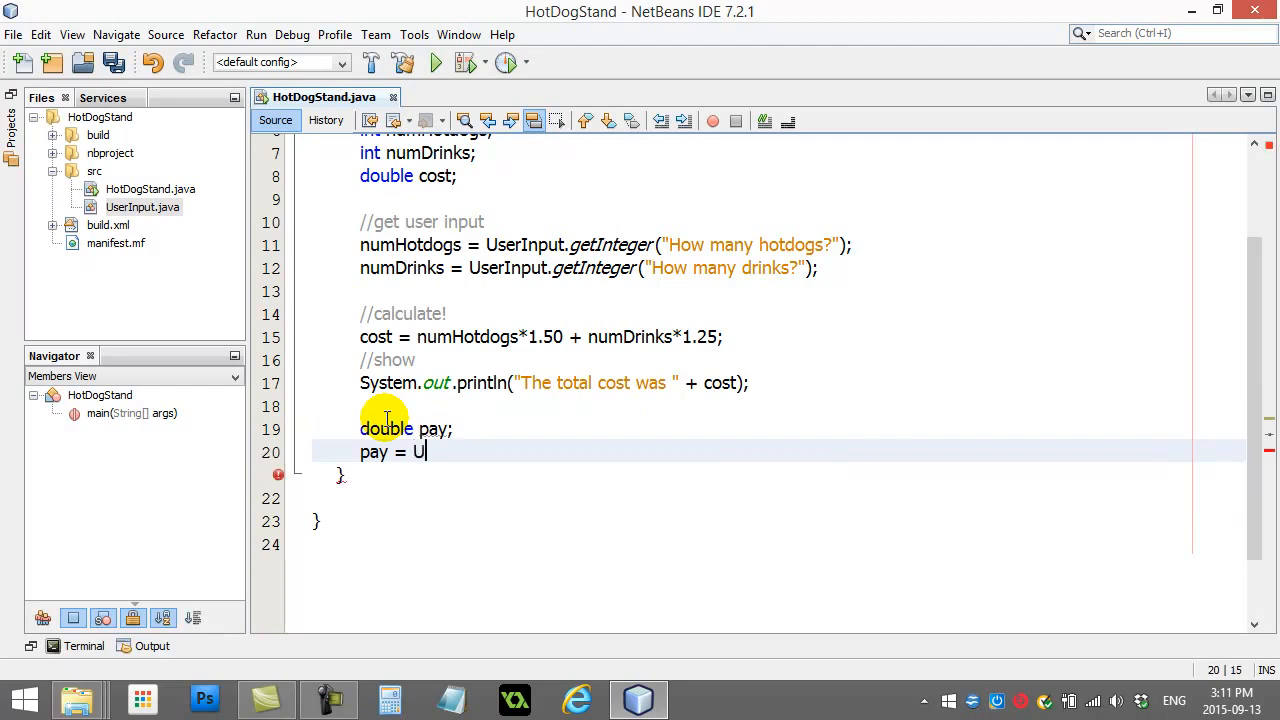
text(serInput.getDouble()
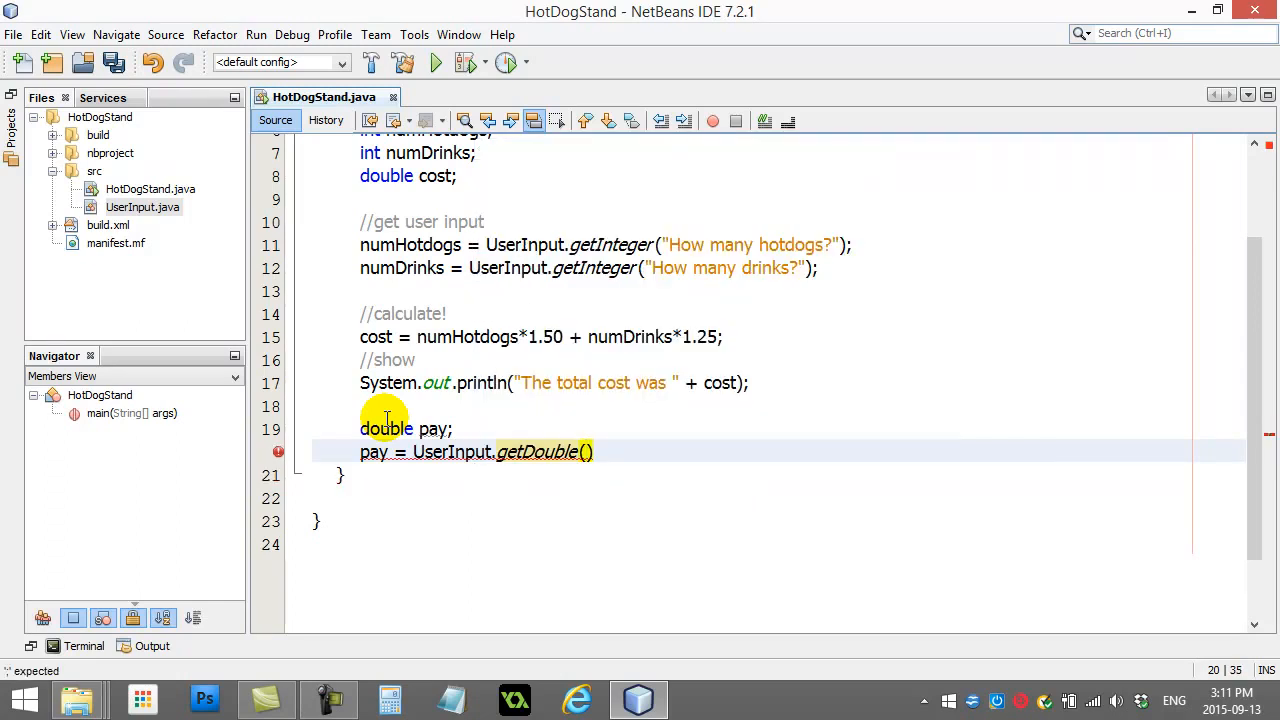
text("Enter pay)
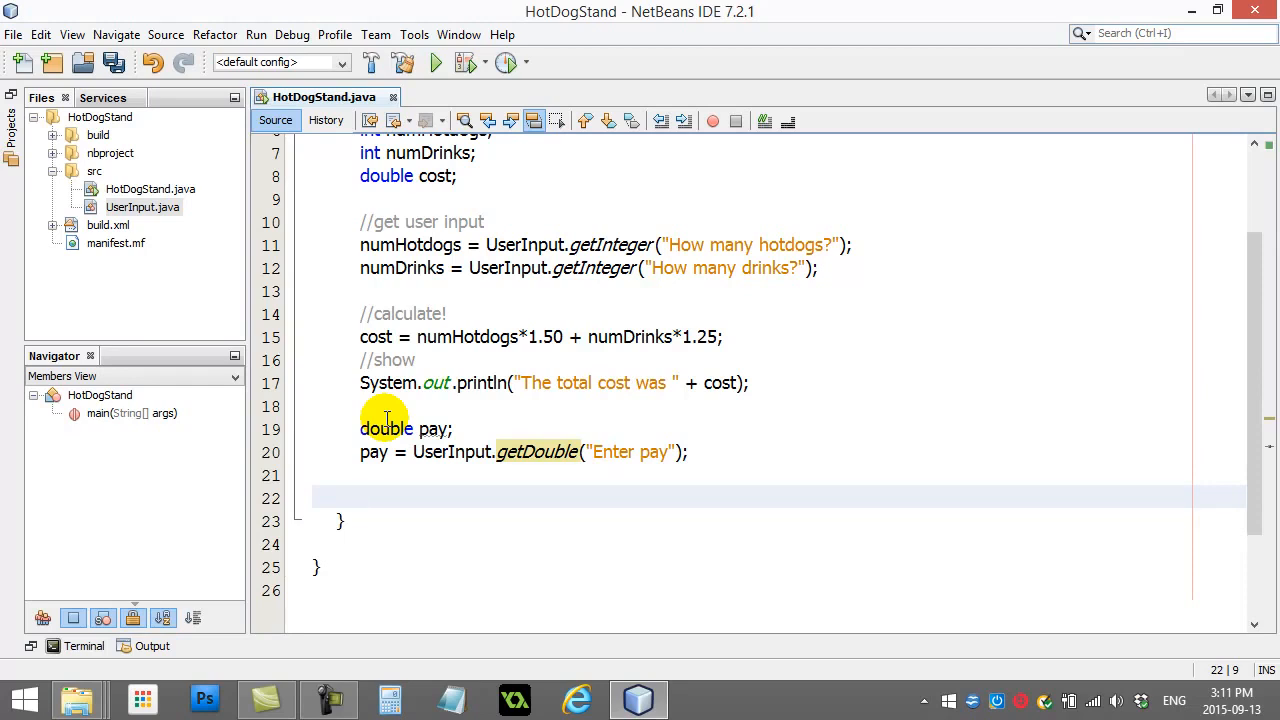
Declare double change = pay - cost.
text(dou)
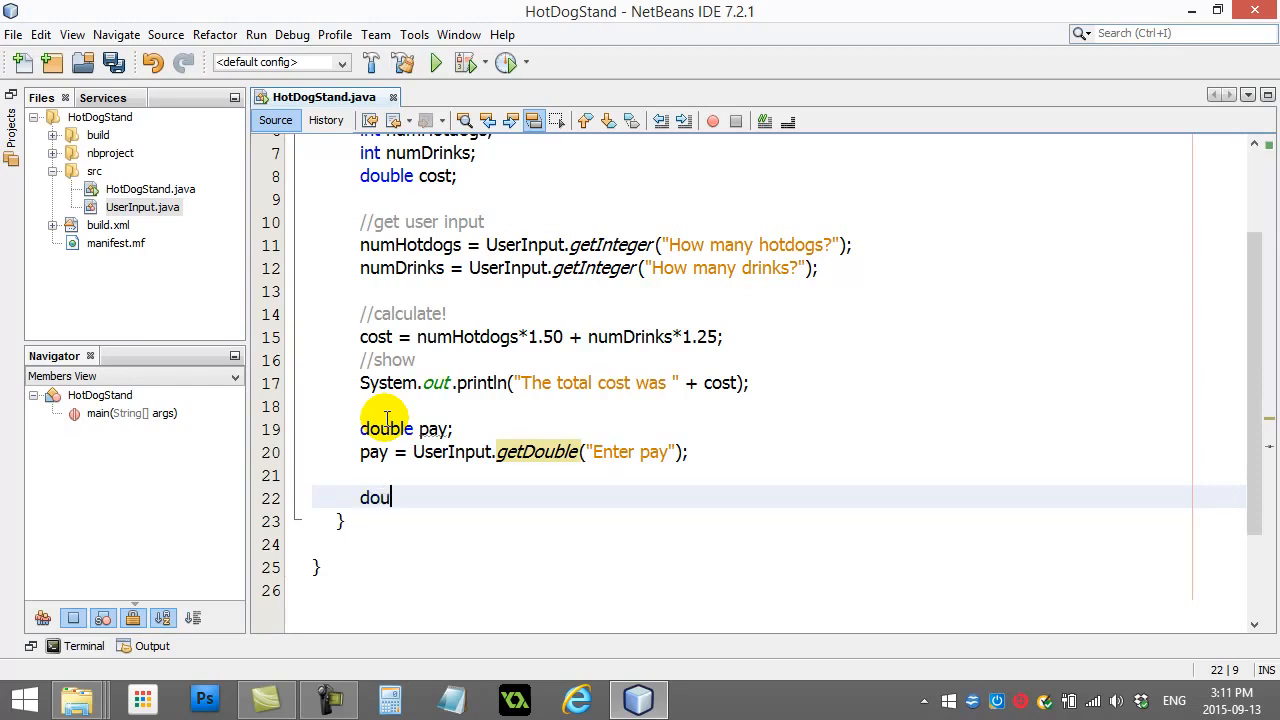
text(ble change;)
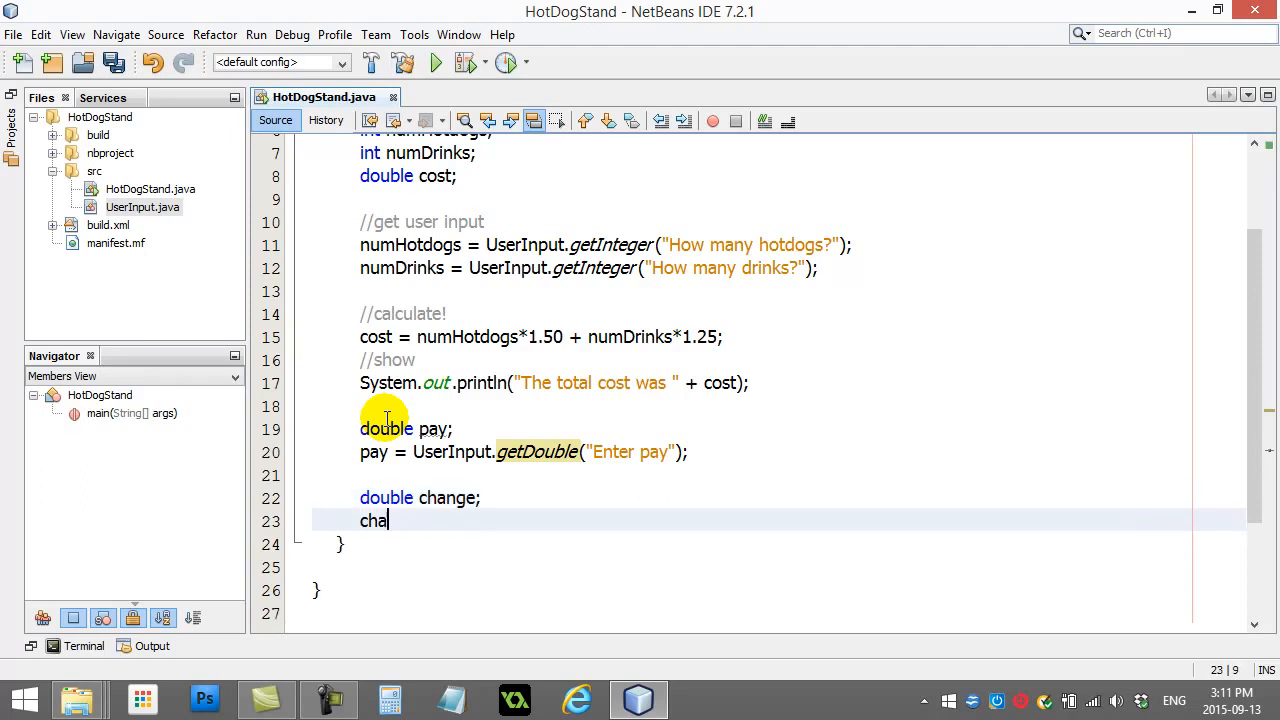
text(nge =)
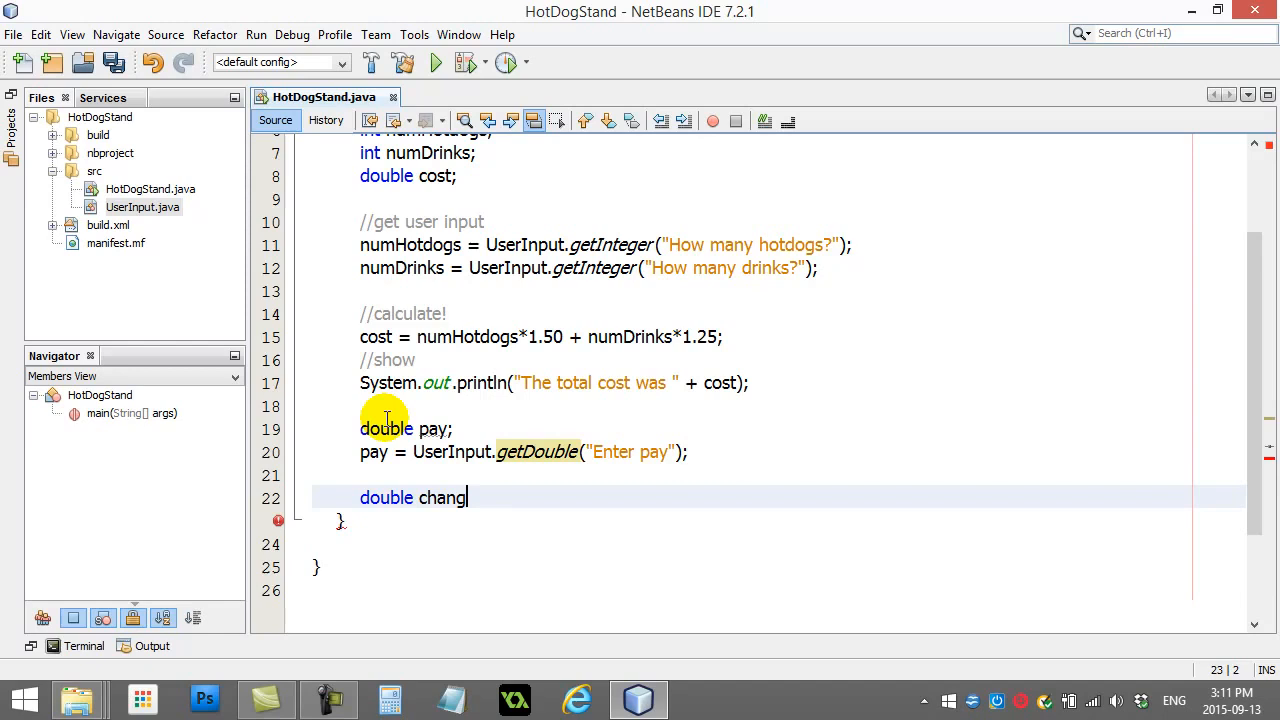
text(e =)
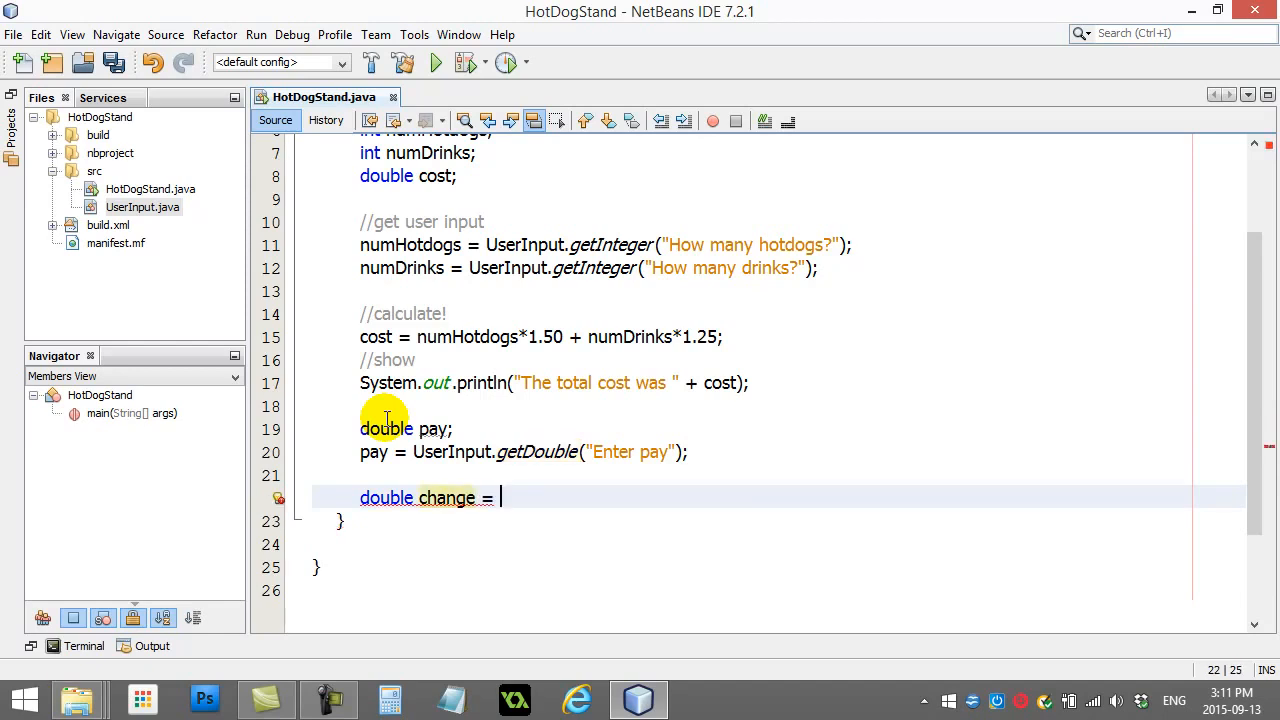
text(pay -)
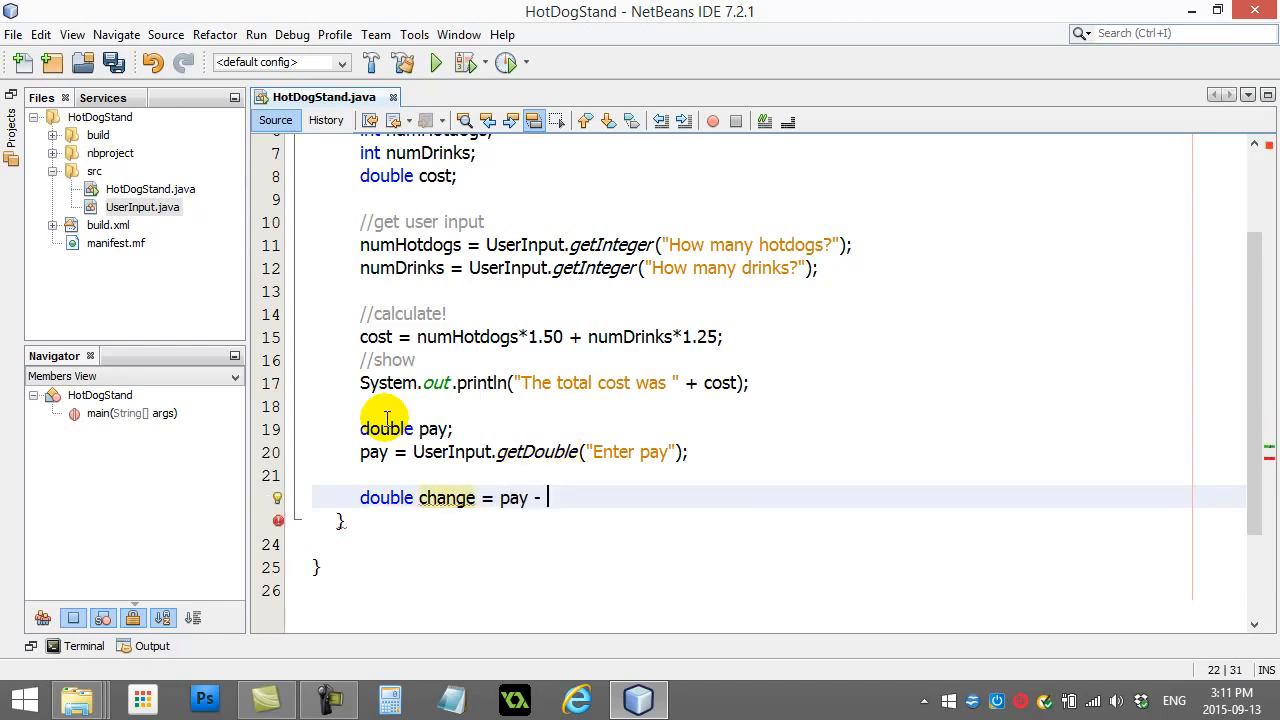
text(cost;)
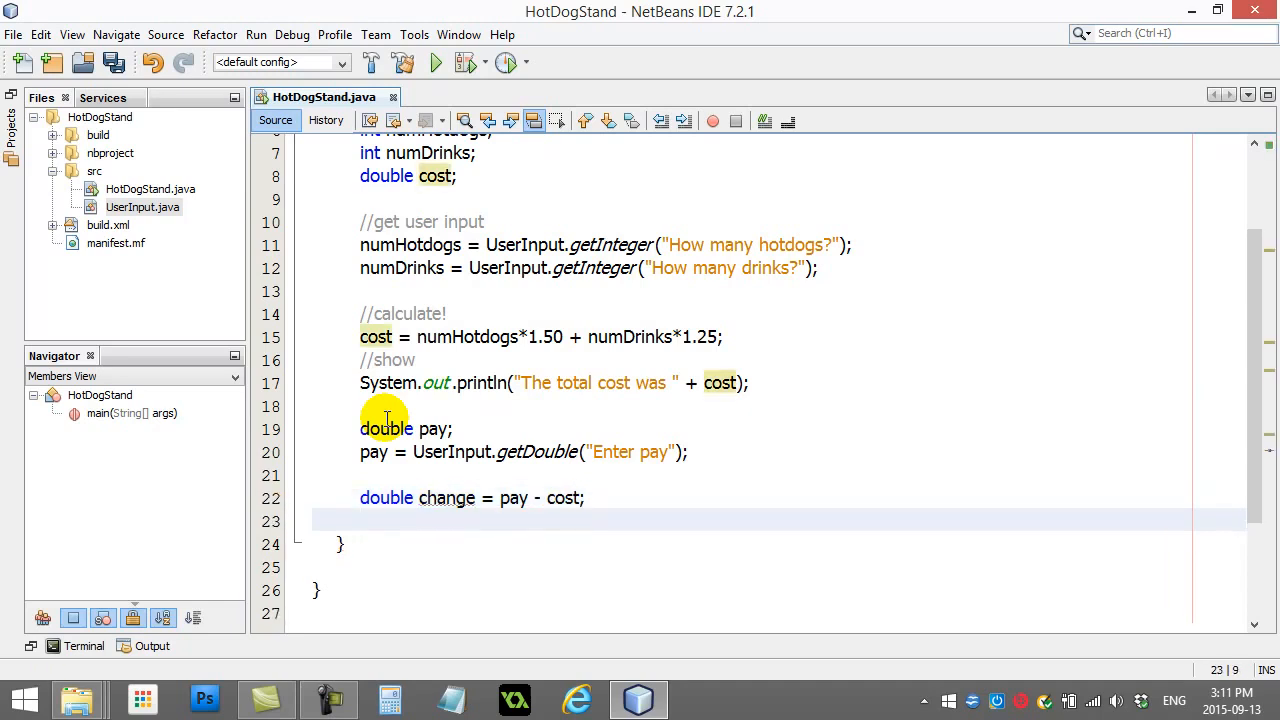
Print "Your change is " plus change with System.out.println.
text(System.out.println)
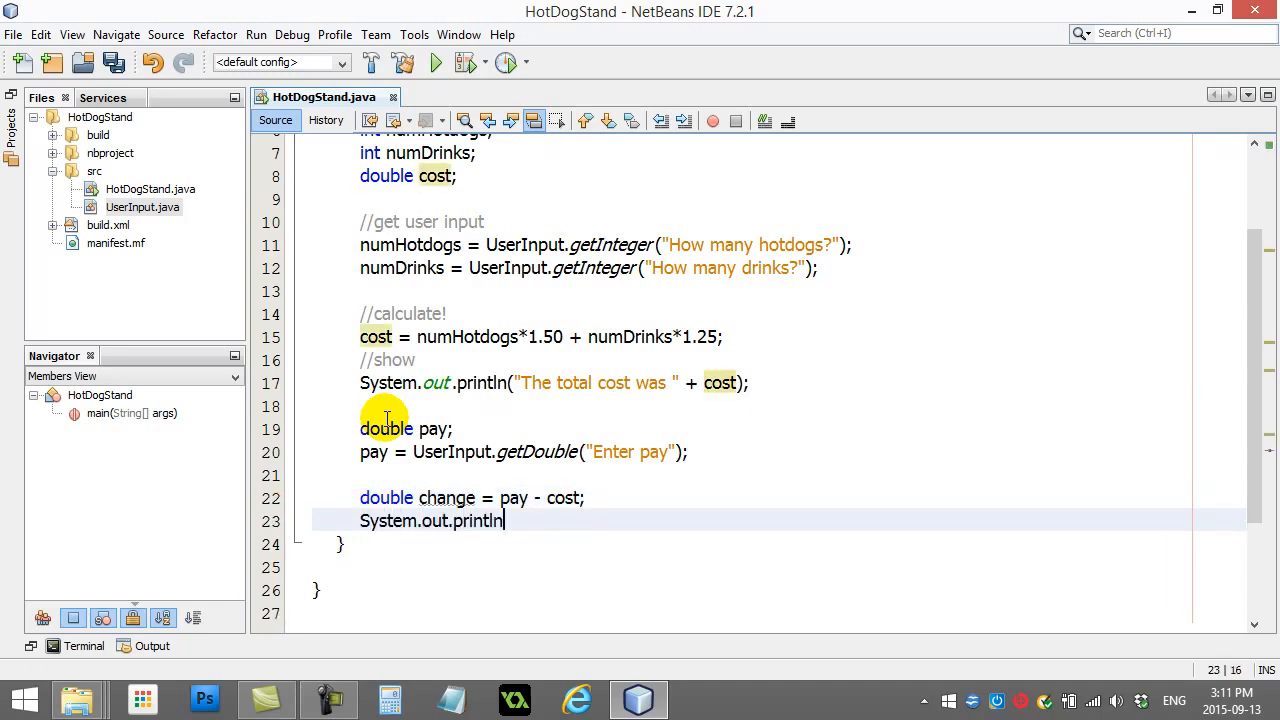
text(("Your)
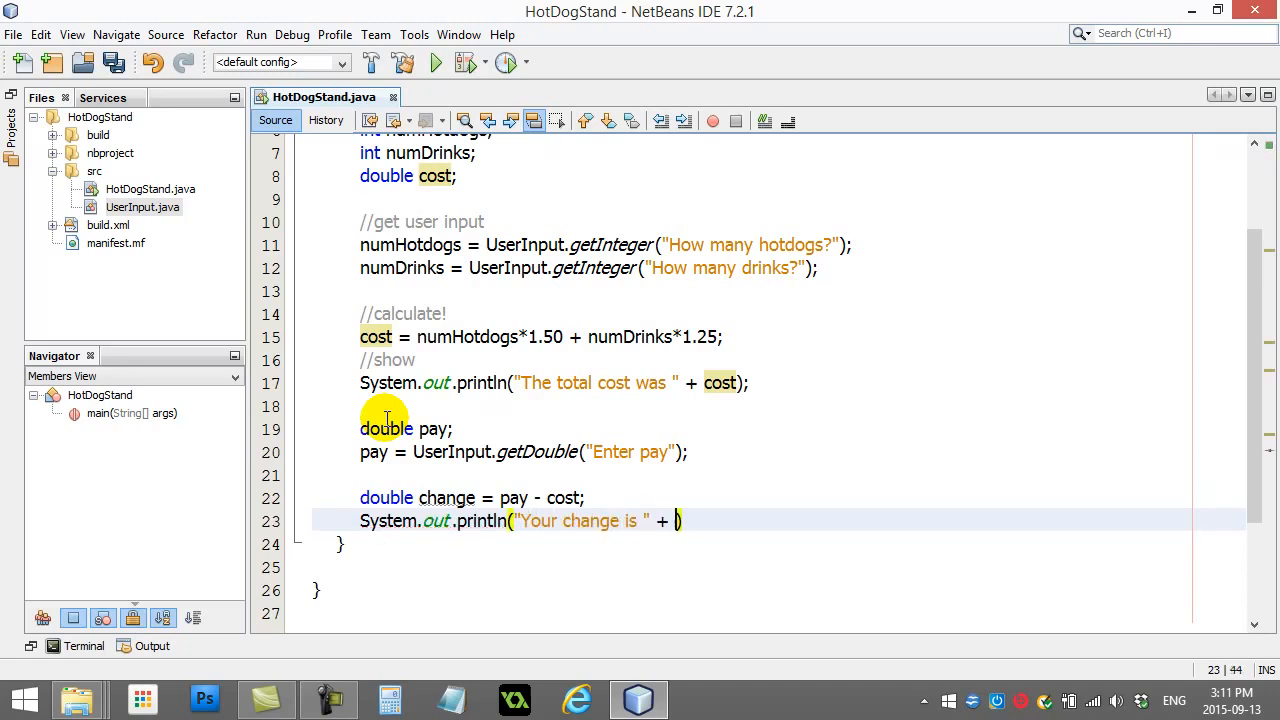
text(change)
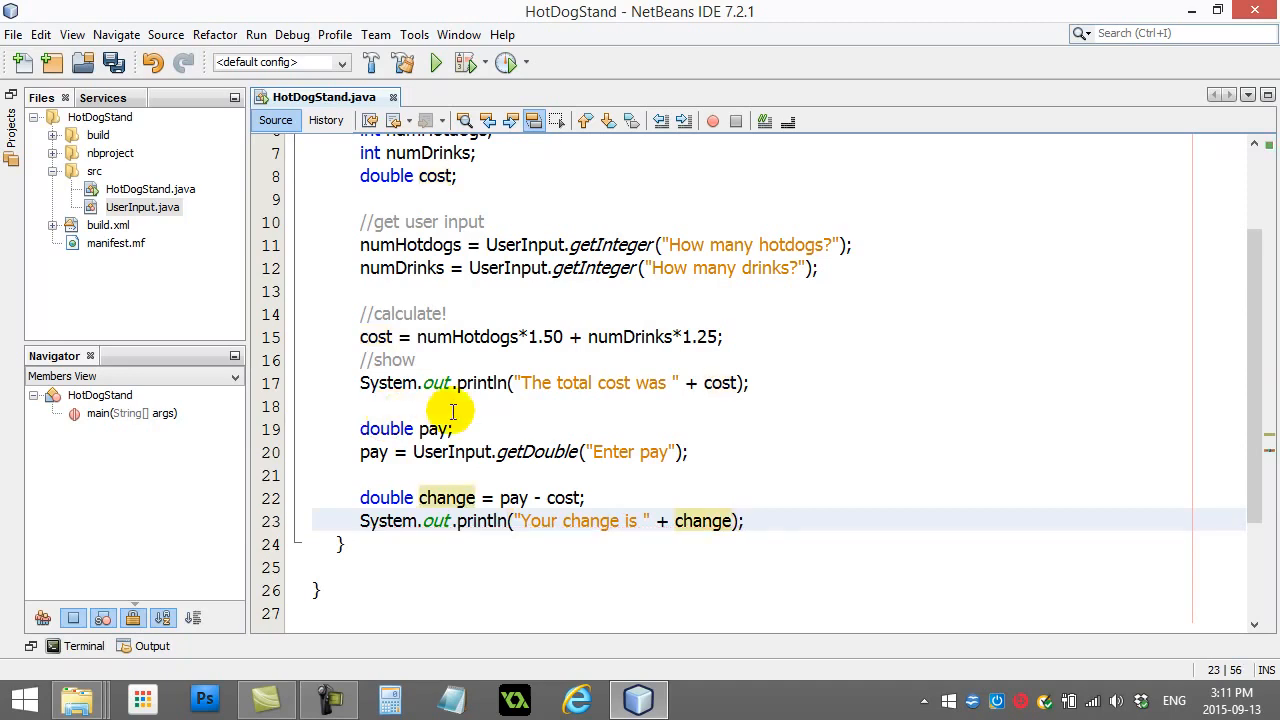
scroll(up, 3)
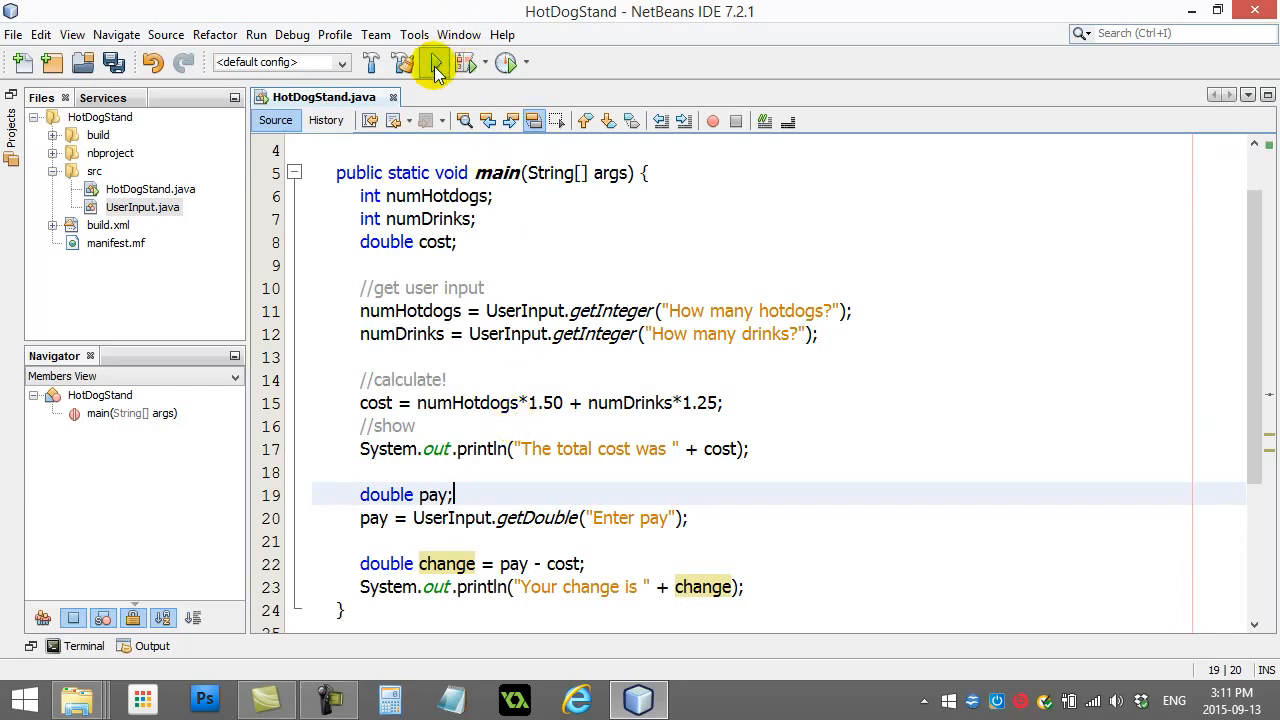
Run the program, accept the counts and pay 10, getting cost 5.75 and change 4.25.
click(434, 62)
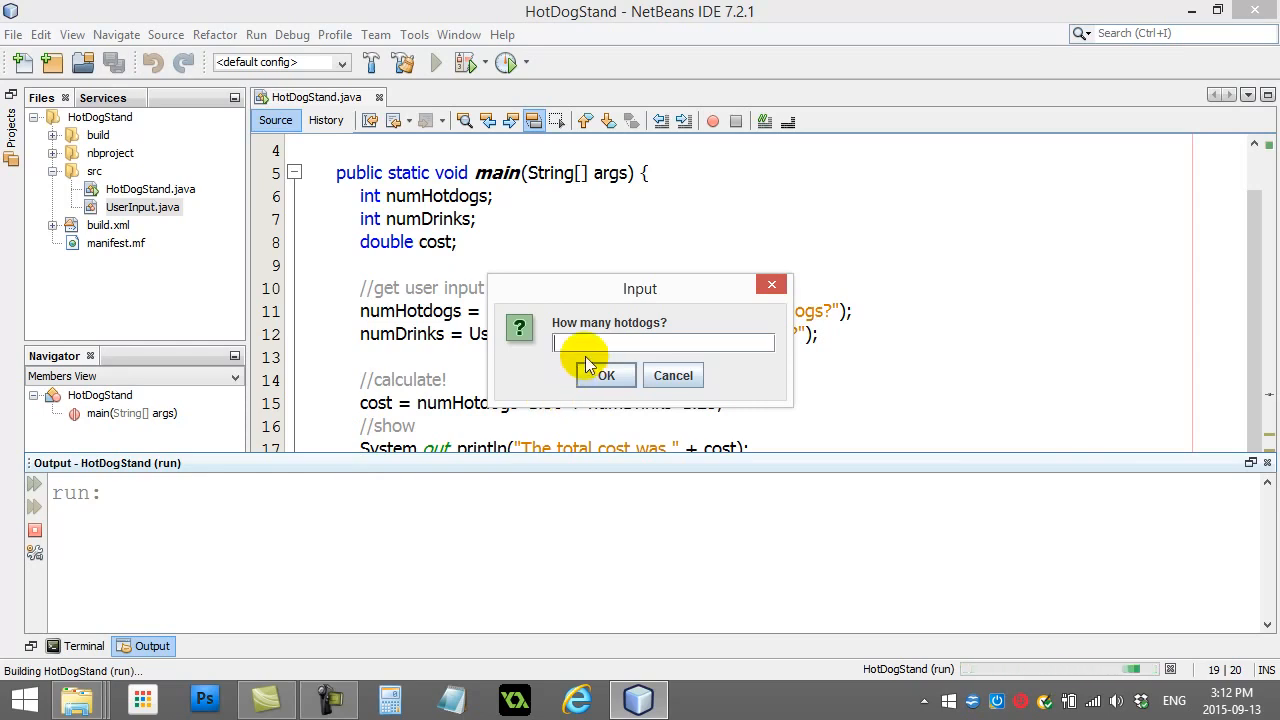
click(604, 376)
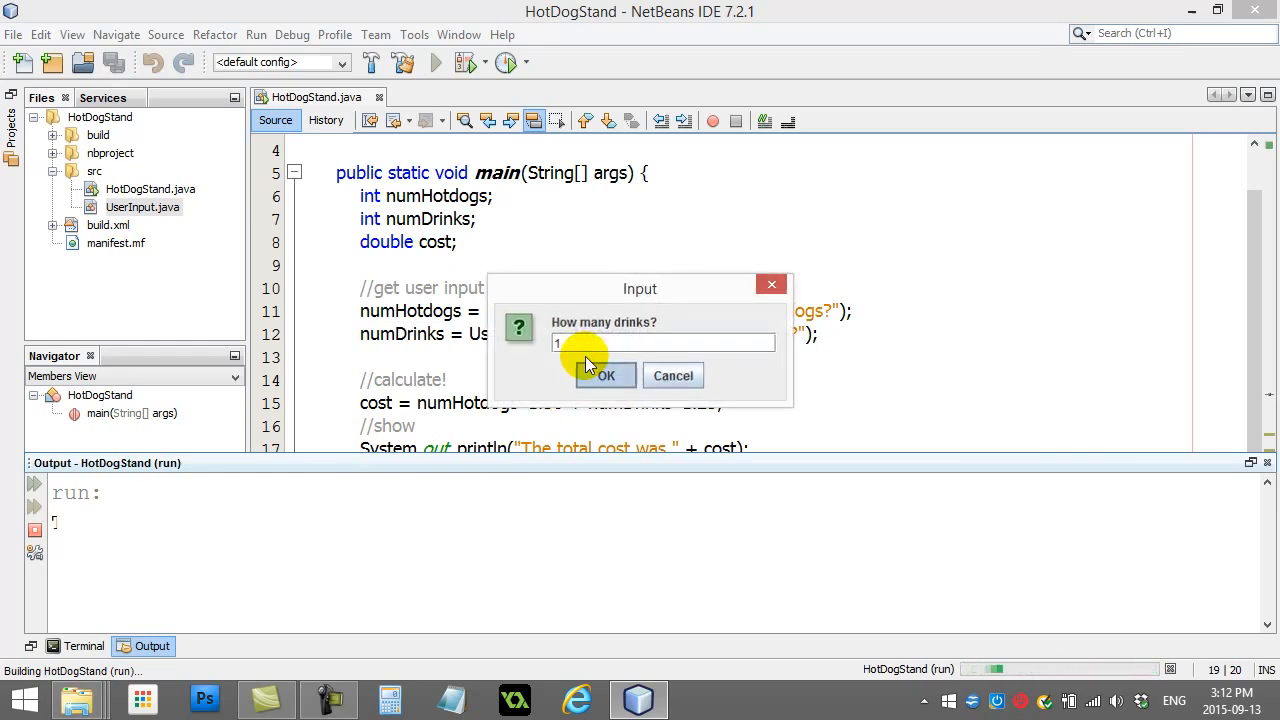
click(604, 376)
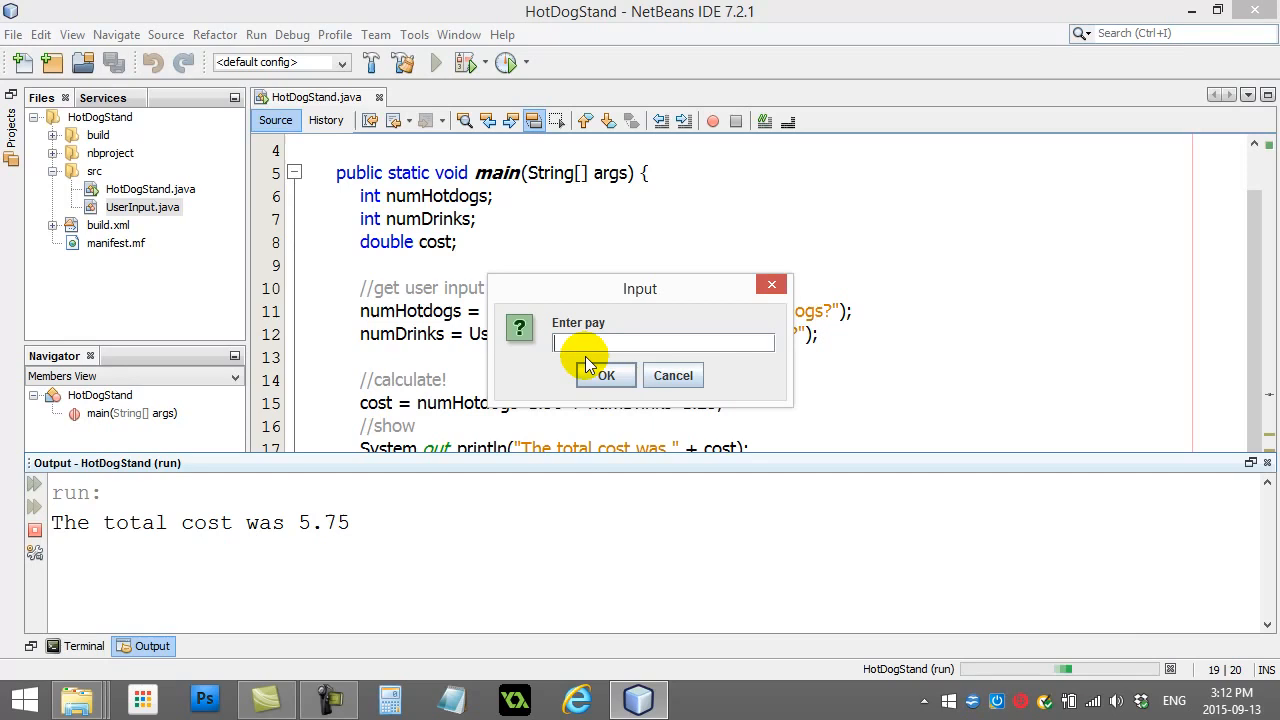
text(10)
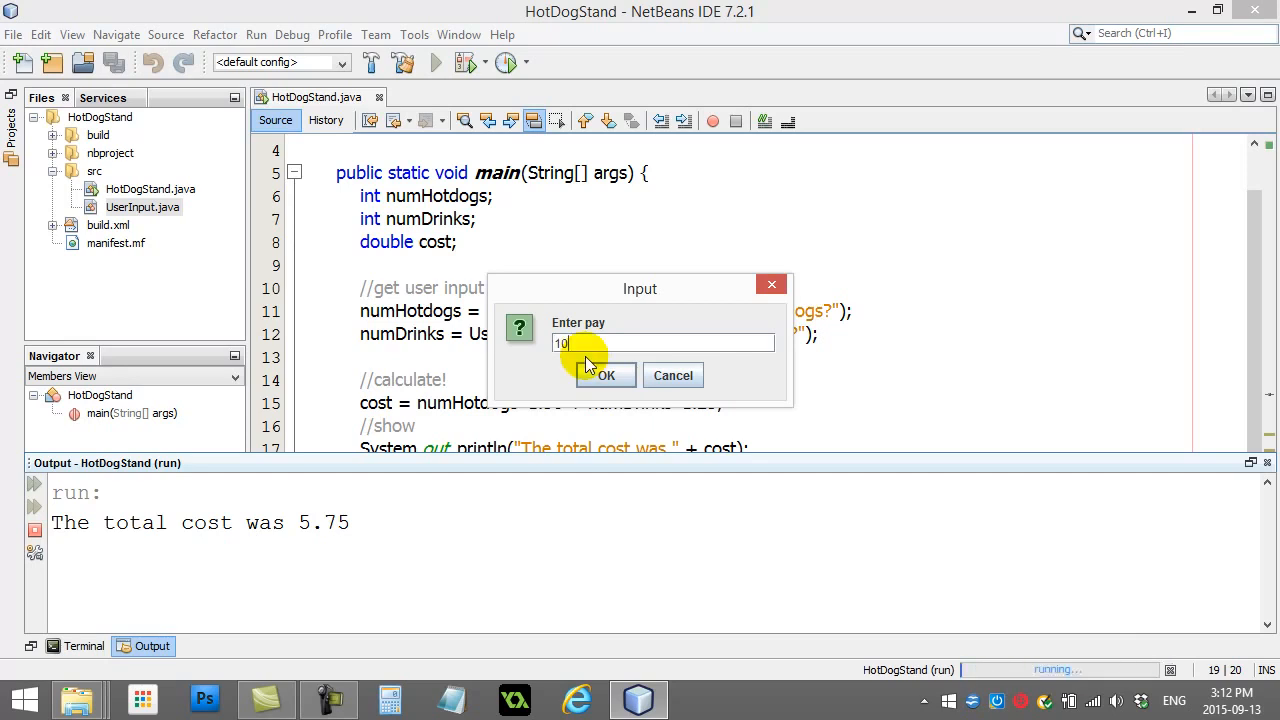
click(604, 376)
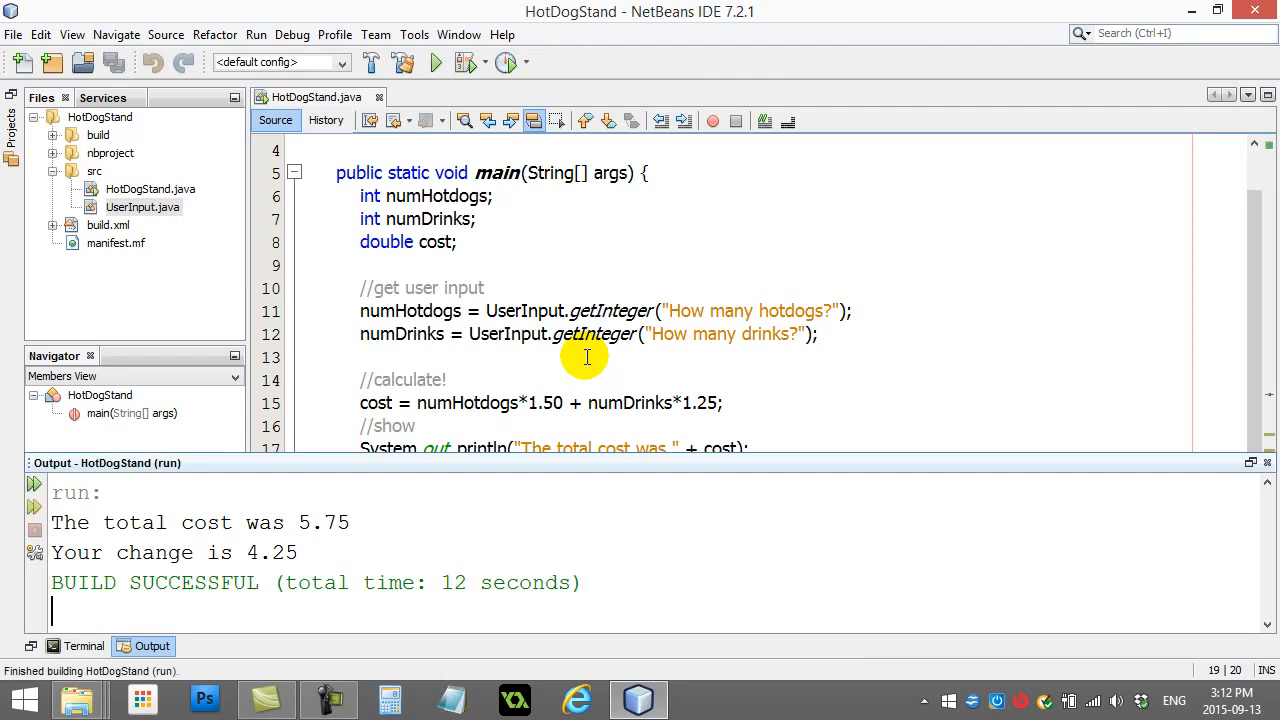
mouse_move(550, 374)
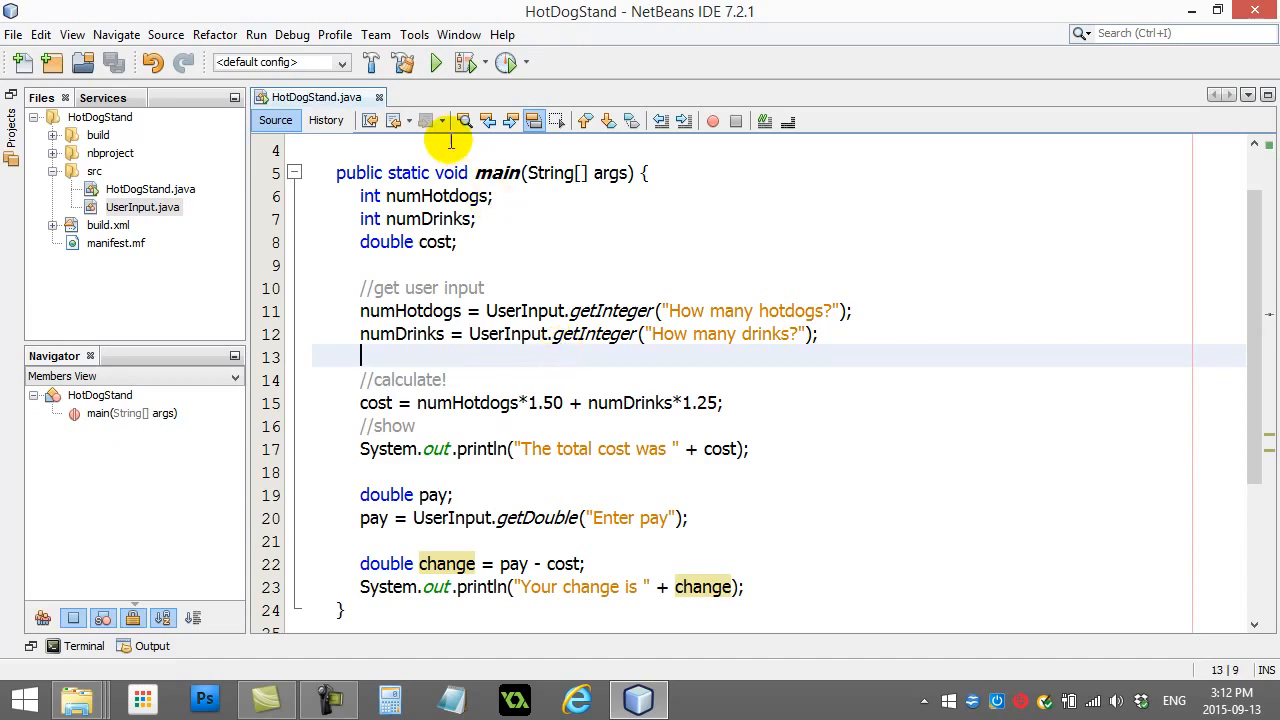
Run again paying 2, producing total cost 5.5 and change -3.5.
click(436, 62)
text(2)
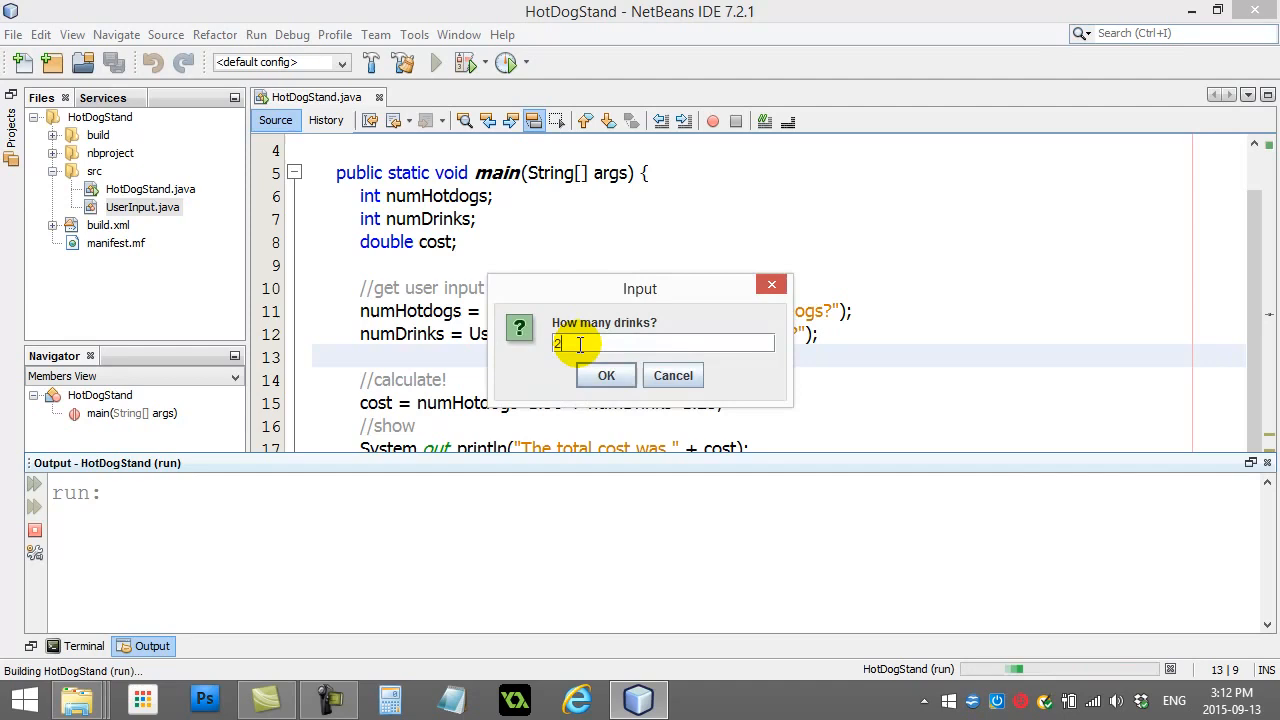
click(604, 376)
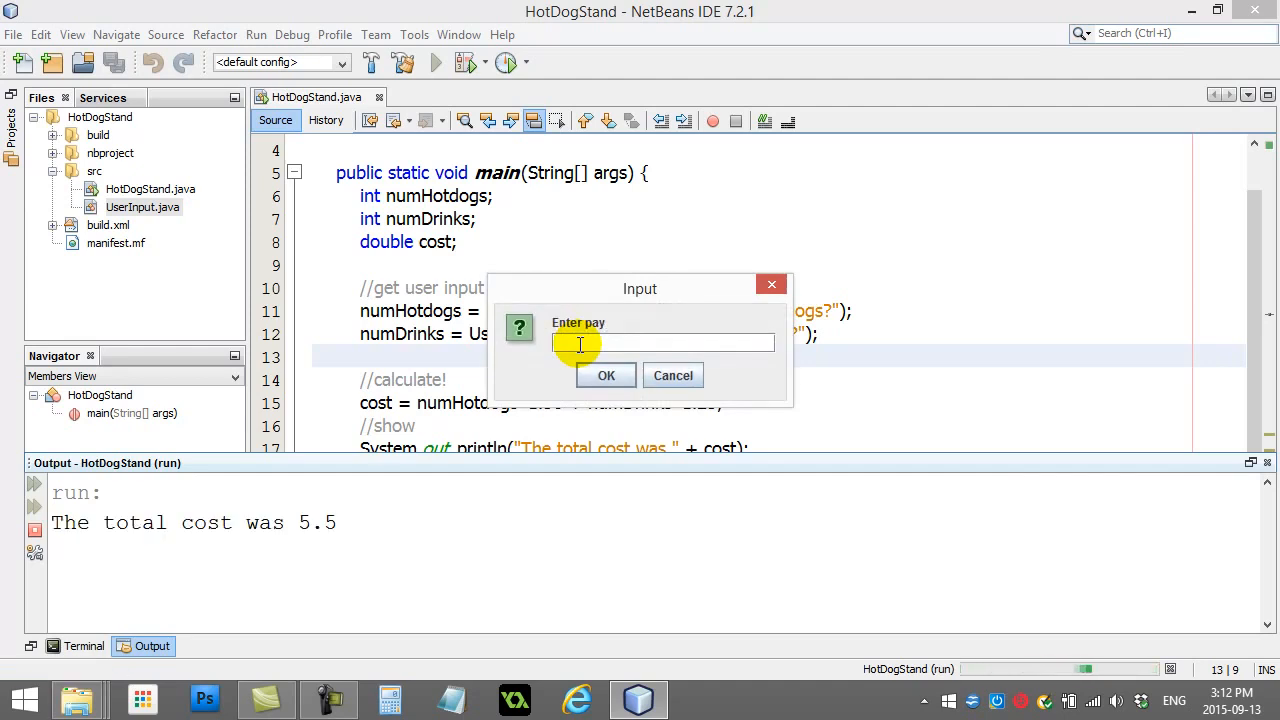
text(2)
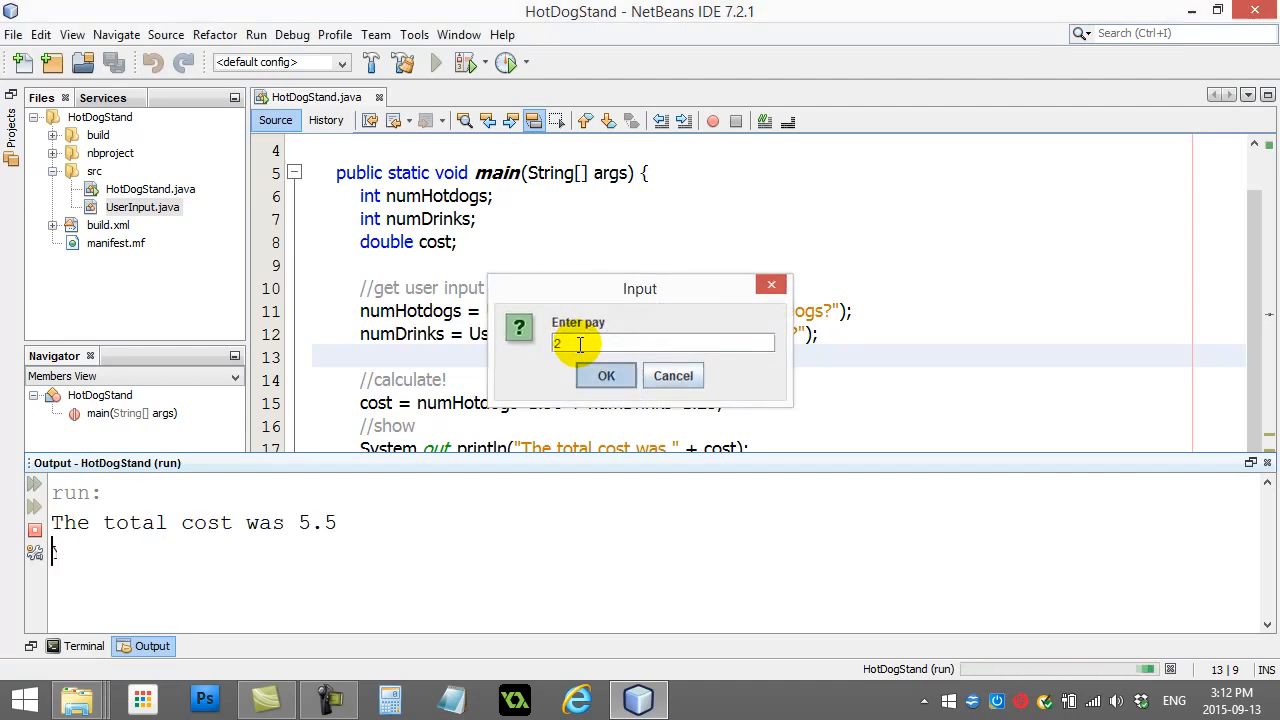
click(606, 376)
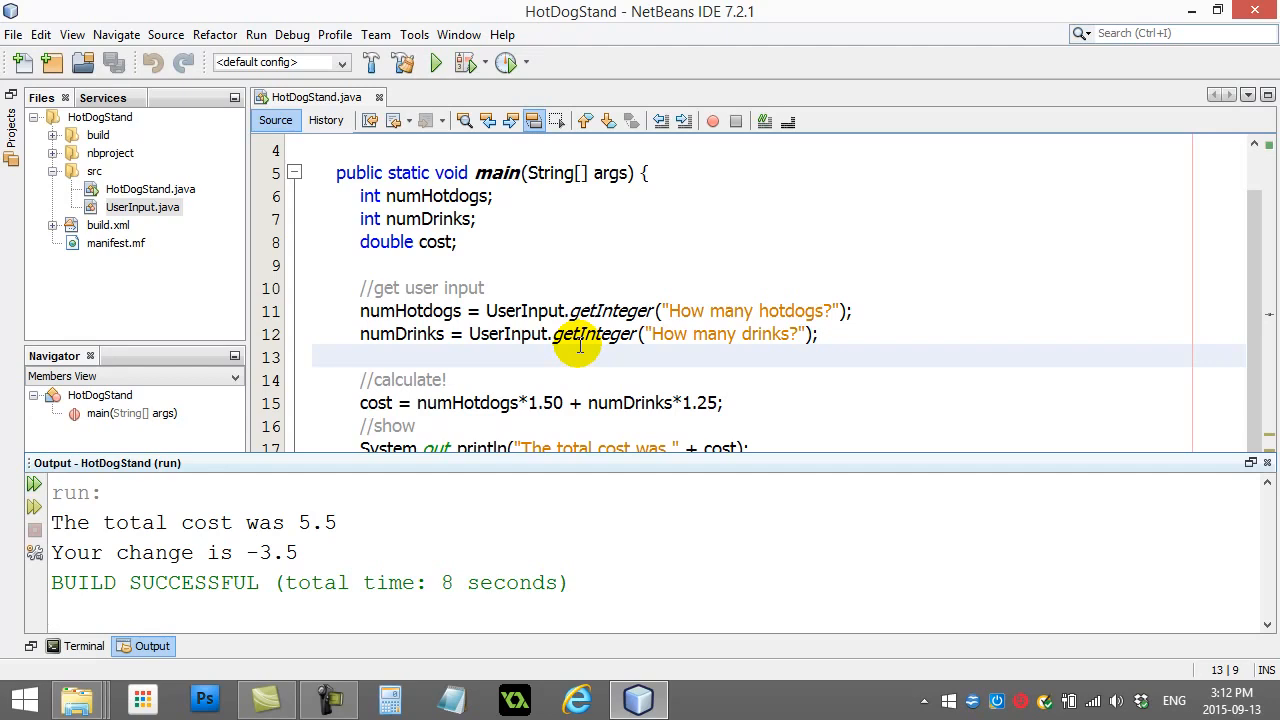
mouse_move(250, 556)
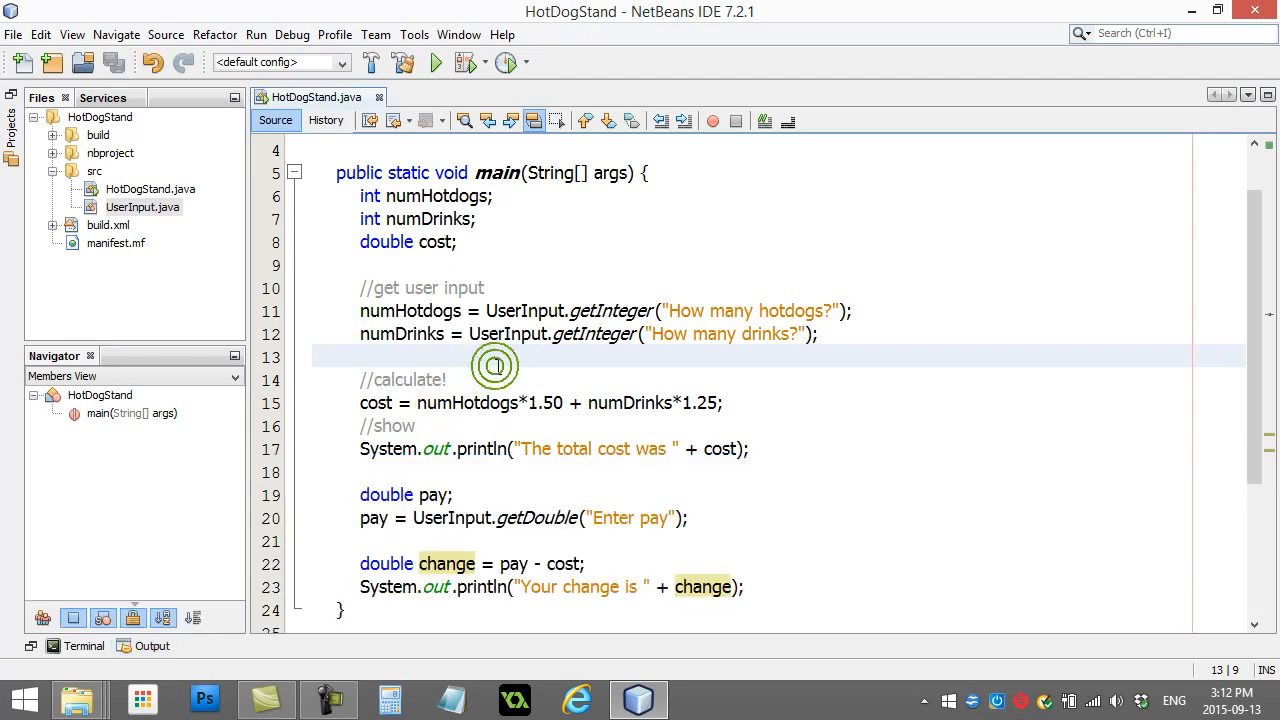
click(484, 380)
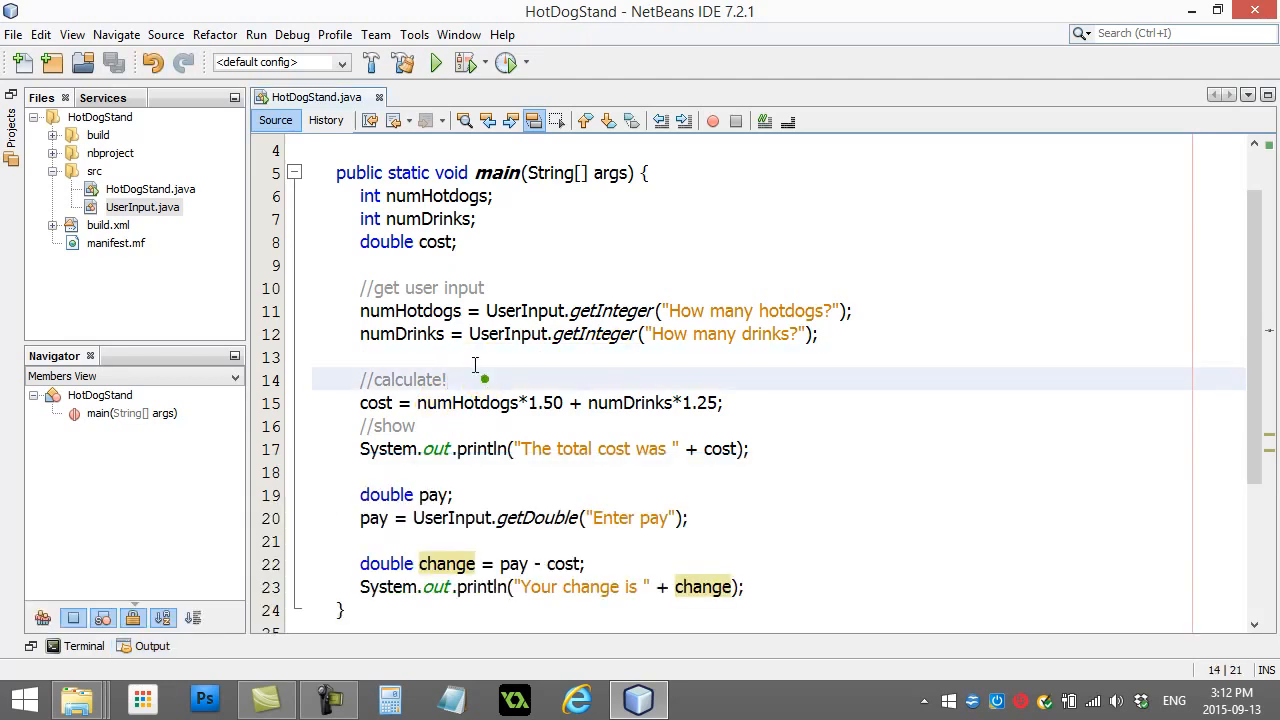
click(476, 540)
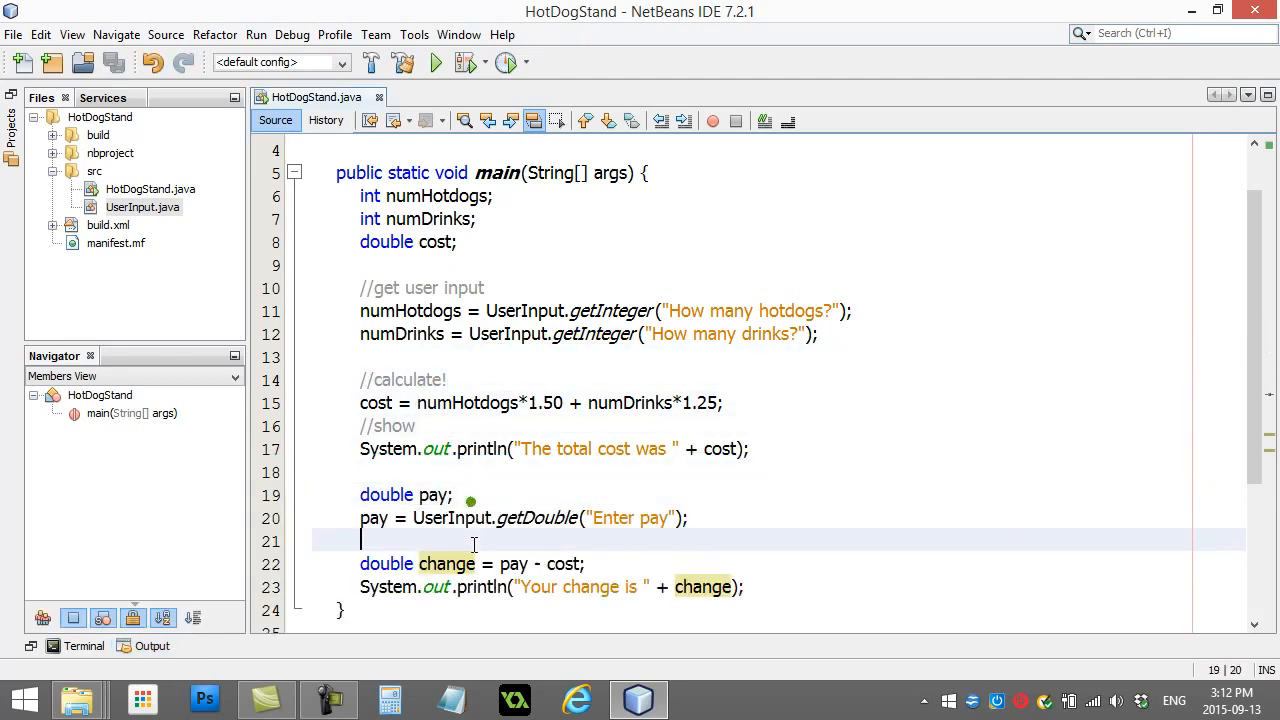
scroll(up, 3)
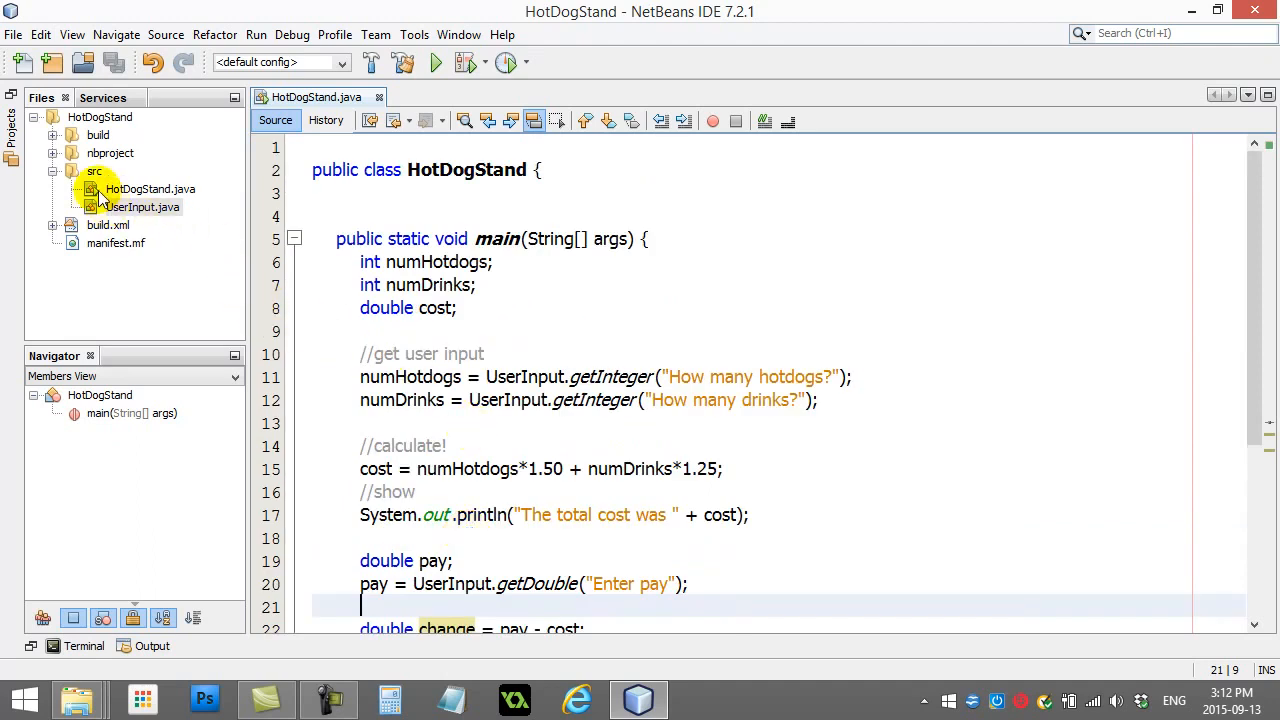
mouse_move(128, 356)
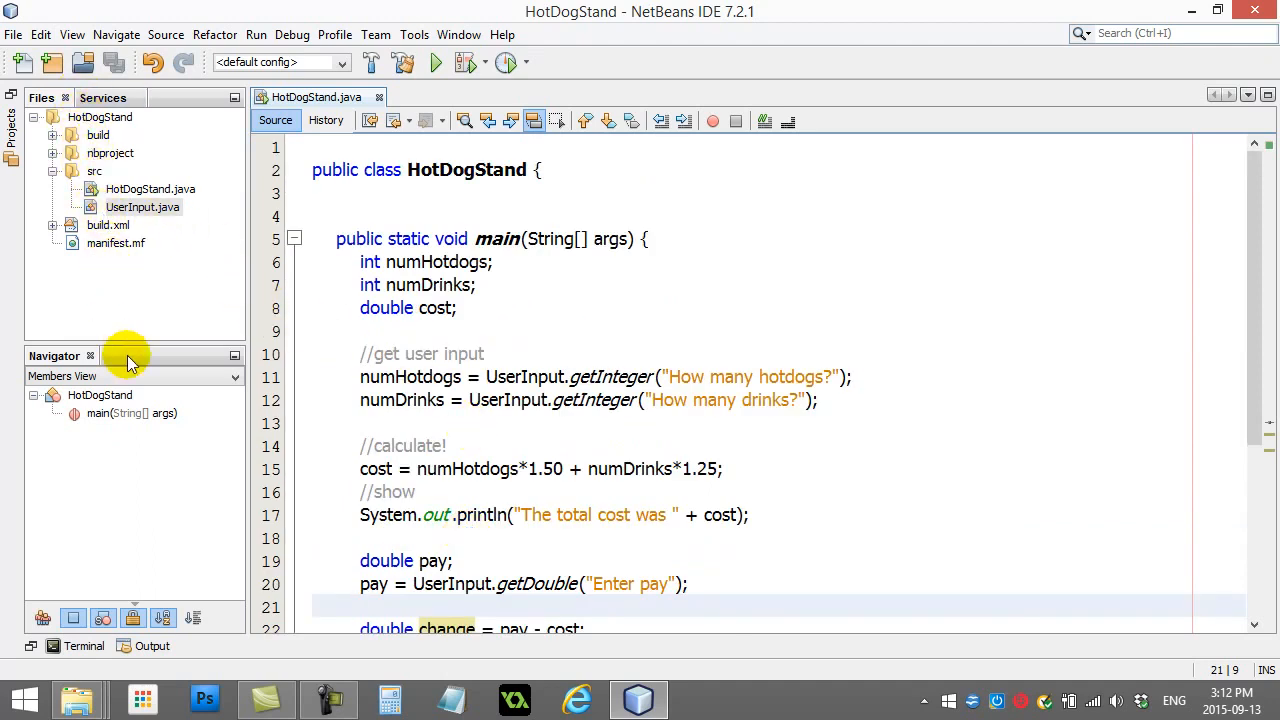
click(142, 206)
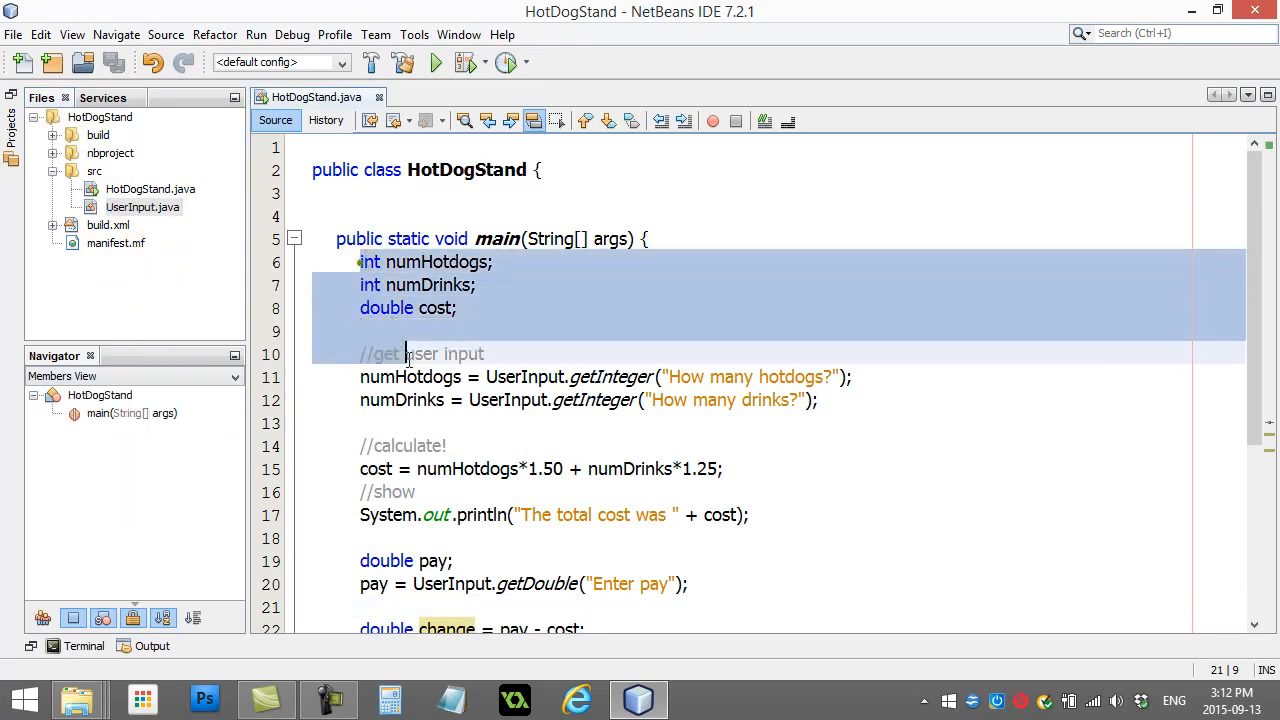
click(524, 424)
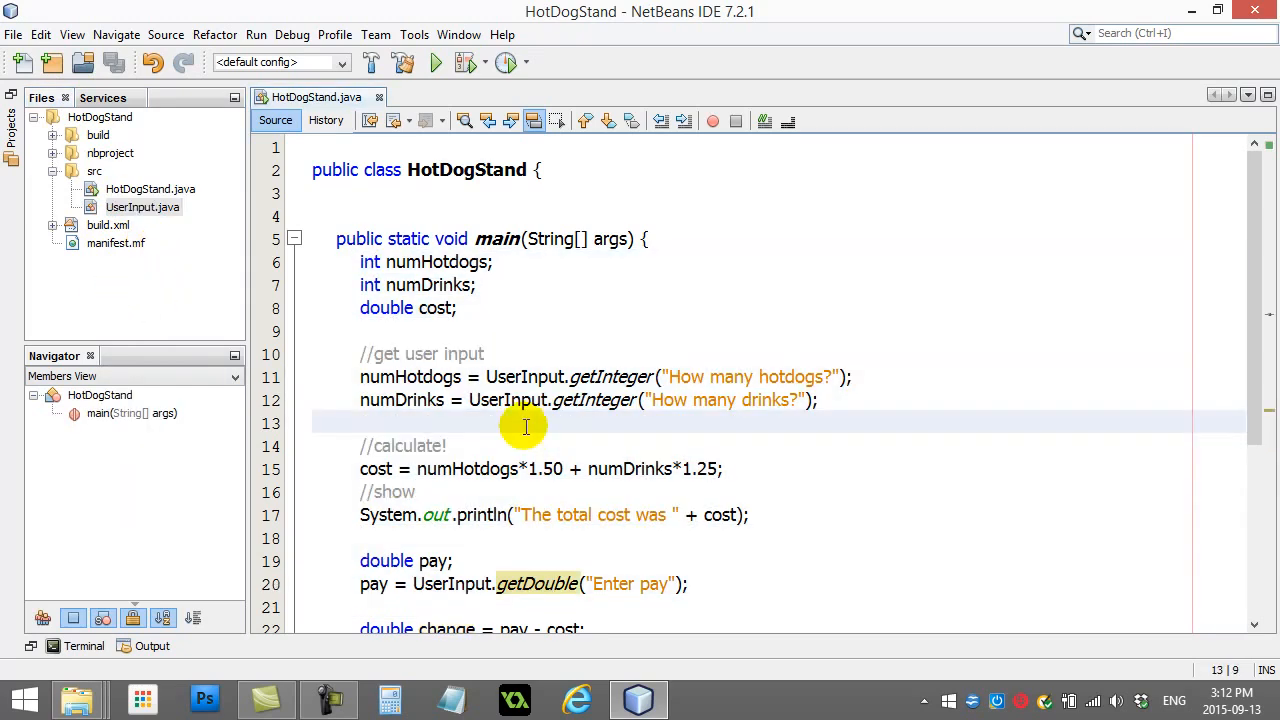
scroll(down, 3)
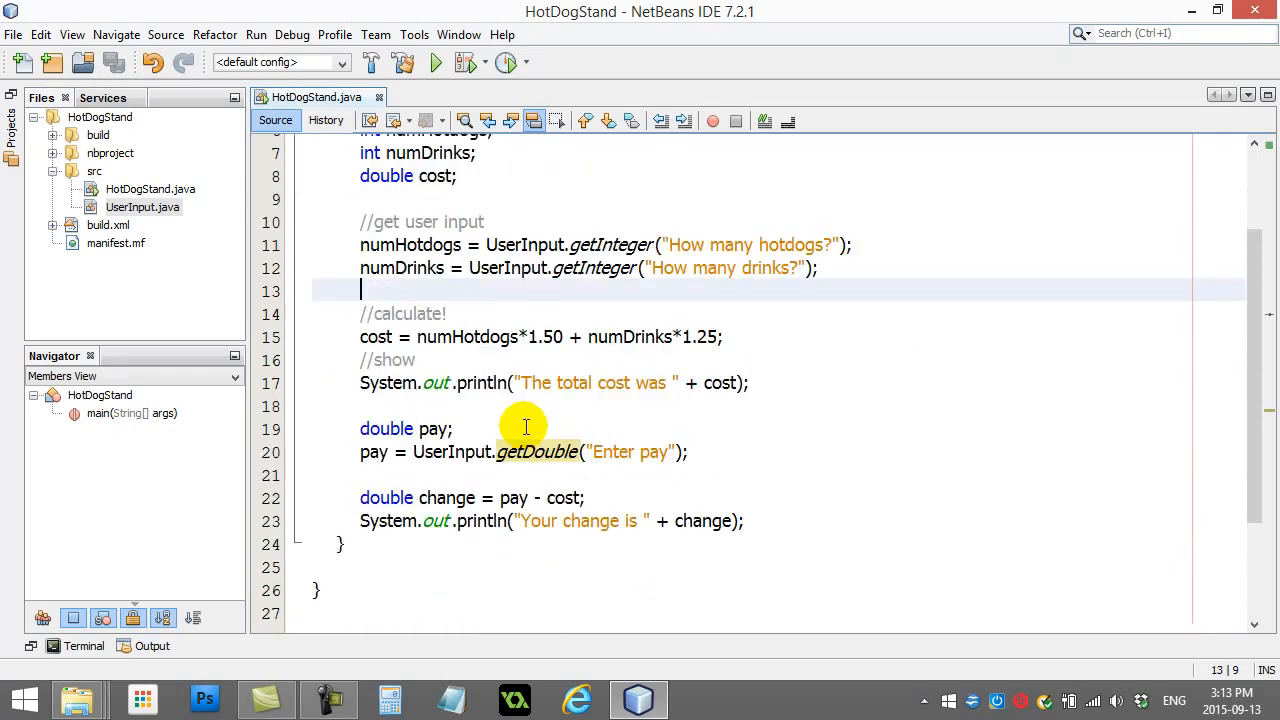
click(468, 360)
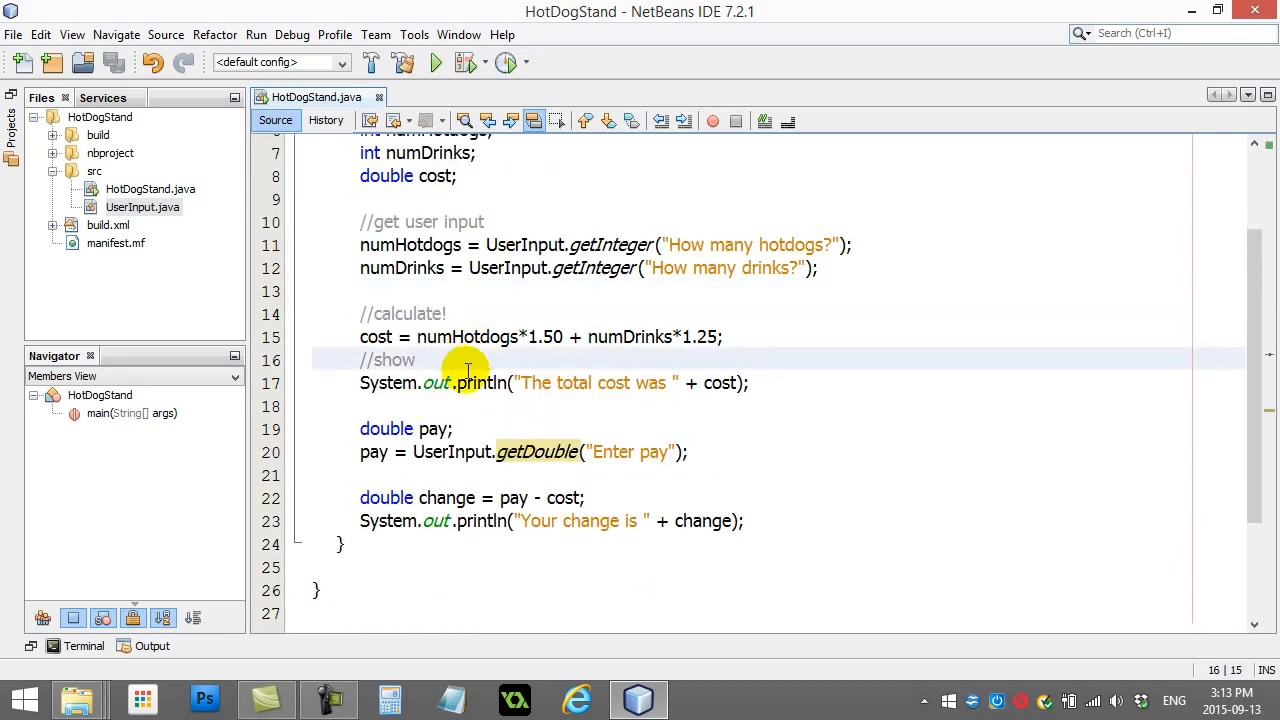